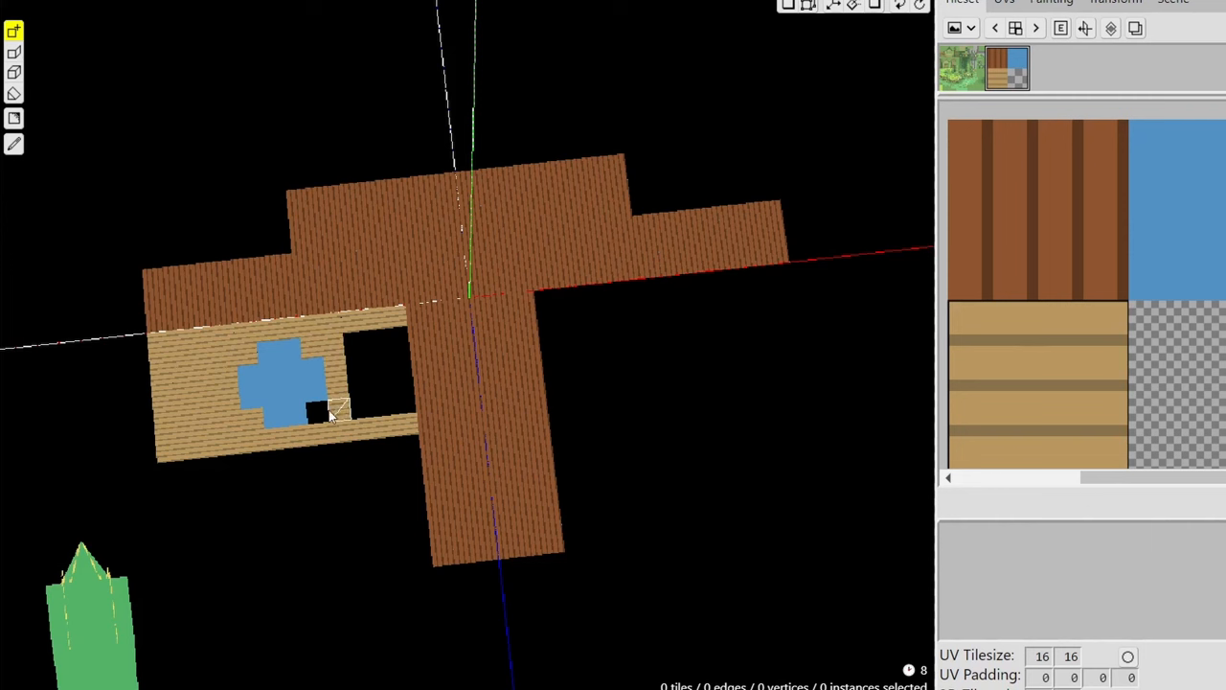
Step: Place pale plank tiles beside the blue cross and extend the floor at its far end
{"action": "left_click", "coordinate": [336, 412]}
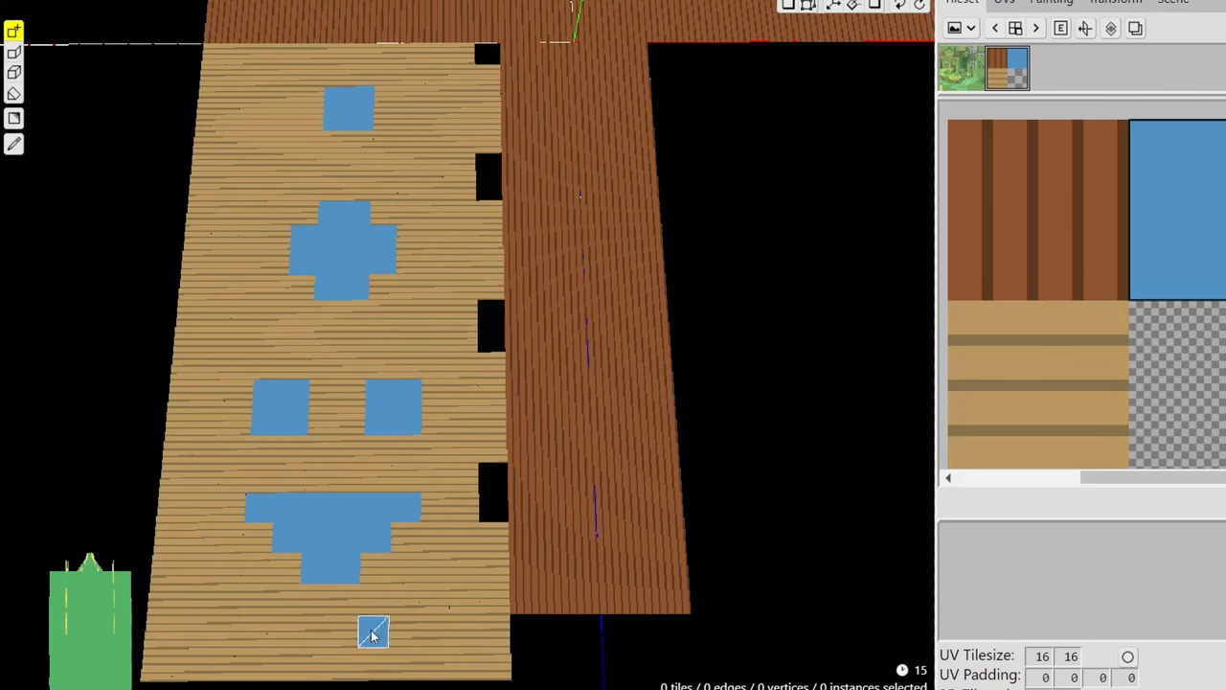
{"action": "left_click", "coordinate": [374, 637]}
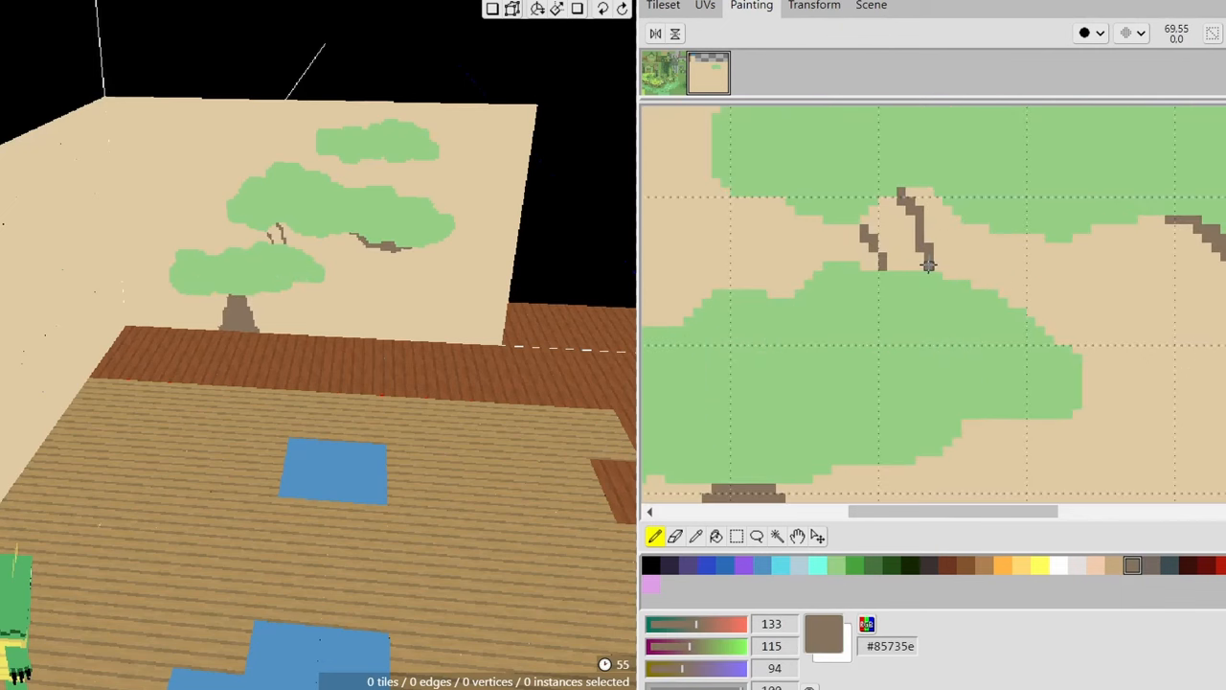
Step: Paint brown branch pixels into the bonsai tree on the tan wall texture
{"action": "left_click", "coordinate": [925, 267]}
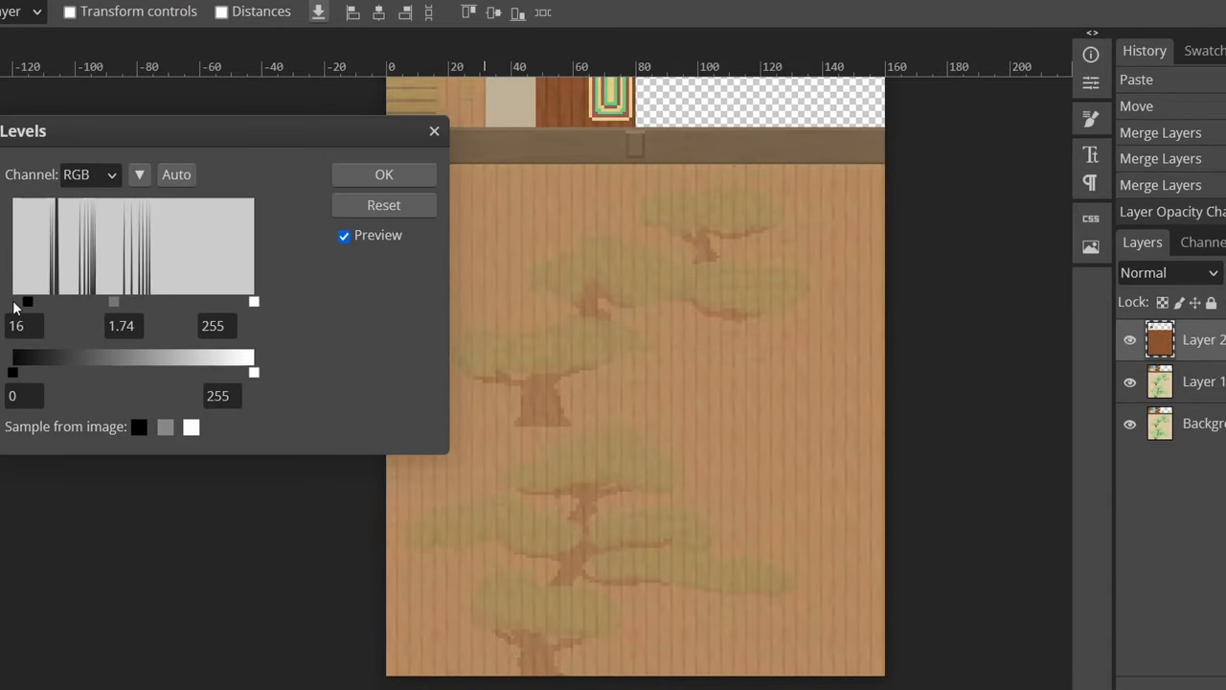
Step: Apply Levels to the wood texture with black input 16 and gamma 1.74
{"action": "left_click_drag", "start_coordinate": [253, 301], "coordinate": [161, 301]}
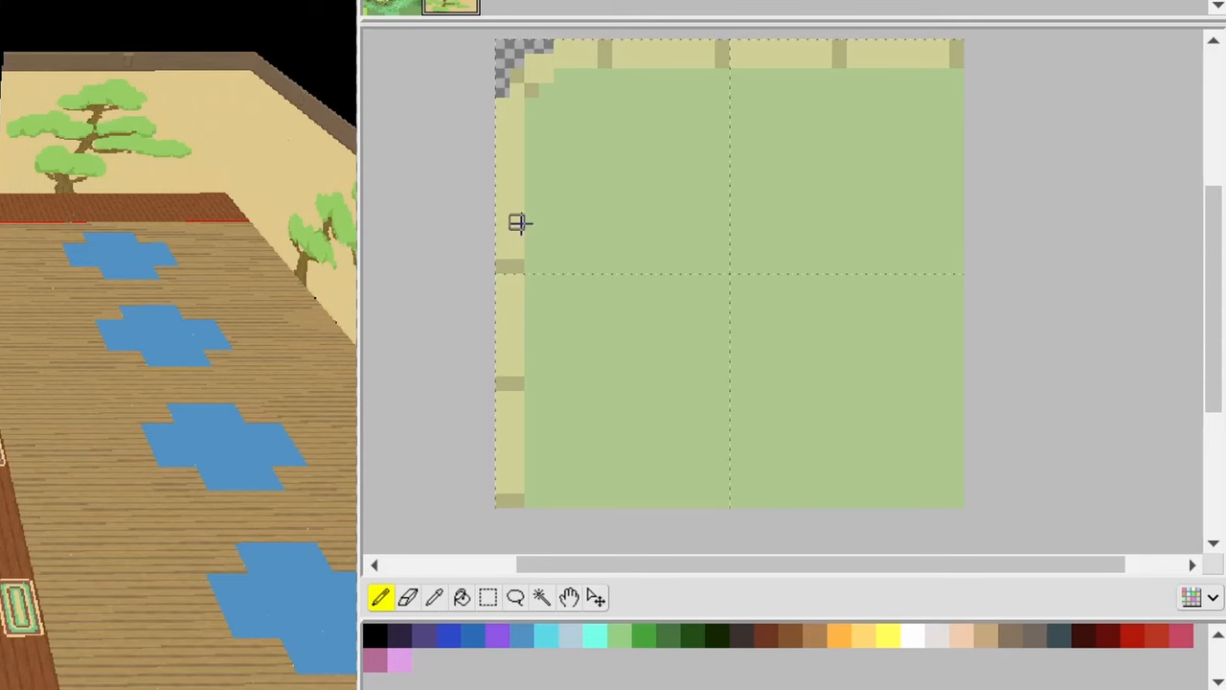
{"action": "mouse_move", "coordinate": [517, 163]}
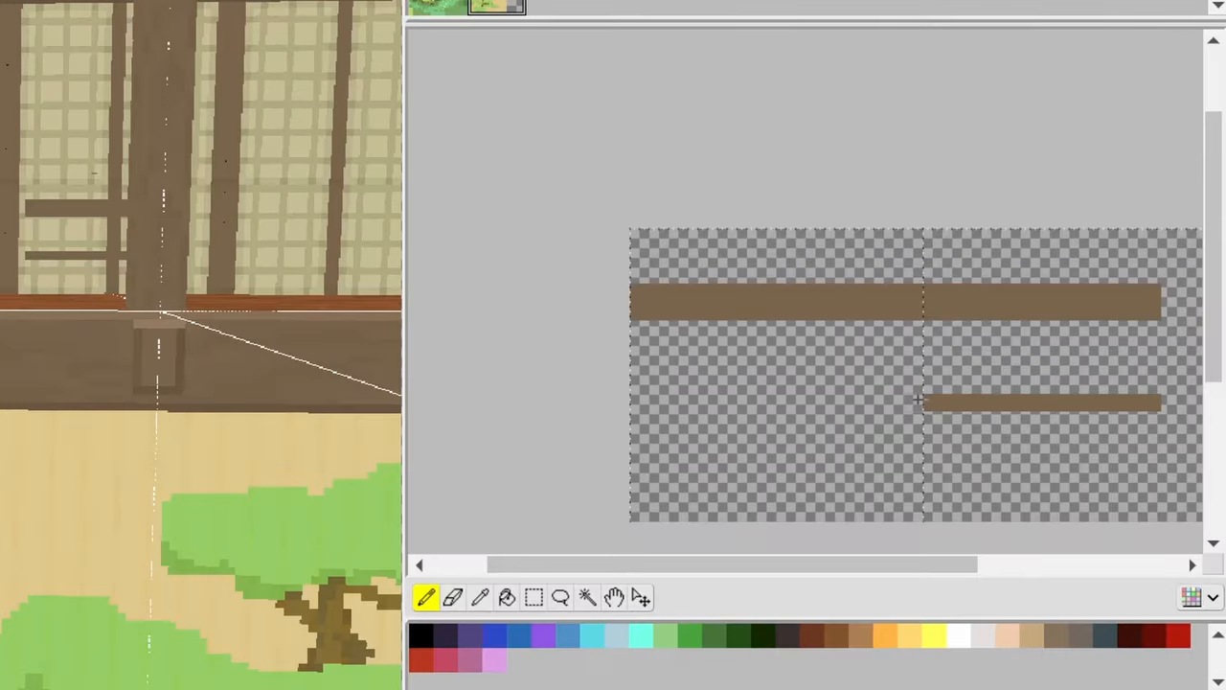
Step: Paint a thin brown horizontal beam strip across the transparent lattice tile
{"action": "left_click_drag", "start_coordinate": [924, 402], "coordinate": [632, 403]}
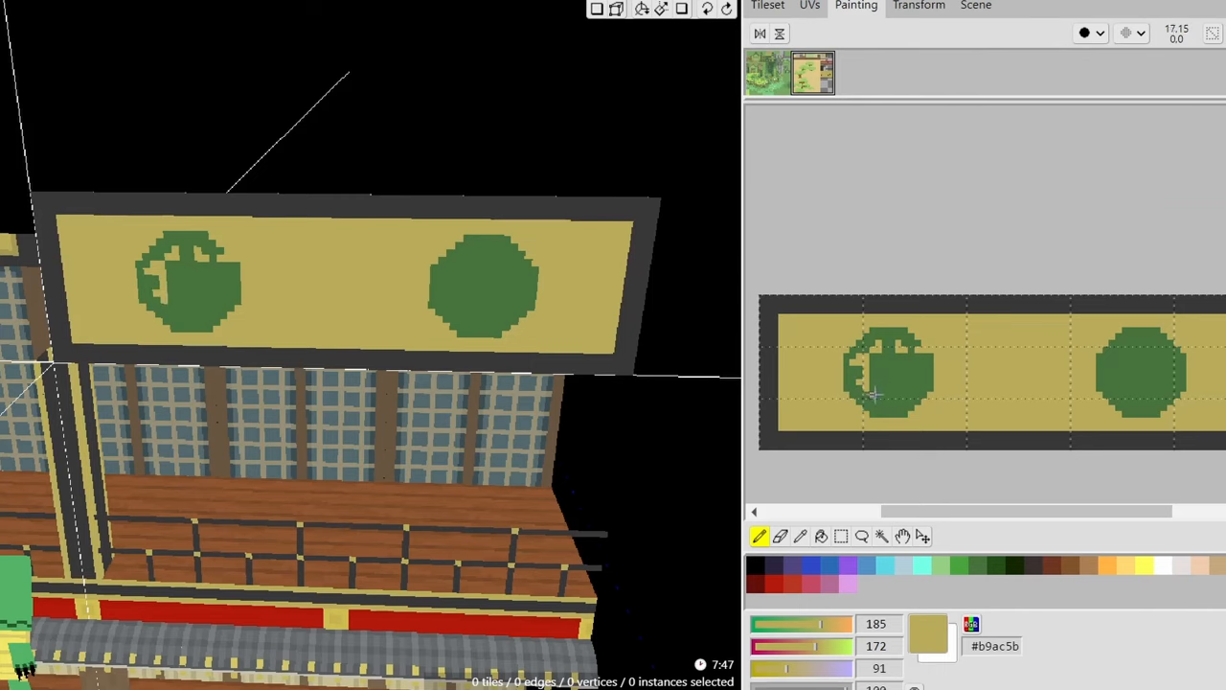
Step: Pencil pink, purple and white flower petals inside both green signboard circles
{"action": "left_click", "coordinate": [867, 383]}
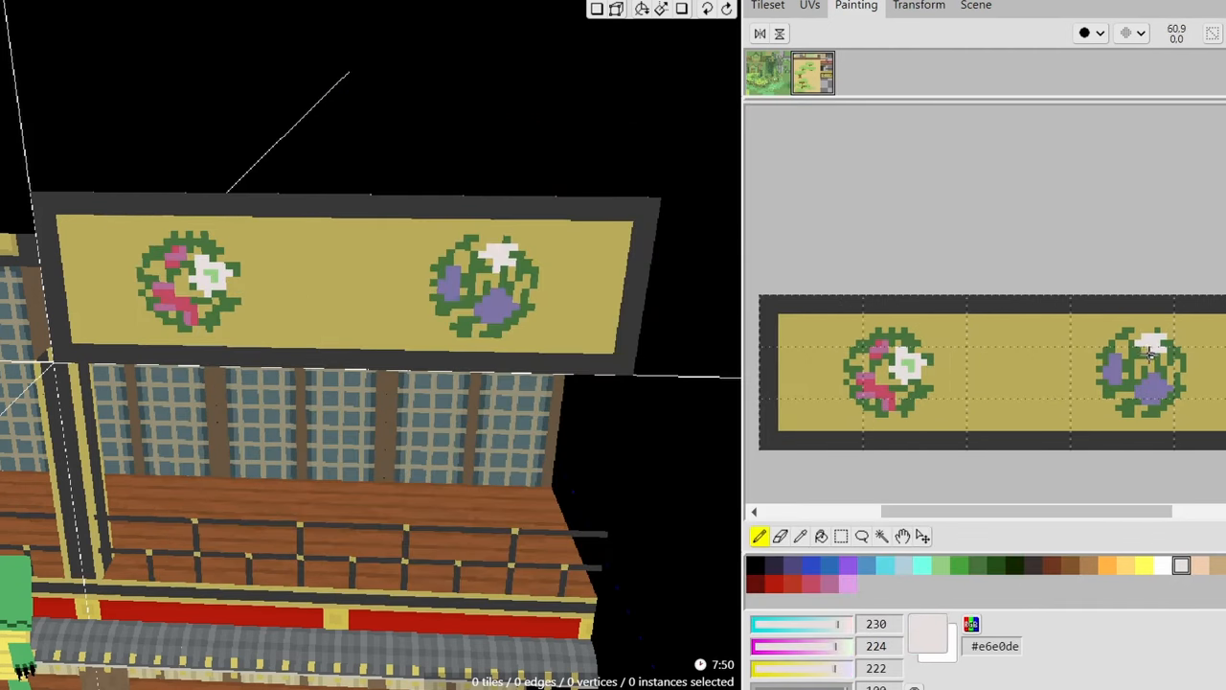
{"action": "left_click", "coordinate": [1150, 354]}
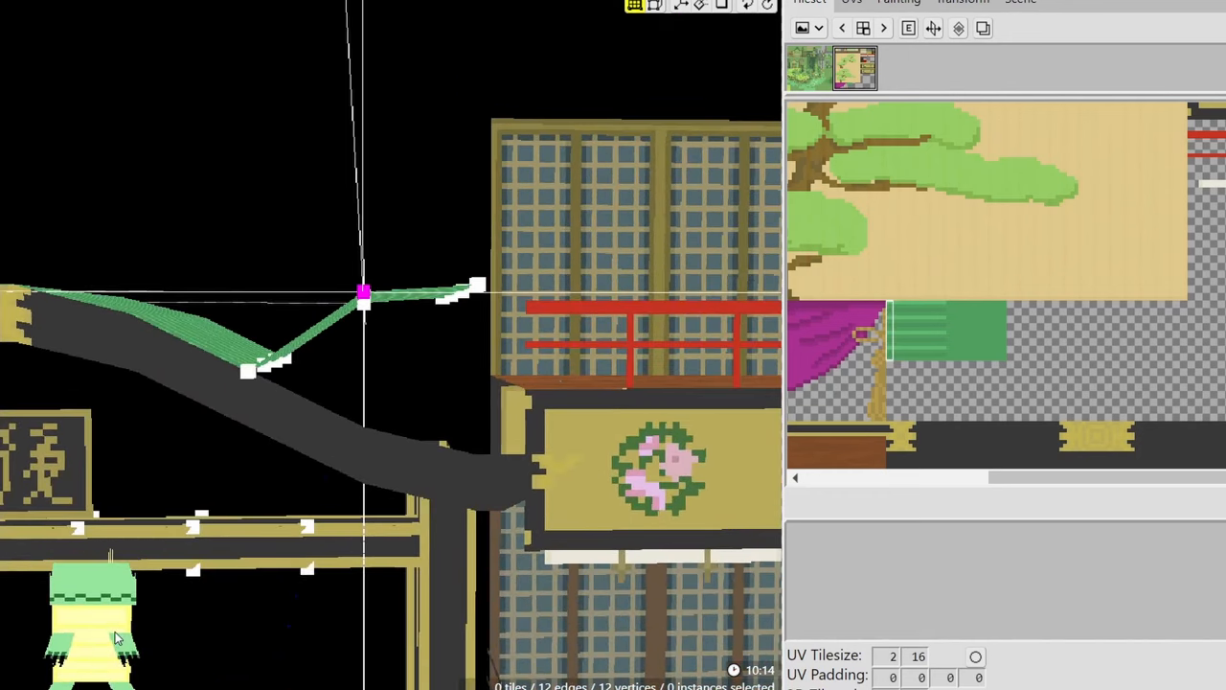
Step: Curve the green-trimmed entrance roof and paint the cloud motif on the orange door
{"action": "left_click_drag", "start_coordinate": [362, 292], "coordinate": [362, 429]}
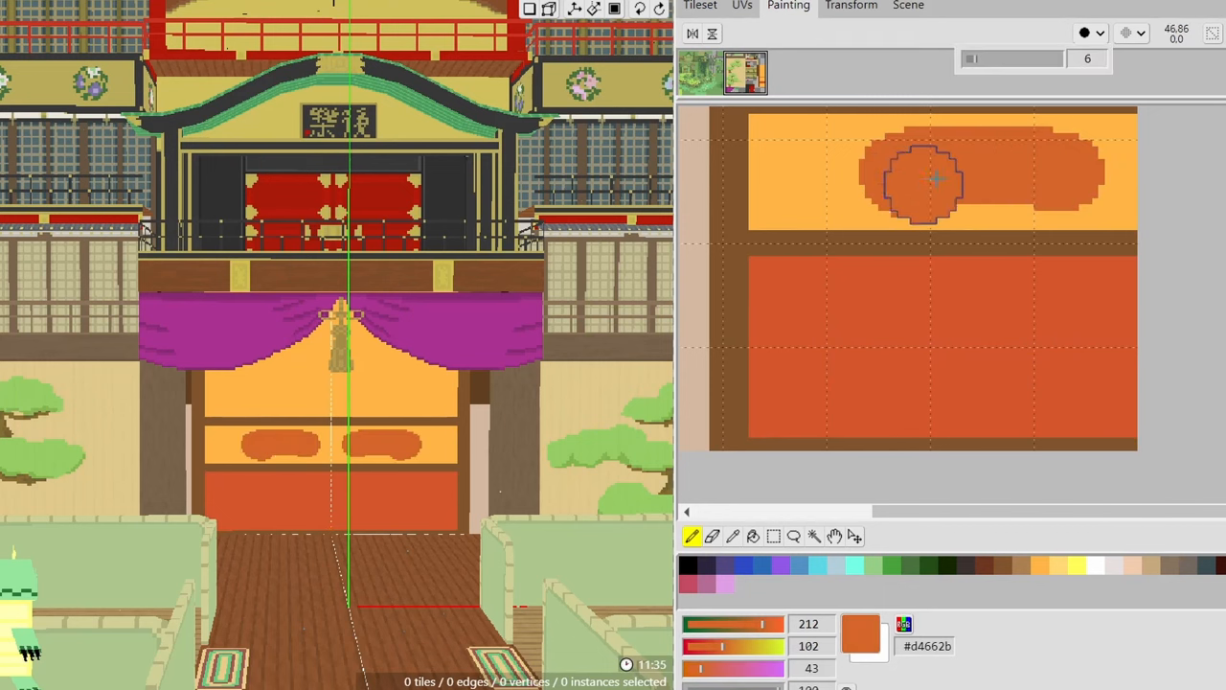
{"action": "left_click_drag", "start_coordinate": [924, 177], "coordinate": [992, 191]}
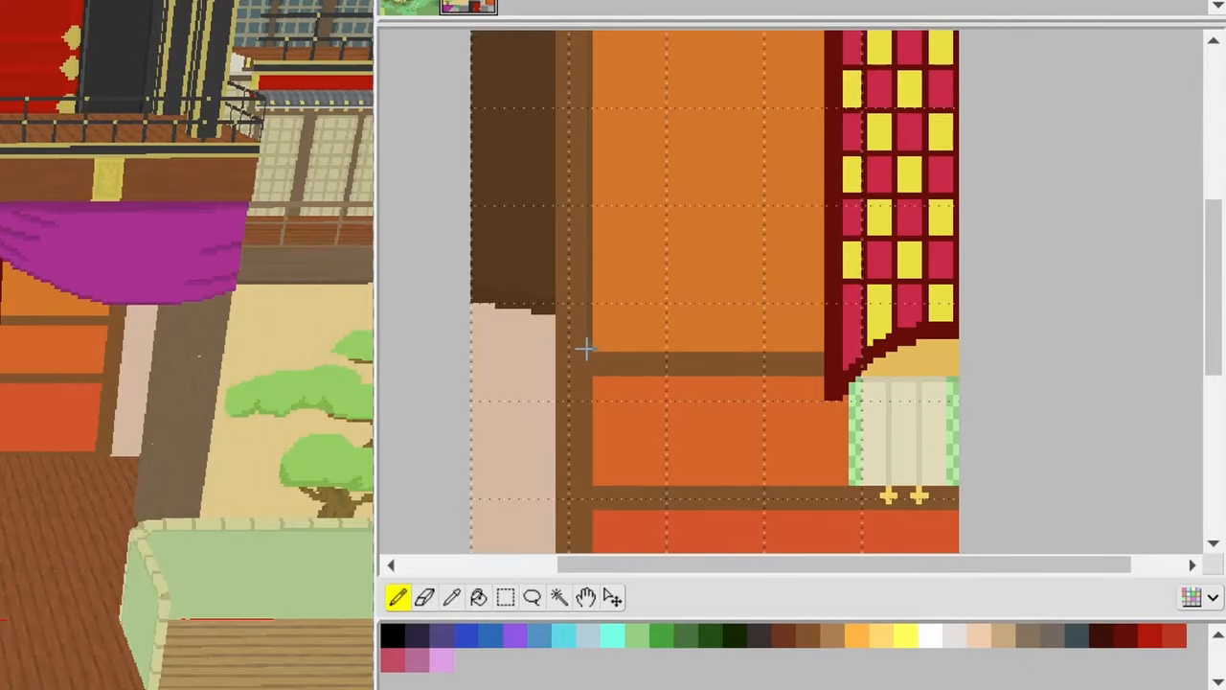
{"action": "mouse_move", "coordinate": [613, 430]}
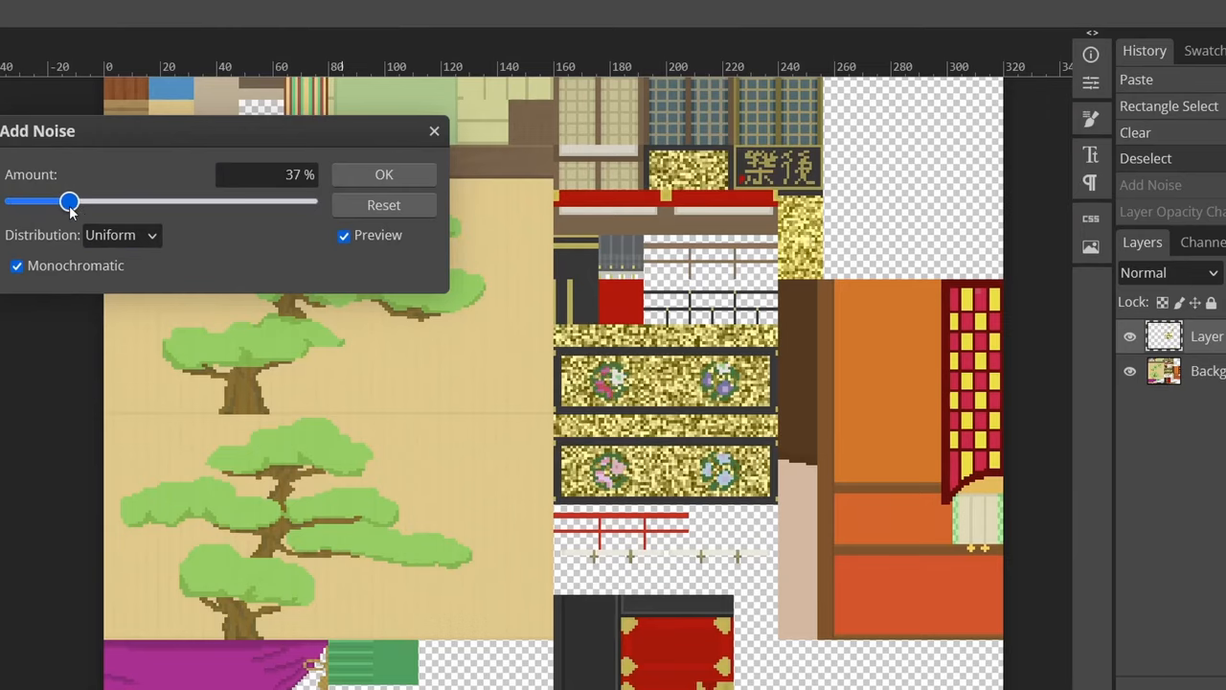
Step: Add 37% uniform monochromatic noise to the bathhouse texture sheet
{"action": "left_click_drag", "start_coordinate": [68, 201], "coordinate": [14, 201]}
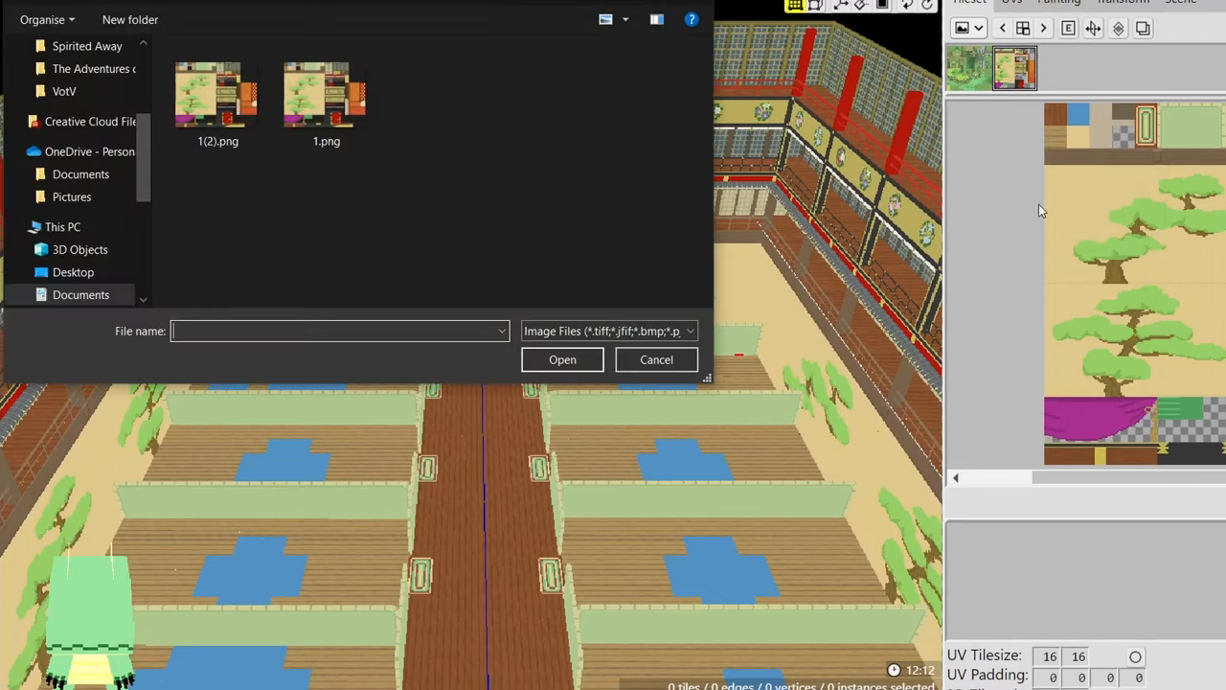
Step: Load texture image 1(2).png into the tileset, then save the bathhouse scene
{"action": "left_click", "coordinate": [218, 91]}
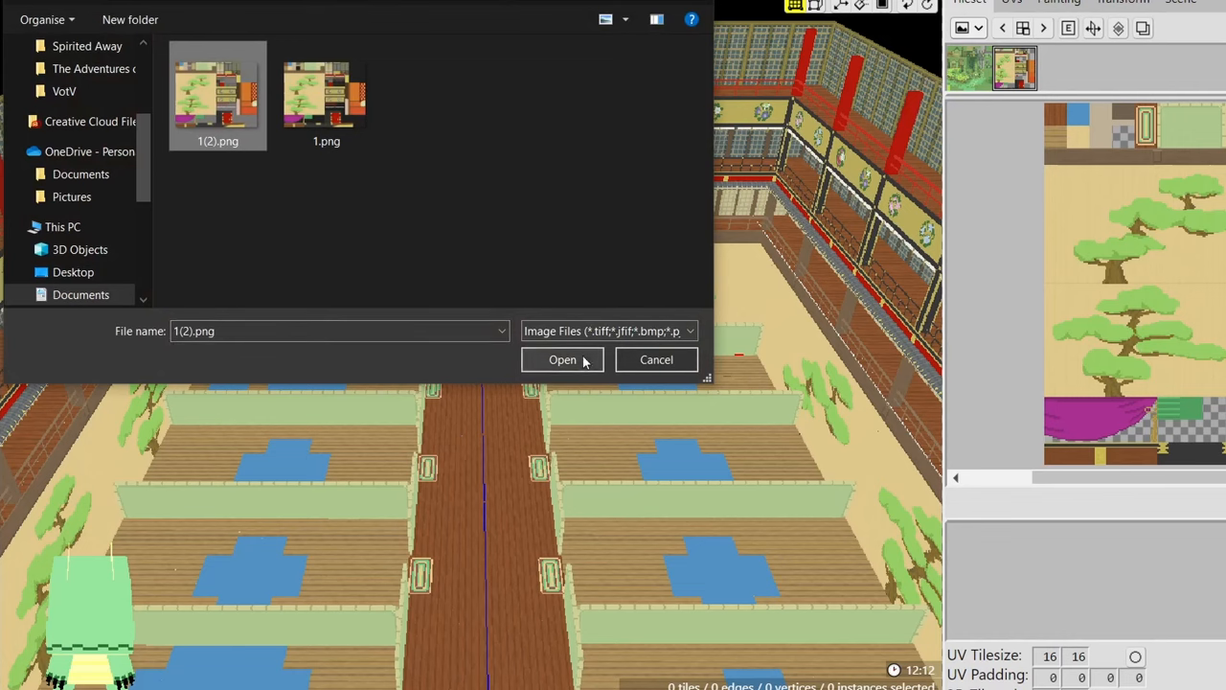
{"action": "left_click", "coordinate": [562, 359]}
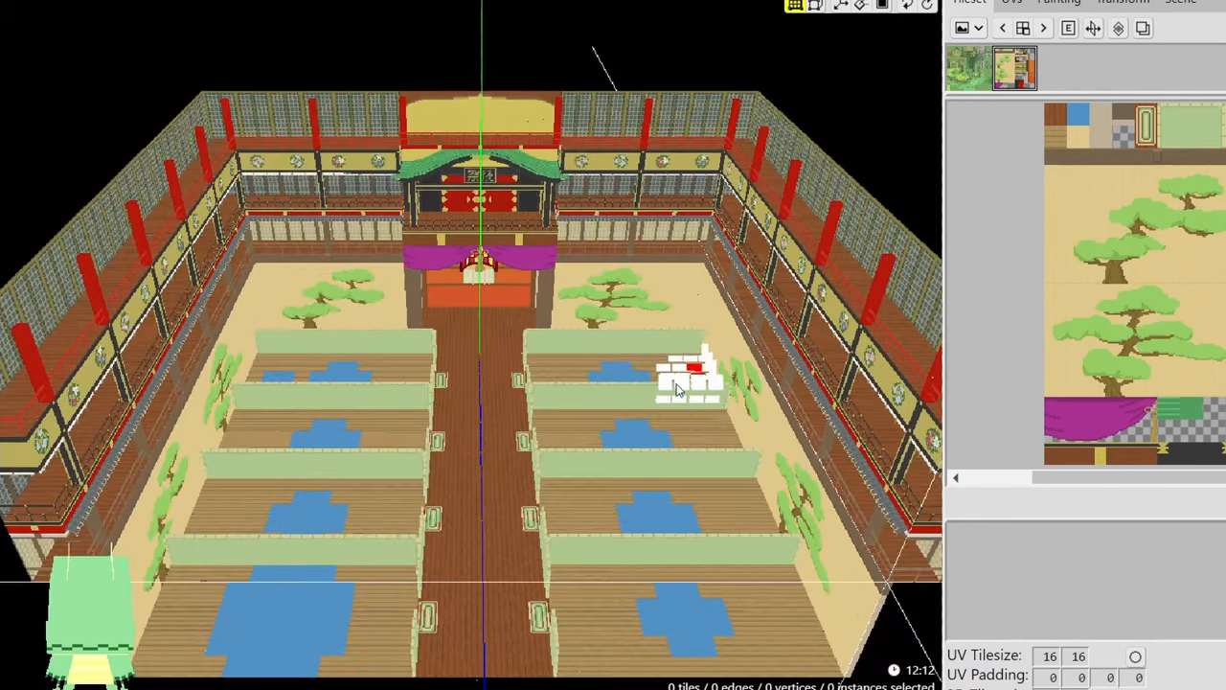
{"action": "left_click", "coordinate": [20, 2]}
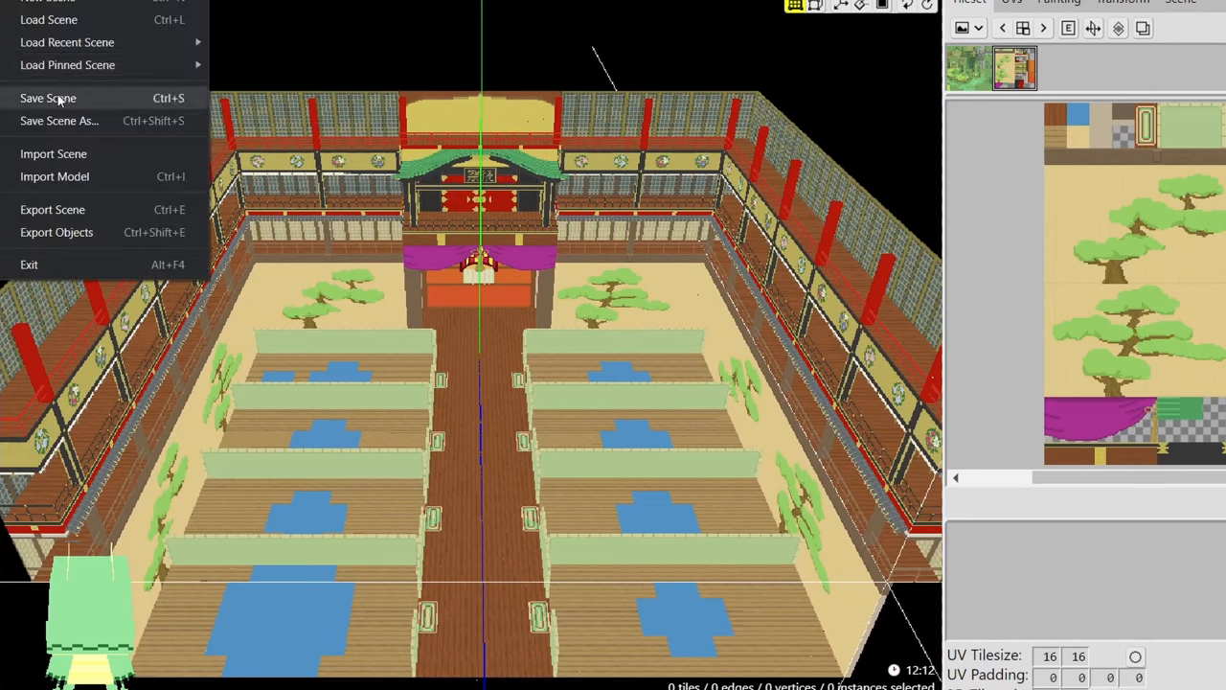
{"action": "left_click", "coordinate": [48, 98]}
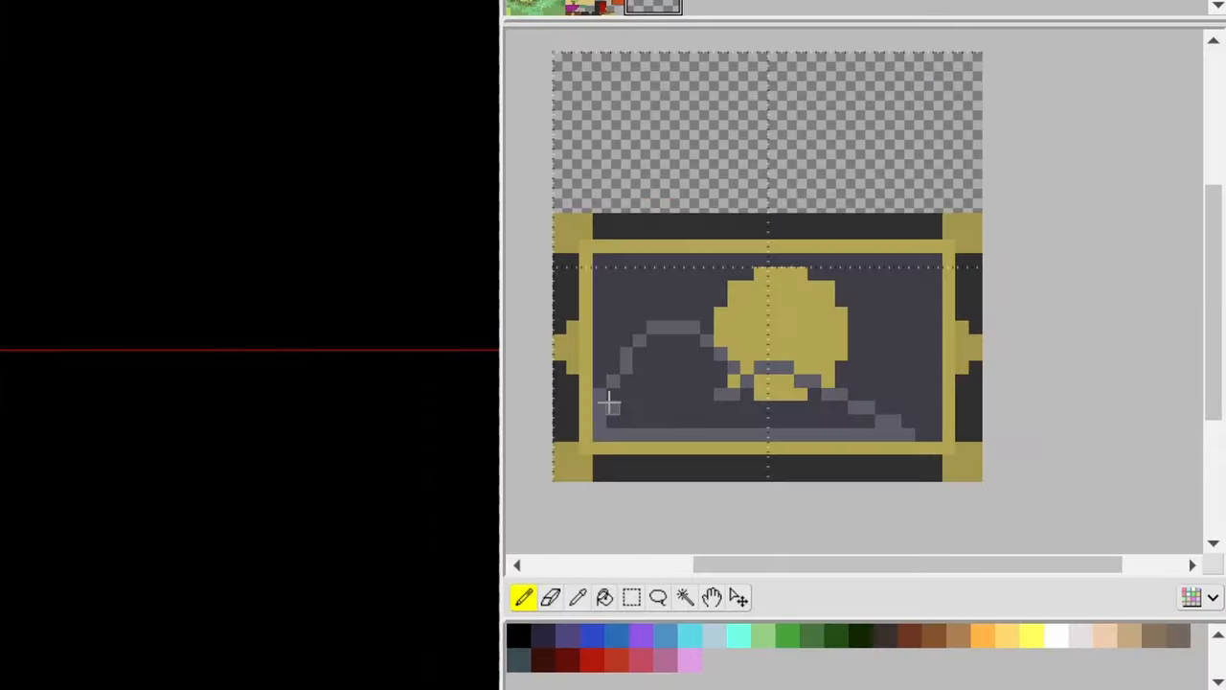
Step: Draw the grey hill outline on the chest's sun-over-hills front panel tile
{"action": "left_click_drag", "start_coordinate": [608, 402], "coordinate": [690, 348]}
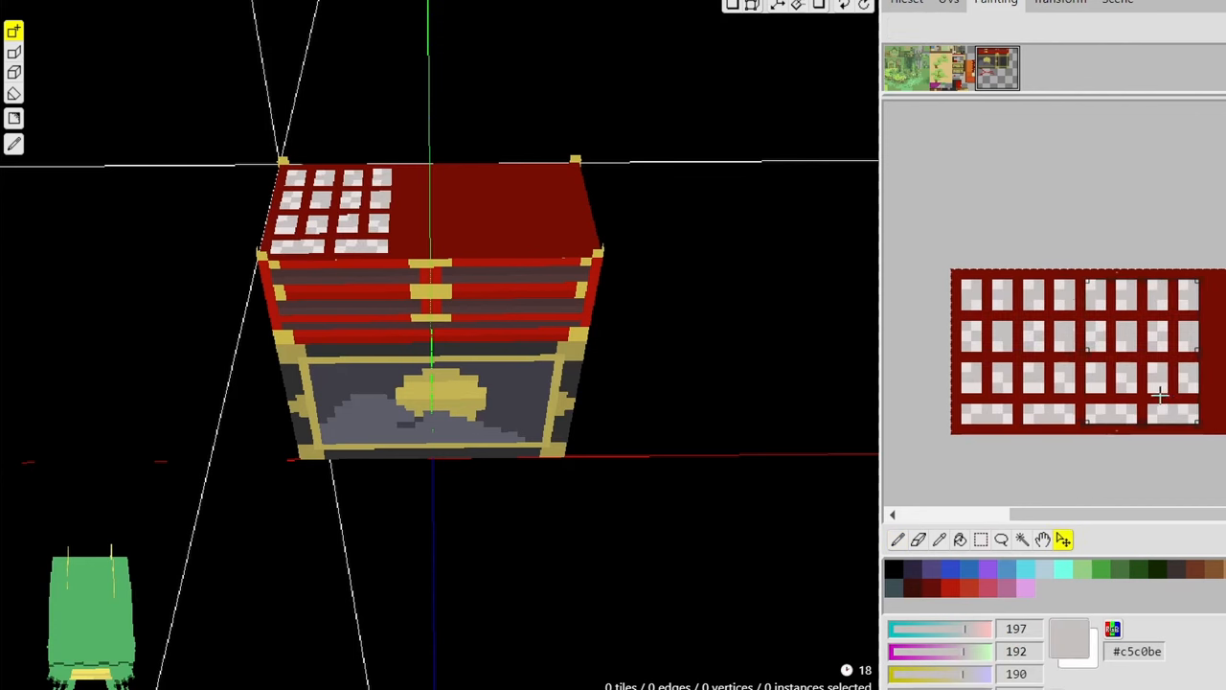
{"action": "left_click", "coordinate": [981, 539]}
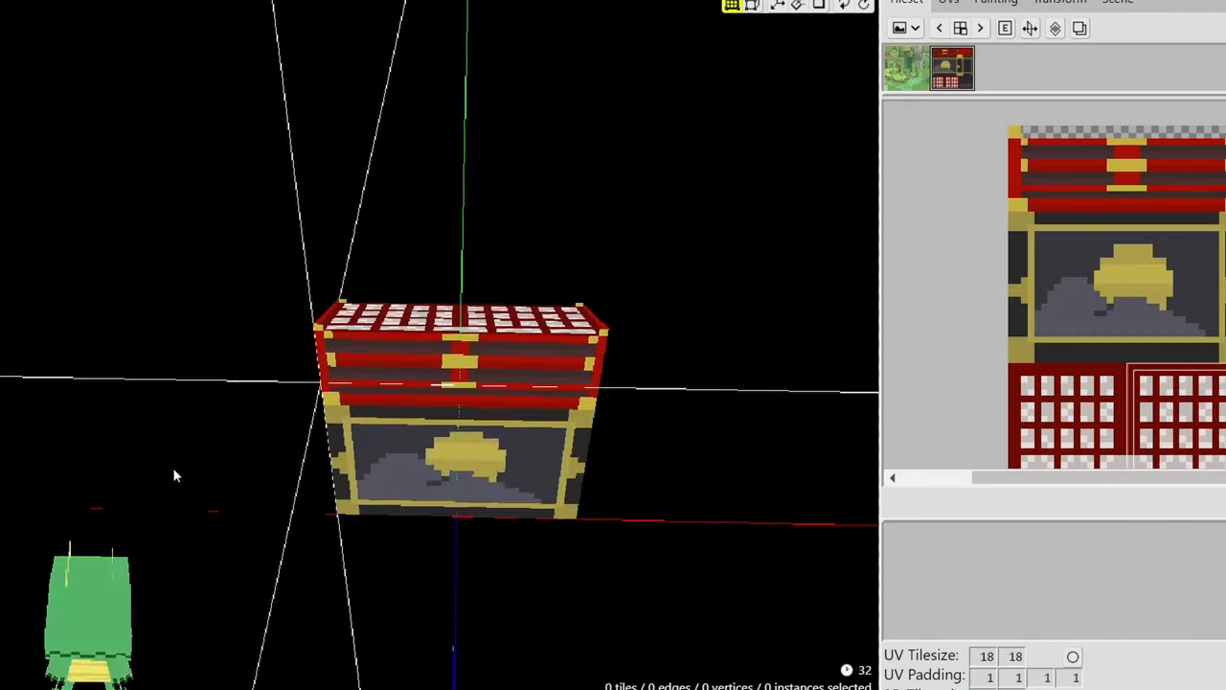
Step: Start a new scene for the round tiered platform model
{"action": "left_click", "coordinate": [951, 67]}
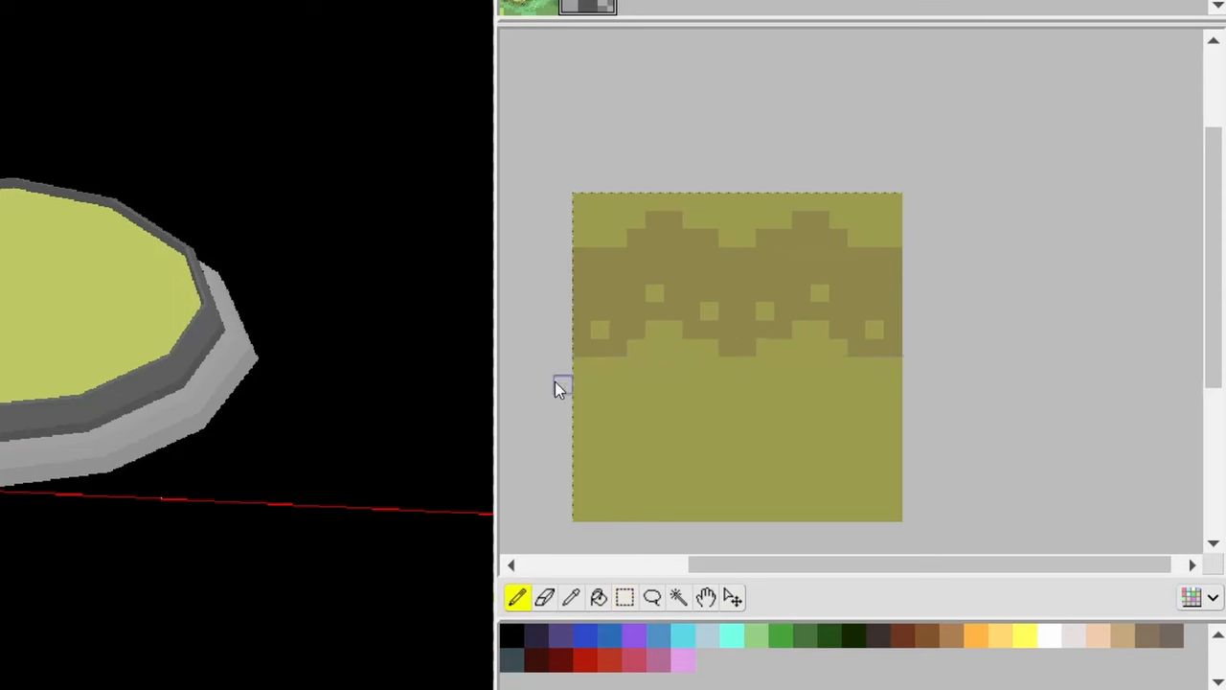
Step: Shape the olive zigzag-banded dome sitting on top of the grey-ringed disc
{"action": "left_click", "coordinate": [732, 597]}
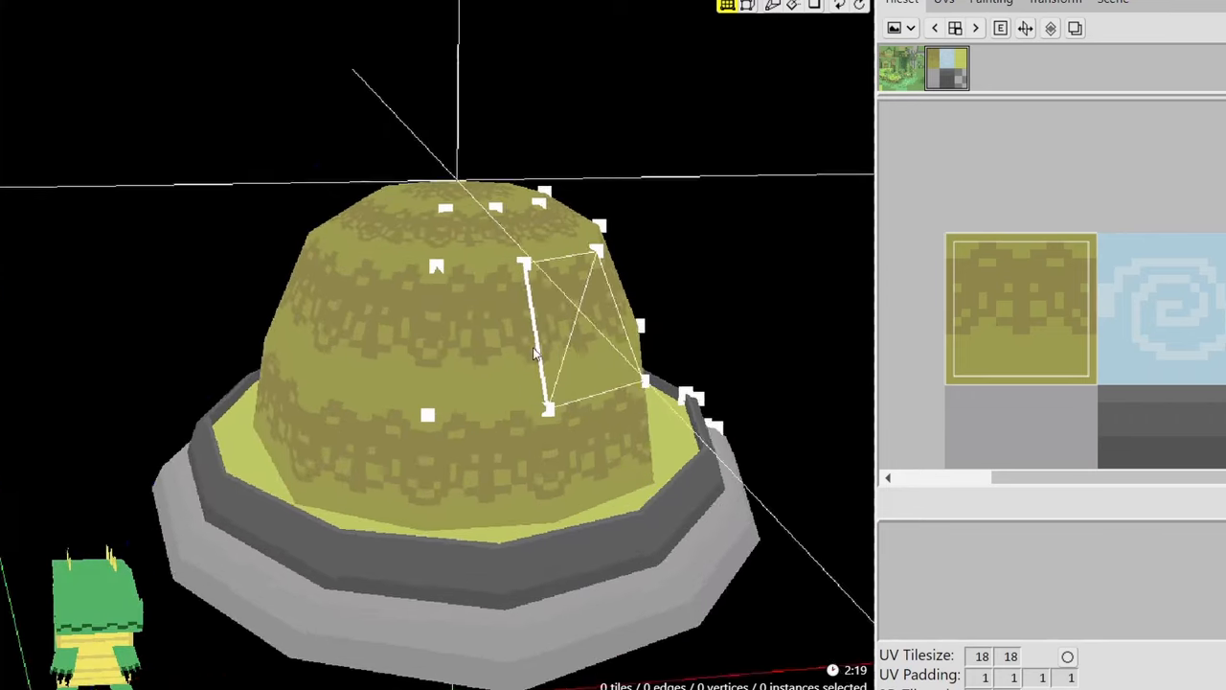
Step: Reshape a dome edge and move an olive tile piece to a new spot on the texture sheet
{"action": "left_click_drag", "start_coordinate": [537, 355], "coordinate": [498, 192]}
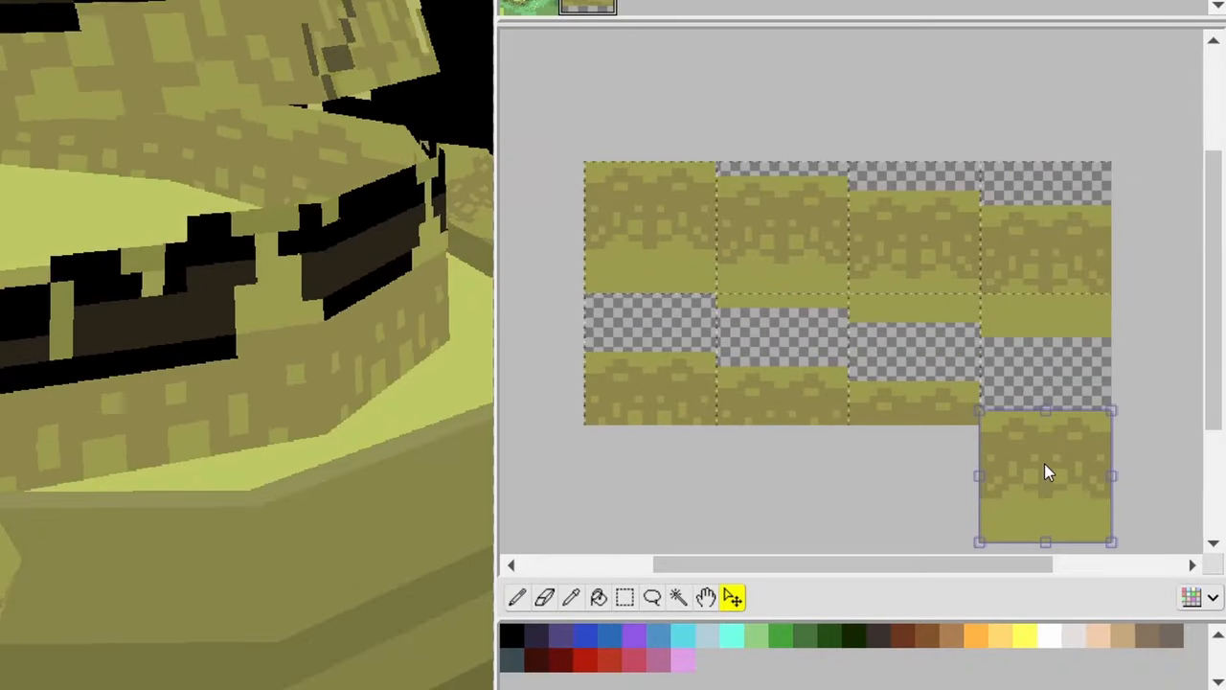
{"action": "left_click_drag", "start_coordinate": [1046, 475], "coordinate": [1045, 453]}
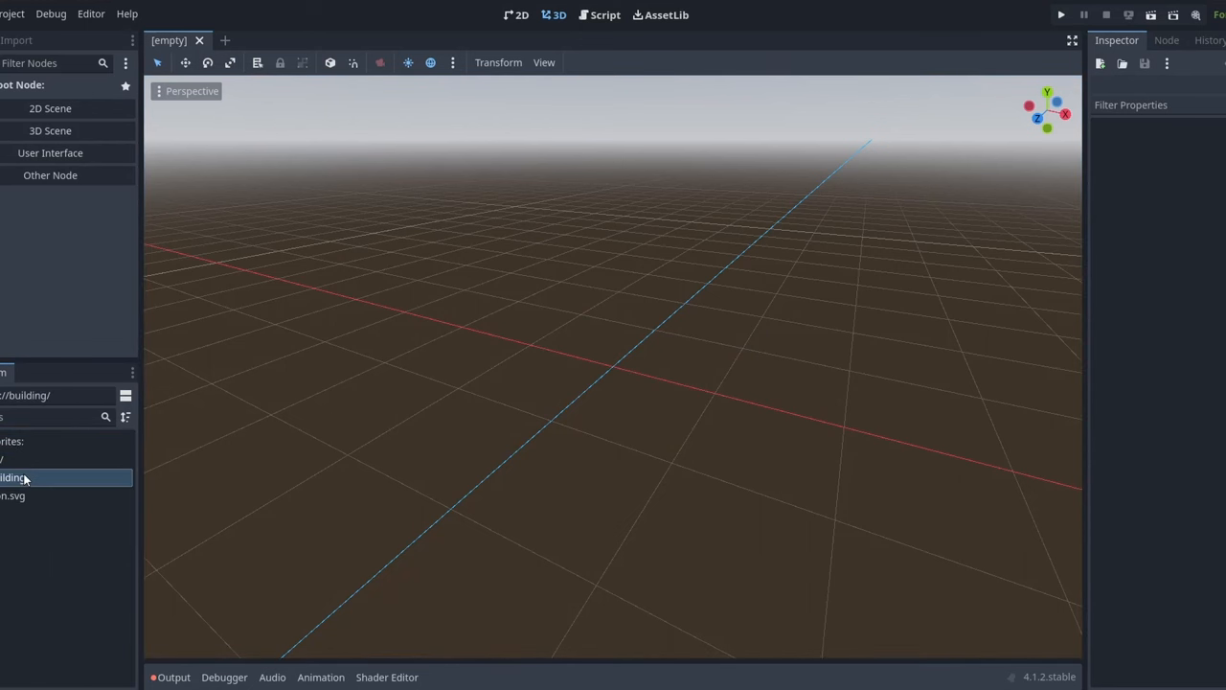
Step: Open the building folder and texture image, then reposition the stink spirit among the baths
{"action": "left_click", "coordinate": [34, 514]}
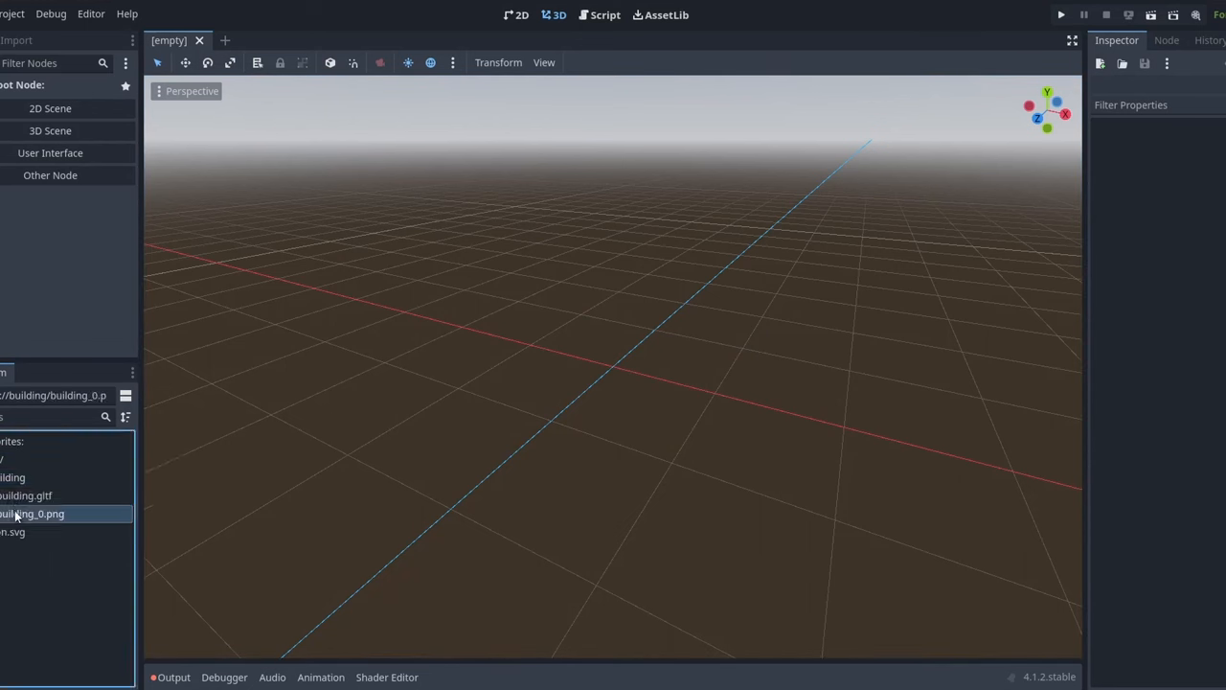
{"action": "left_click", "coordinate": [26, 496]}
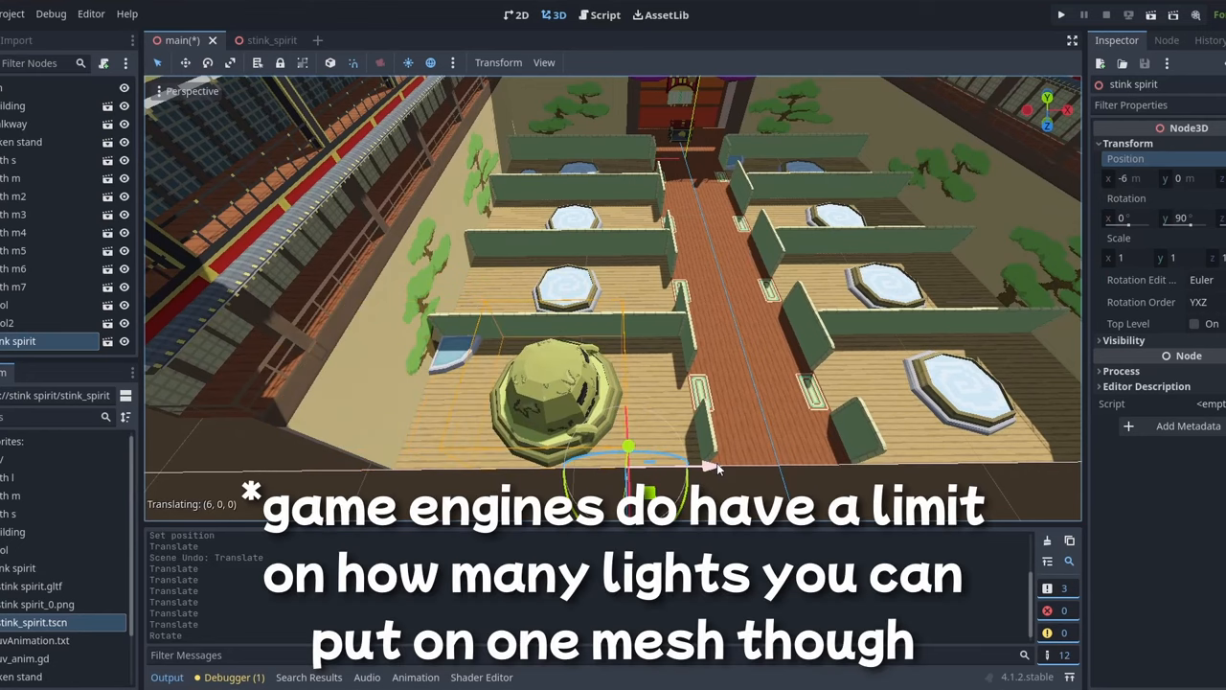
{"action": "left_click", "coordinate": [19, 342]}
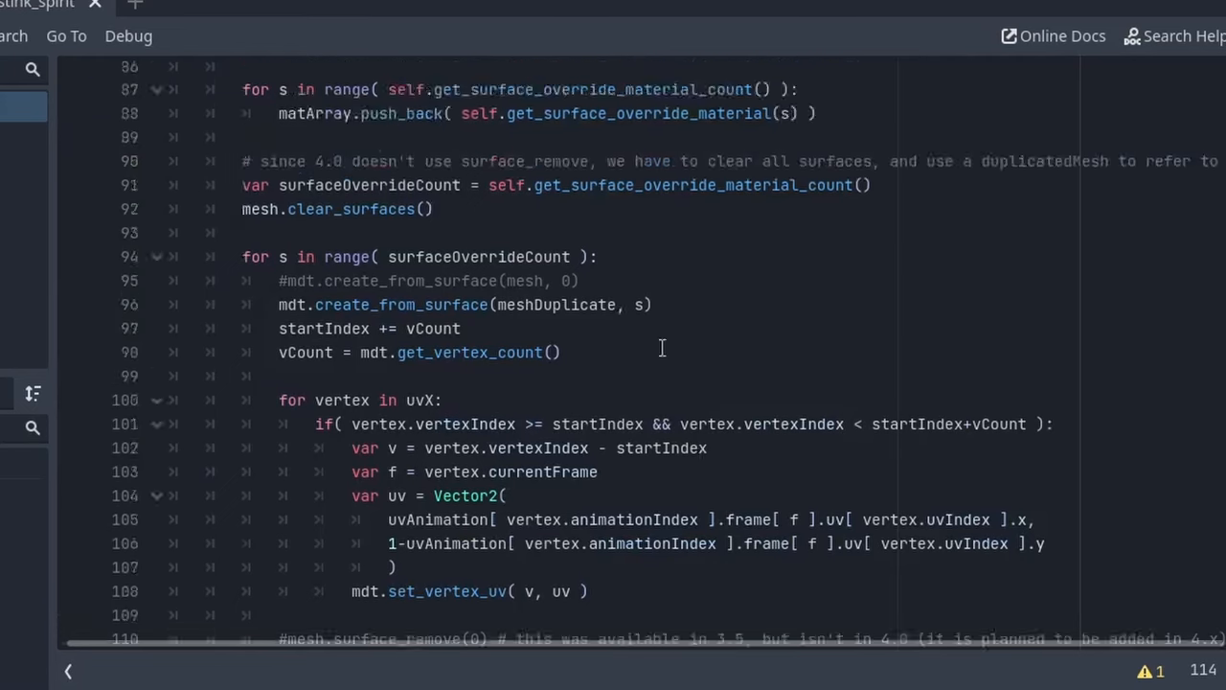
Step: Scroll the UV animation script, run the game to check the stink spirit, and close it
{"action": "scroll", "scroll_direction": "up", "scroll_amount": 3}
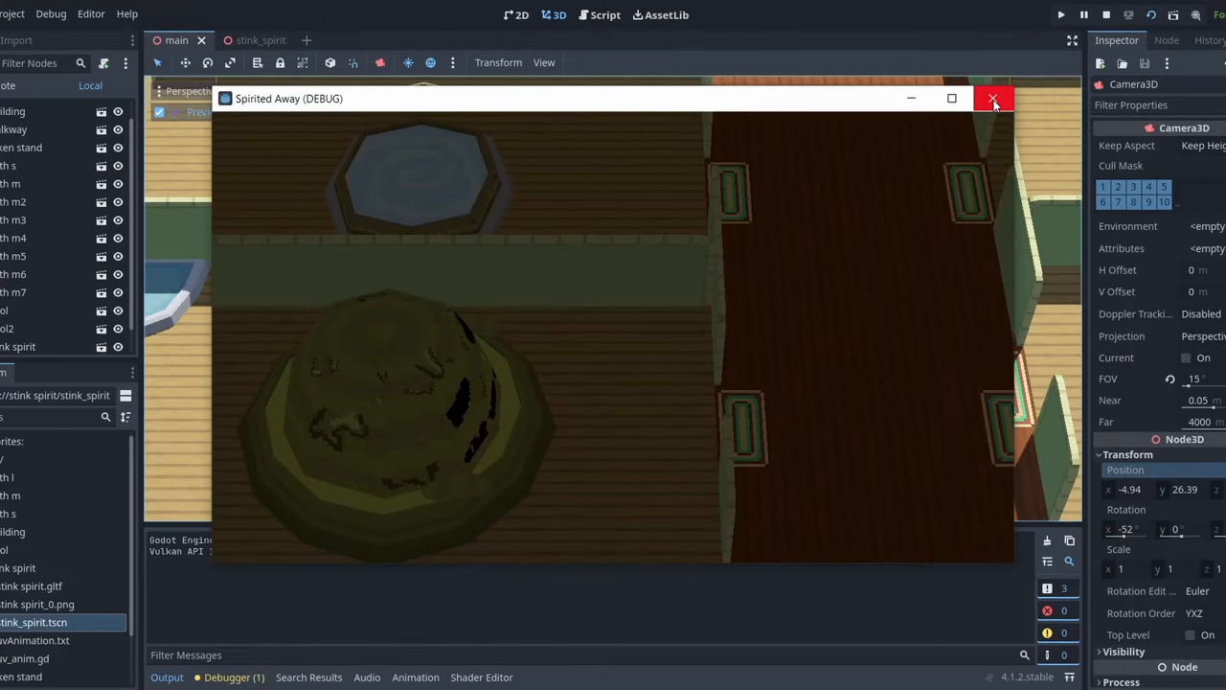
{"action": "mouse_move", "coordinate": [994, 99]}
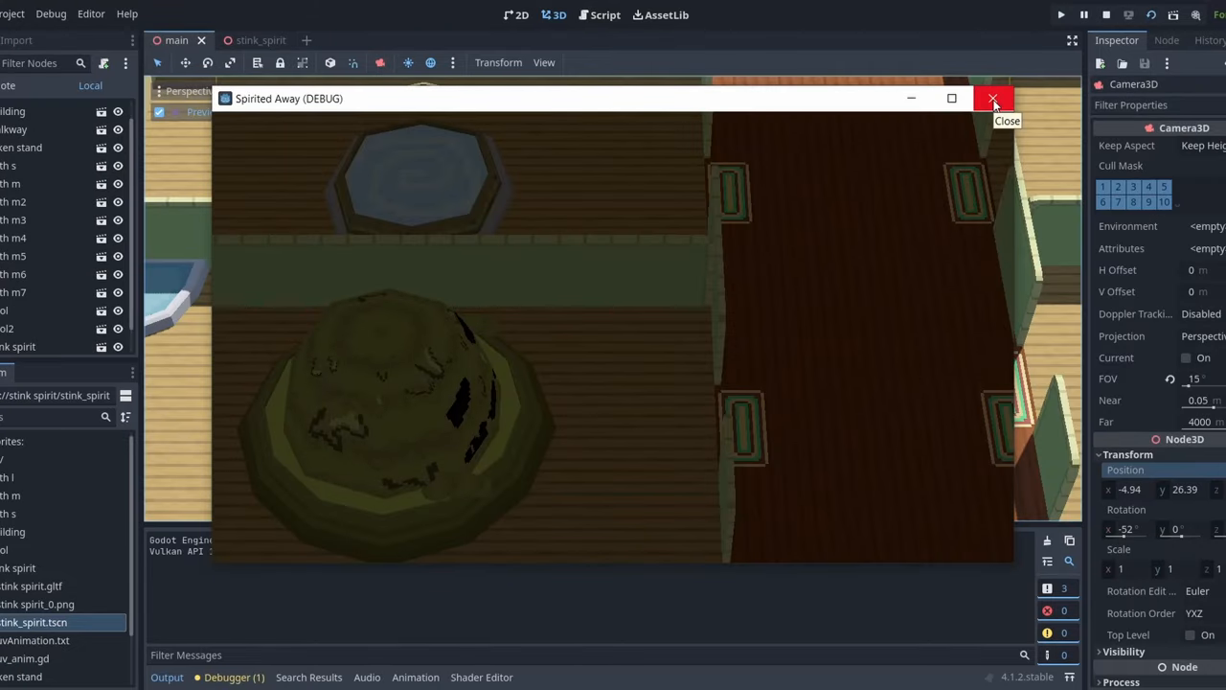
{"action": "left_click", "coordinate": [994, 99]}
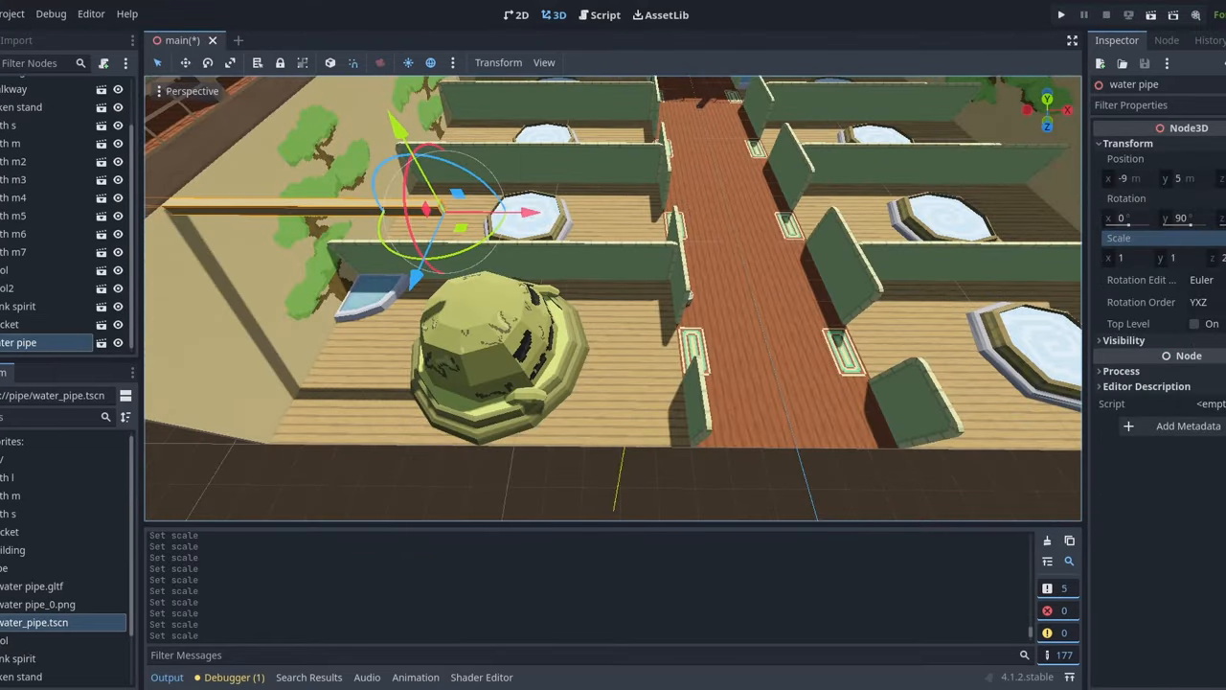
Step: Drag the water pipe into position over the bath
{"action": "left_click_drag", "start_coordinate": [402, 144], "coordinate": [503, 220]}
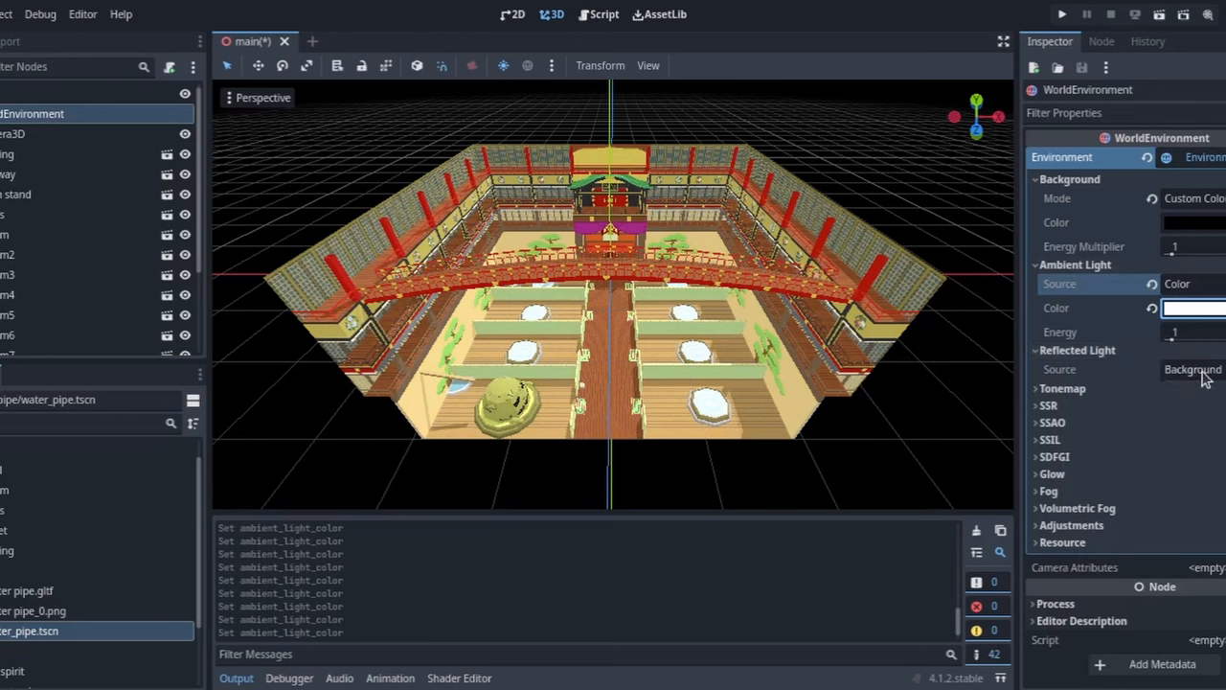
Step: Set Reflected Light Source to Background, collapse ambient and background sections, and raise fog height density
{"action": "left_click", "coordinate": [1193, 369]}
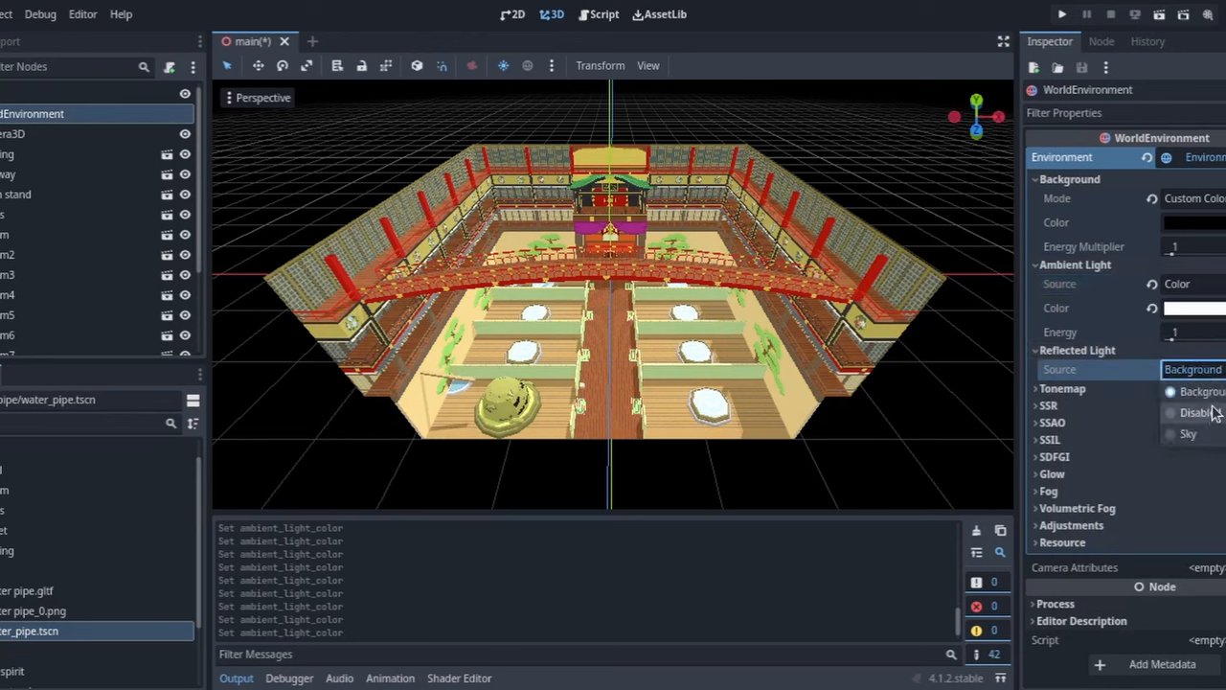
{"action": "left_click", "coordinate": [1198, 391]}
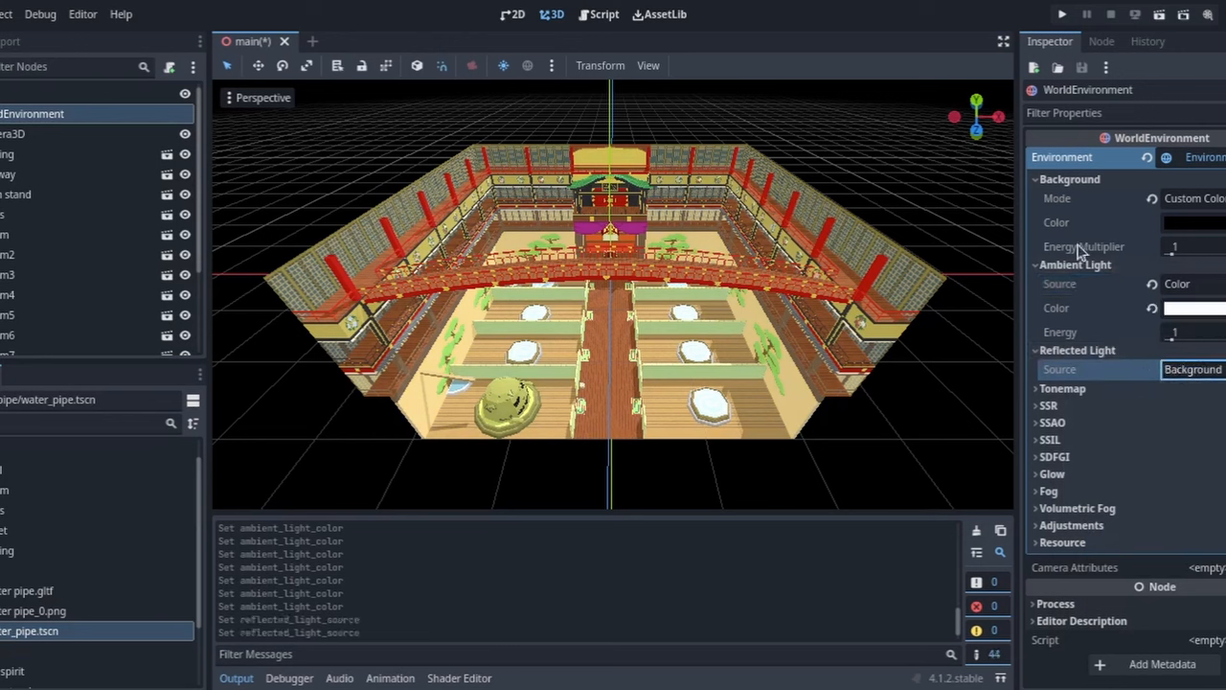
{"action": "left_click", "coordinate": [1075, 265]}
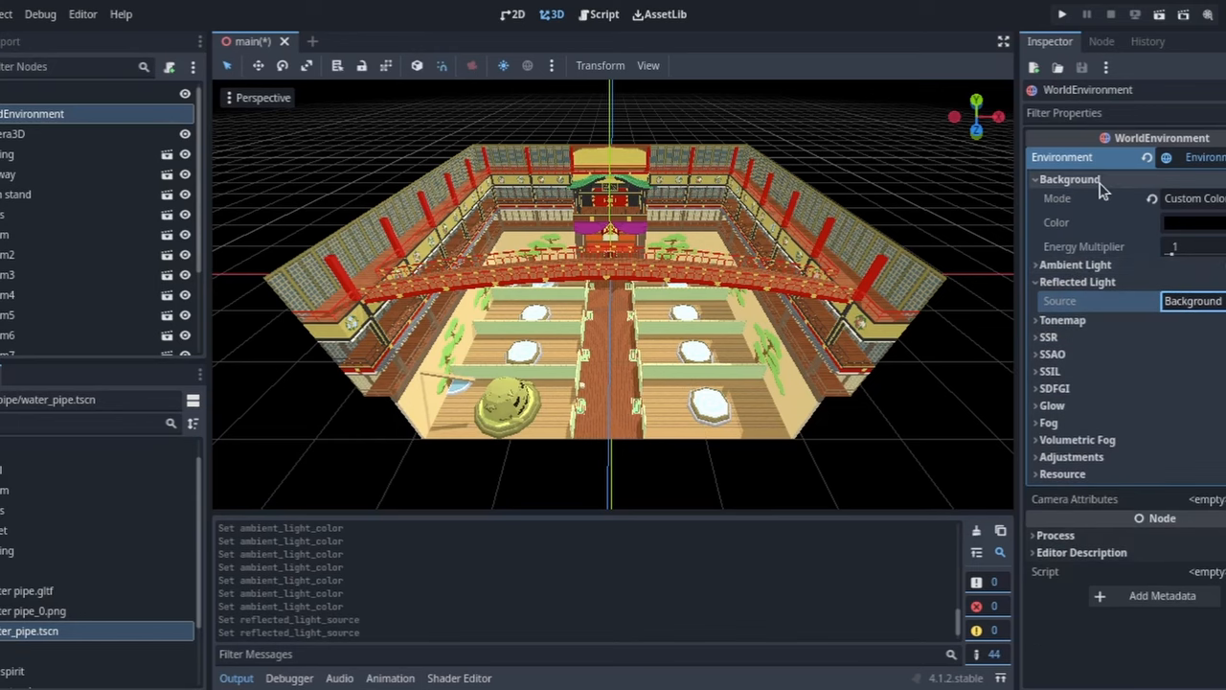
{"action": "left_click", "coordinate": [1050, 298]}
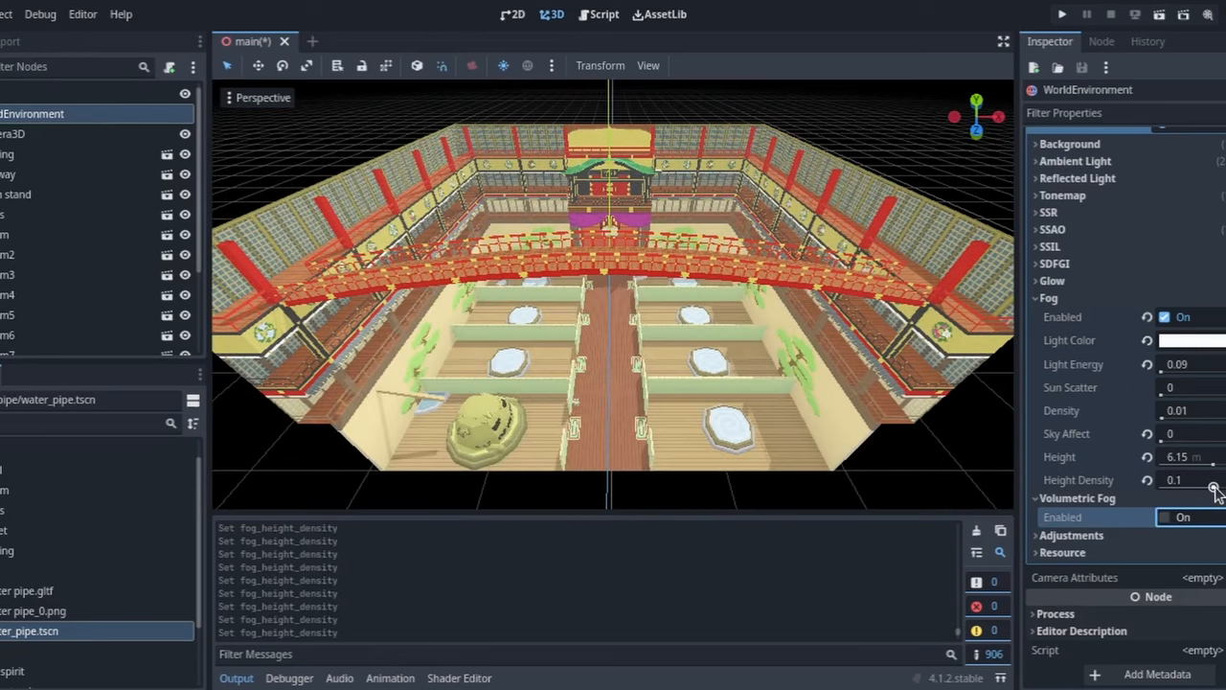
{"action": "left_click_drag", "start_coordinate": [1212, 479], "coordinate": [1225, 479]}
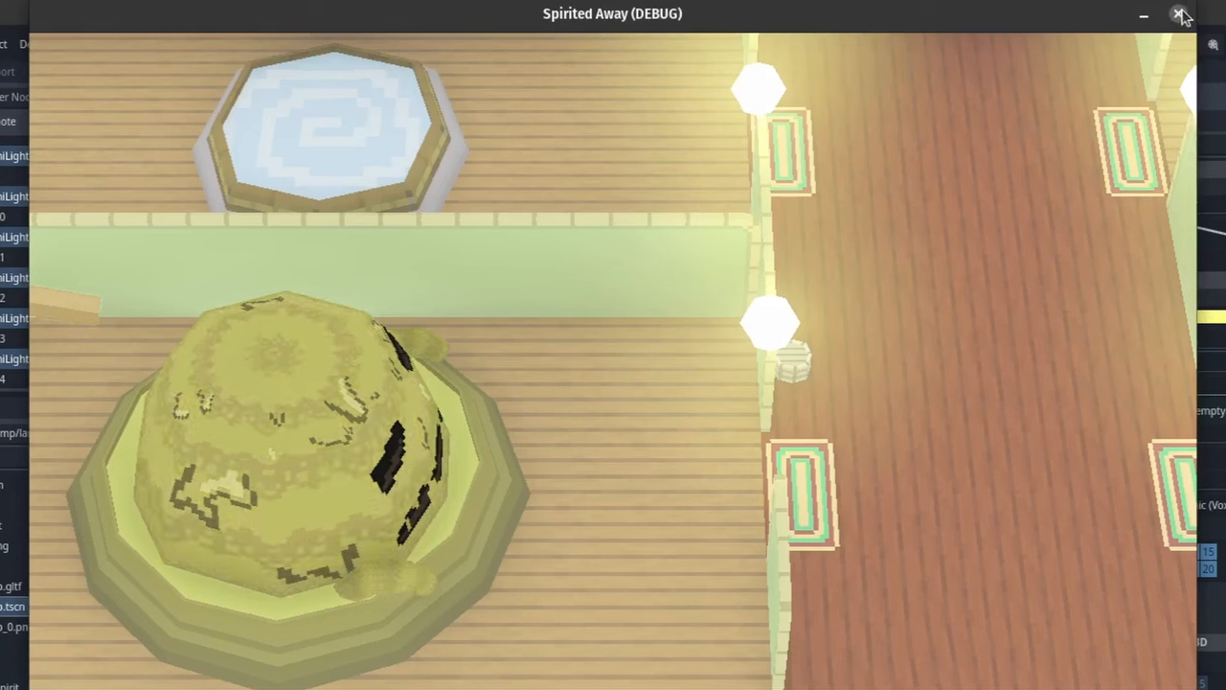
Step: Close the running game, set the lamp scene's emission to yellow, and orbit the lit bathhouse
{"action": "left_click", "coordinate": [1183, 17]}
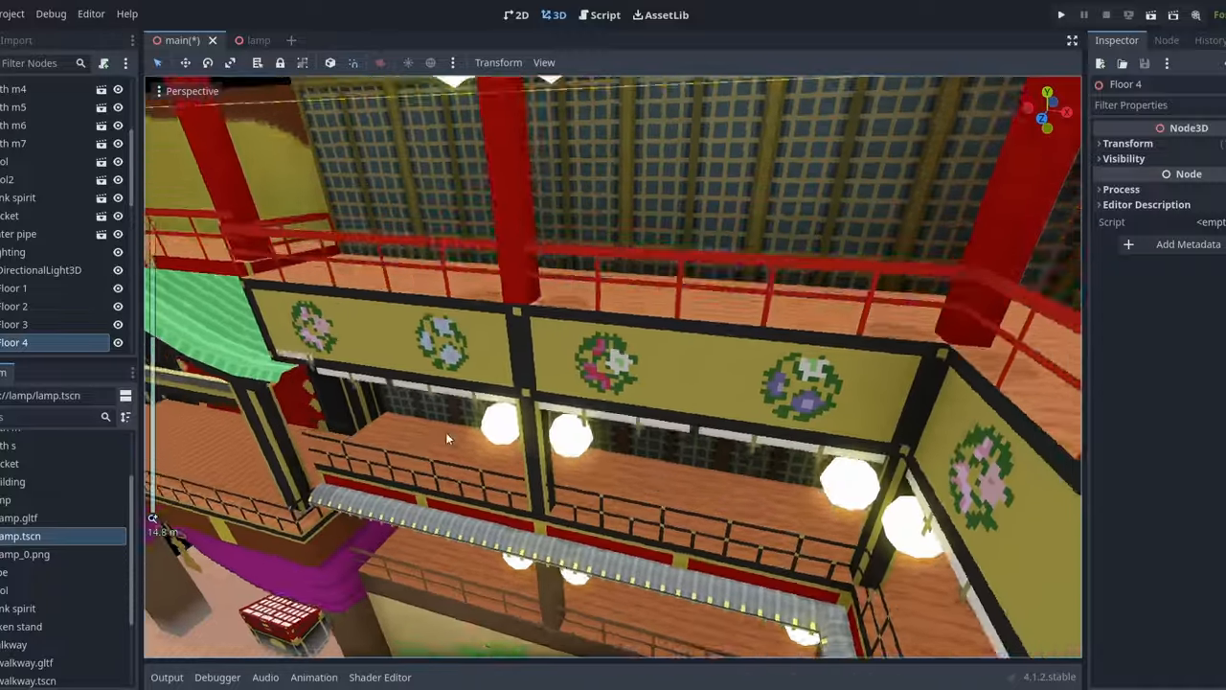
{"action": "left_click", "coordinate": [233, 40]}
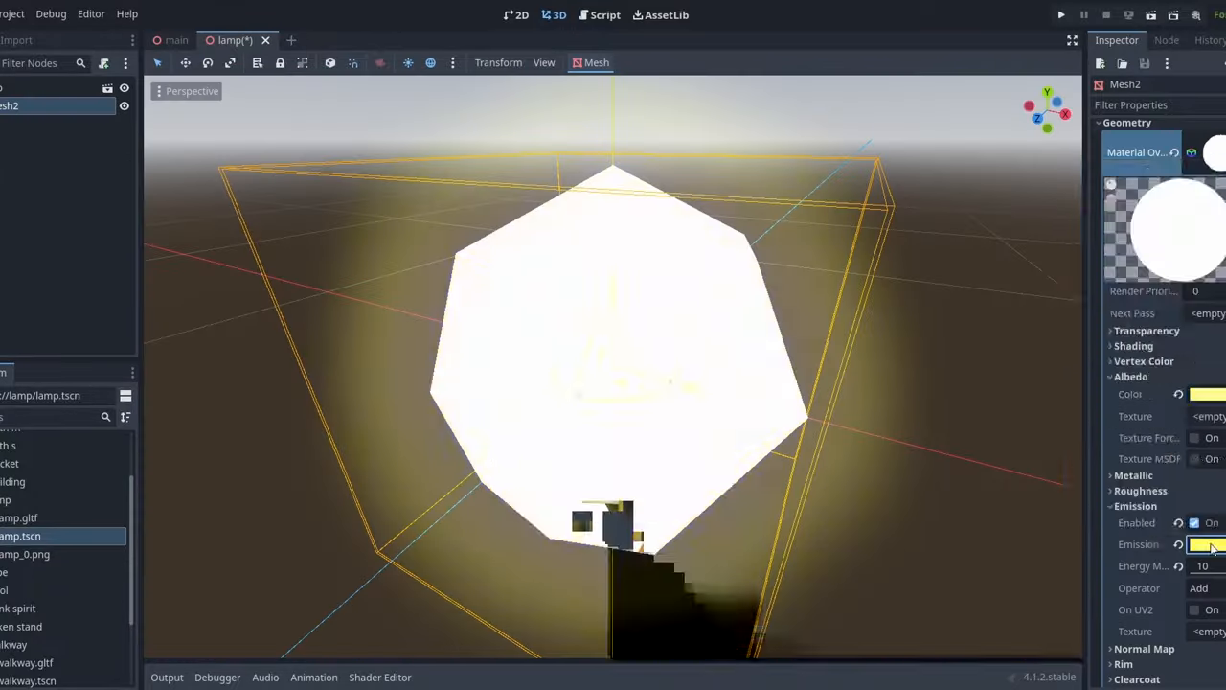
{"action": "left_click", "coordinate": [1202, 544]}
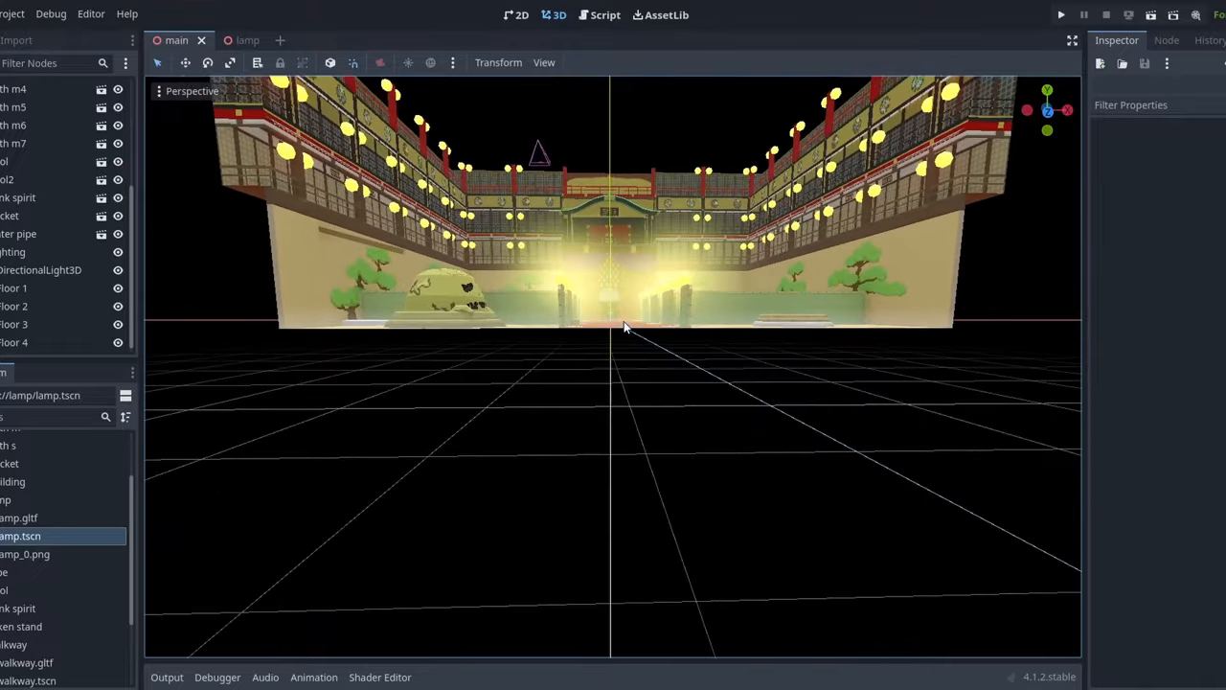
{"action": "left_click_drag", "start_coordinate": [623, 328], "coordinate": [620, 388]}
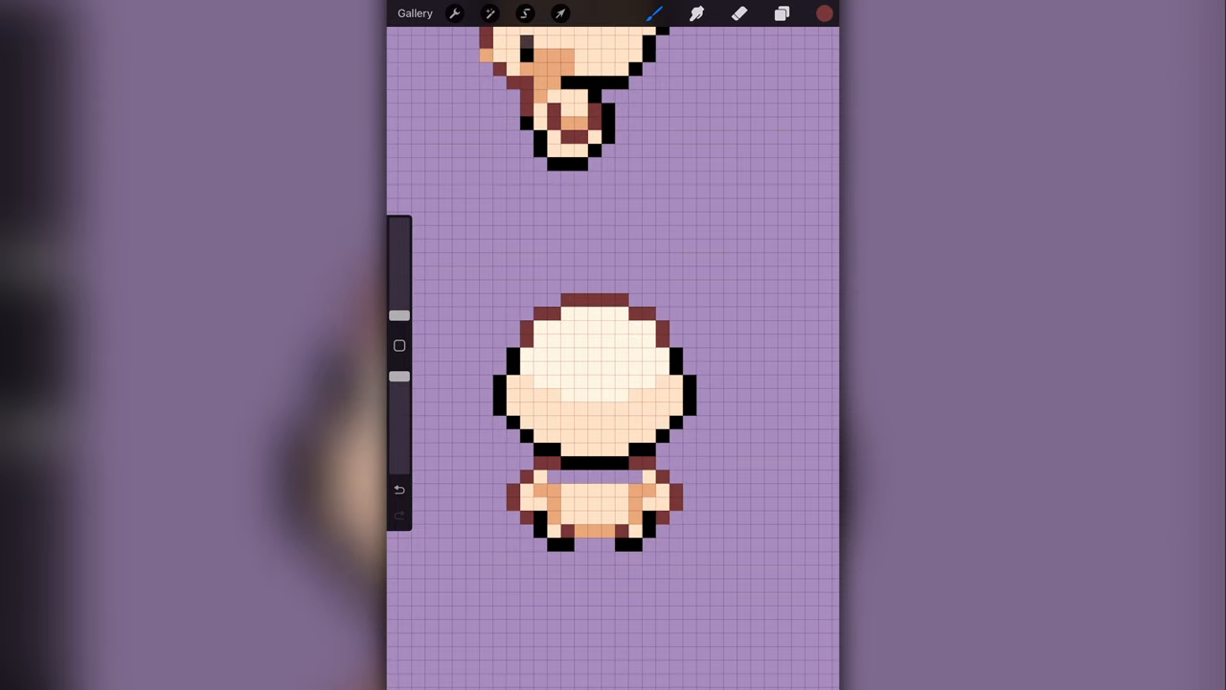
Step: Paint and fill the character's brown hair, shading it with darker brown pixels
{"action": "left_click", "coordinate": [781, 14]}
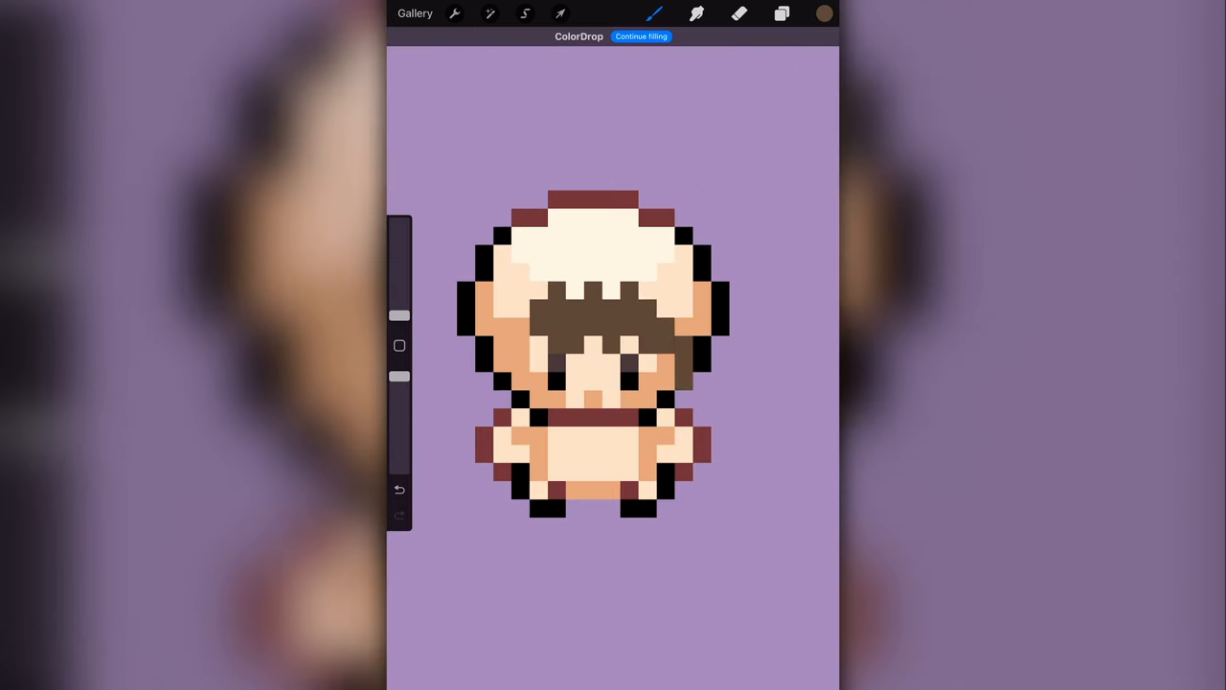
{"action": "left_click", "coordinate": [700, 307]}
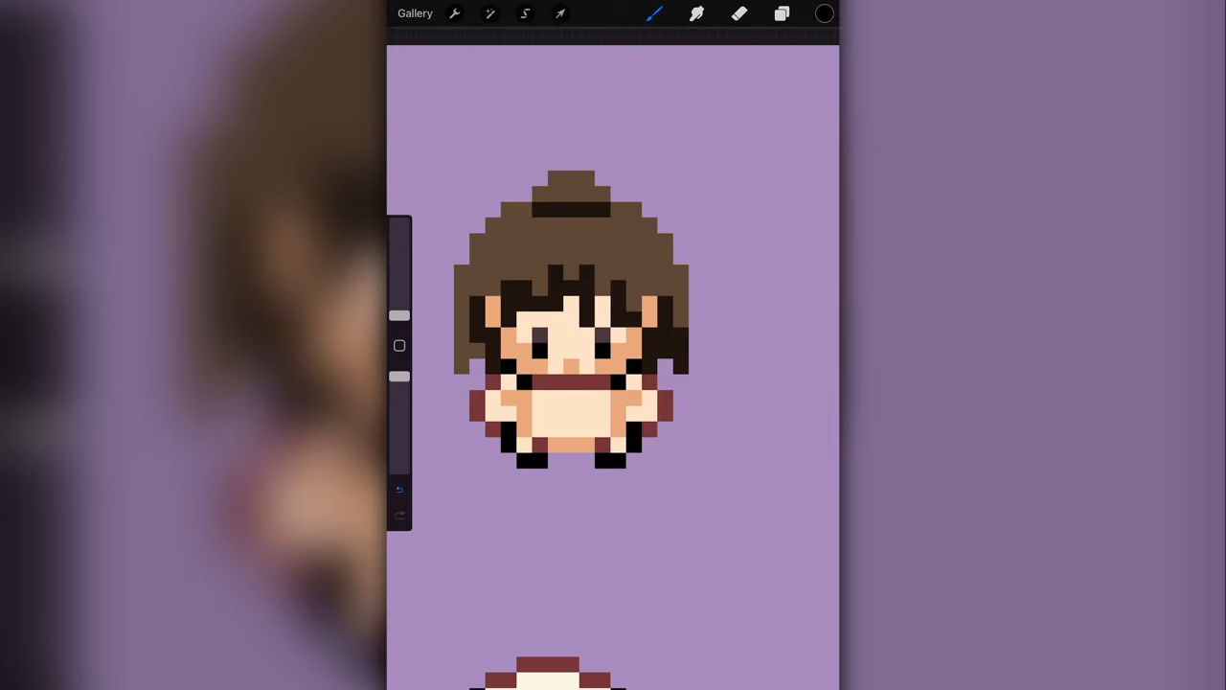
{"action": "left_click", "coordinate": [782, 13]}
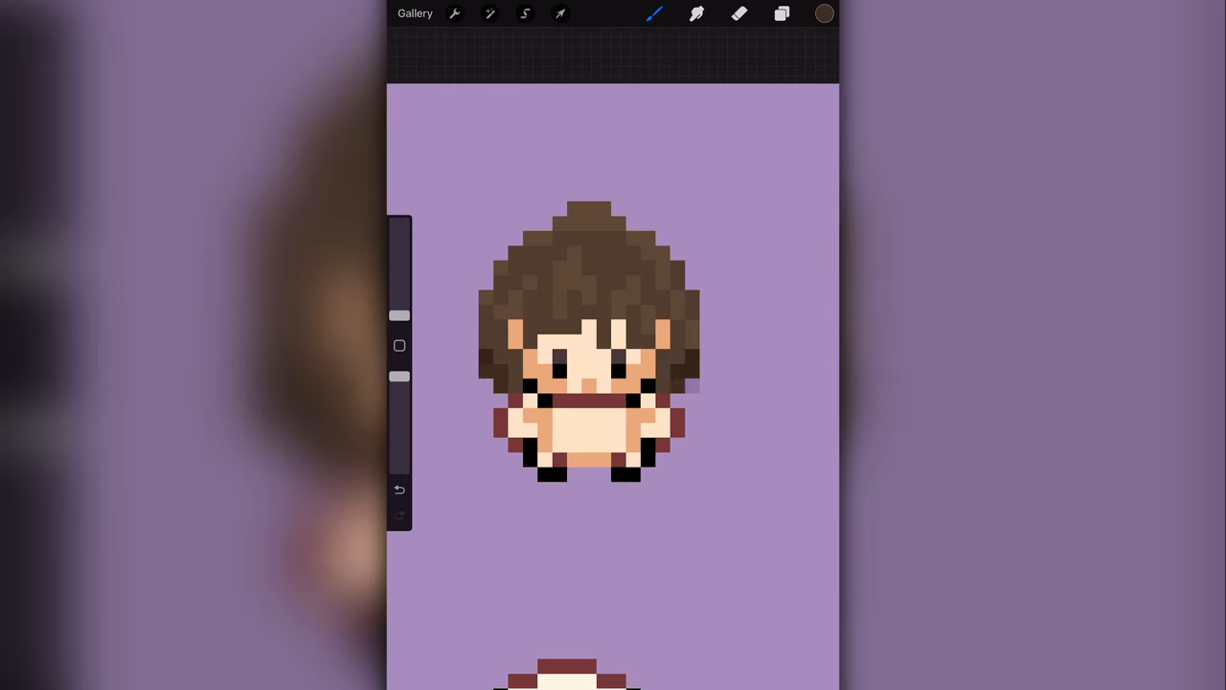
{"action": "left_click", "coordinate": [738, 14]}
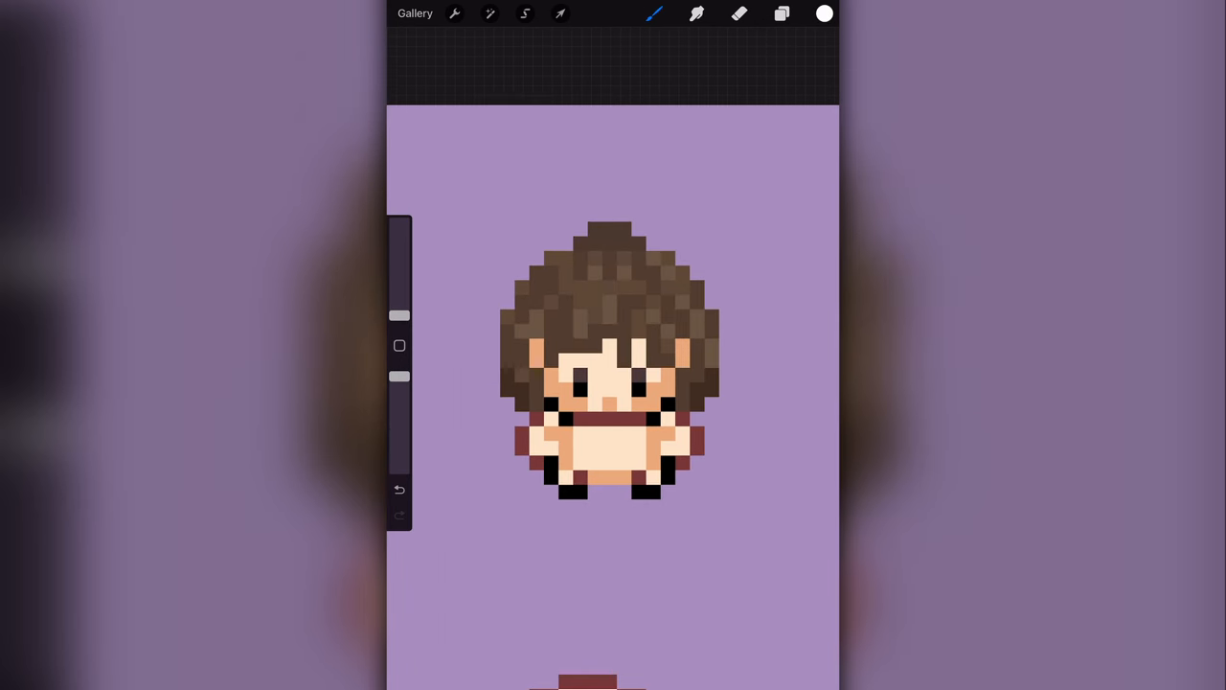
Step: Check the layers list twice and pick pink for the character's top
{"action": "left_click", "coordinate": [782, 13]}
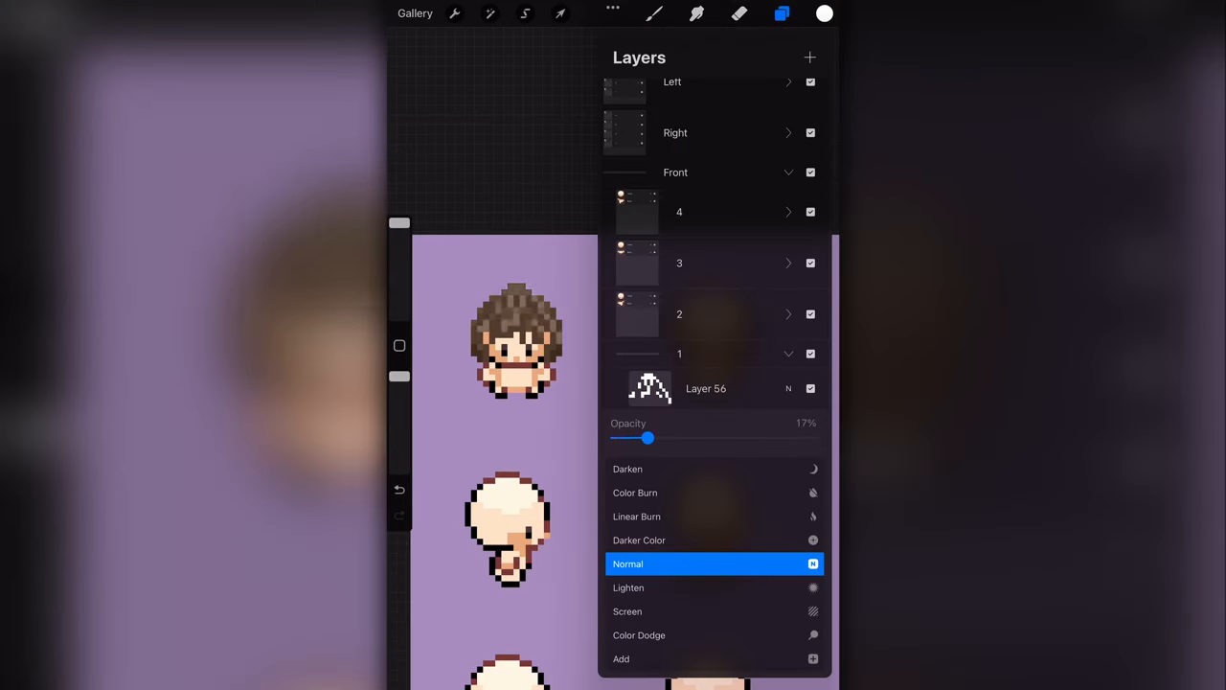
{"action": "left_click", "coordinate": [782, 13]}
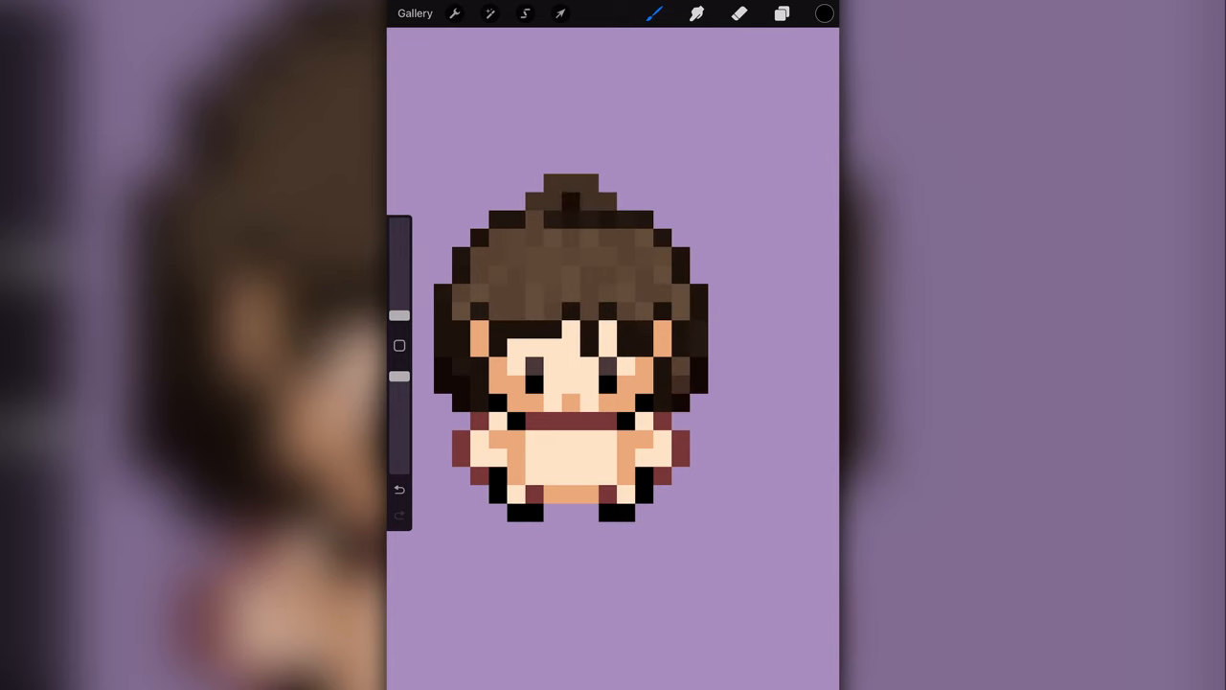
{"action": "left_click", "coordinate": [782, 13]}
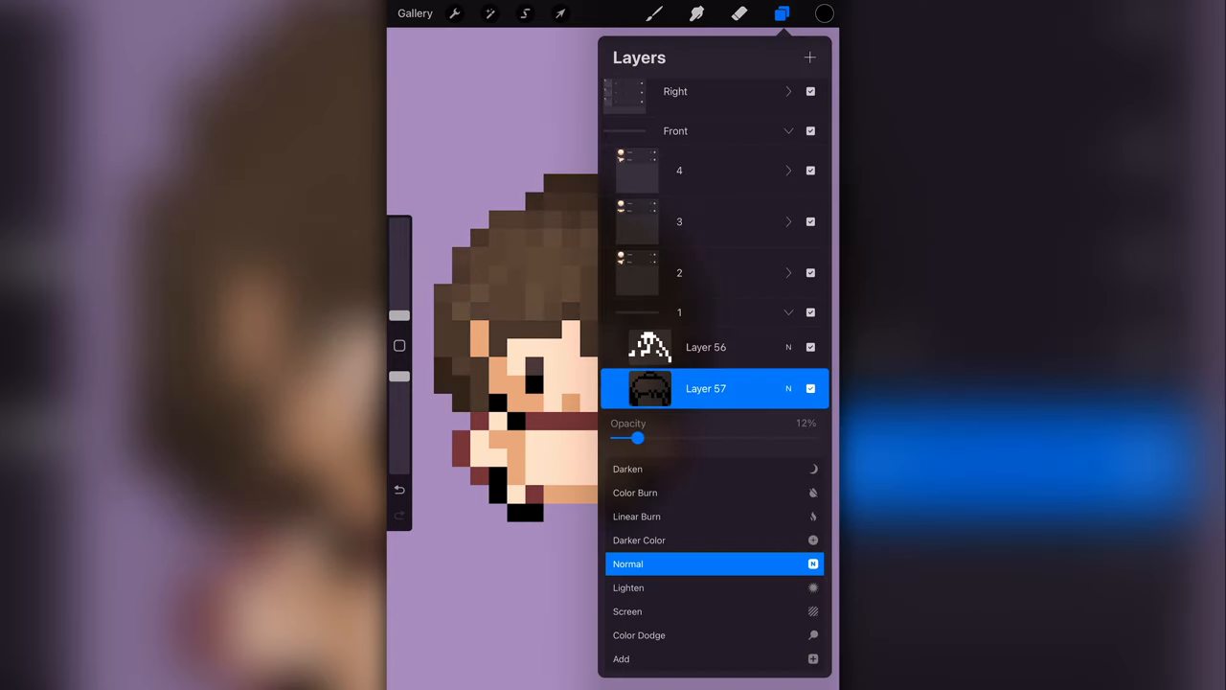
{"action": "left_click", "coordinate": [782, 14]}
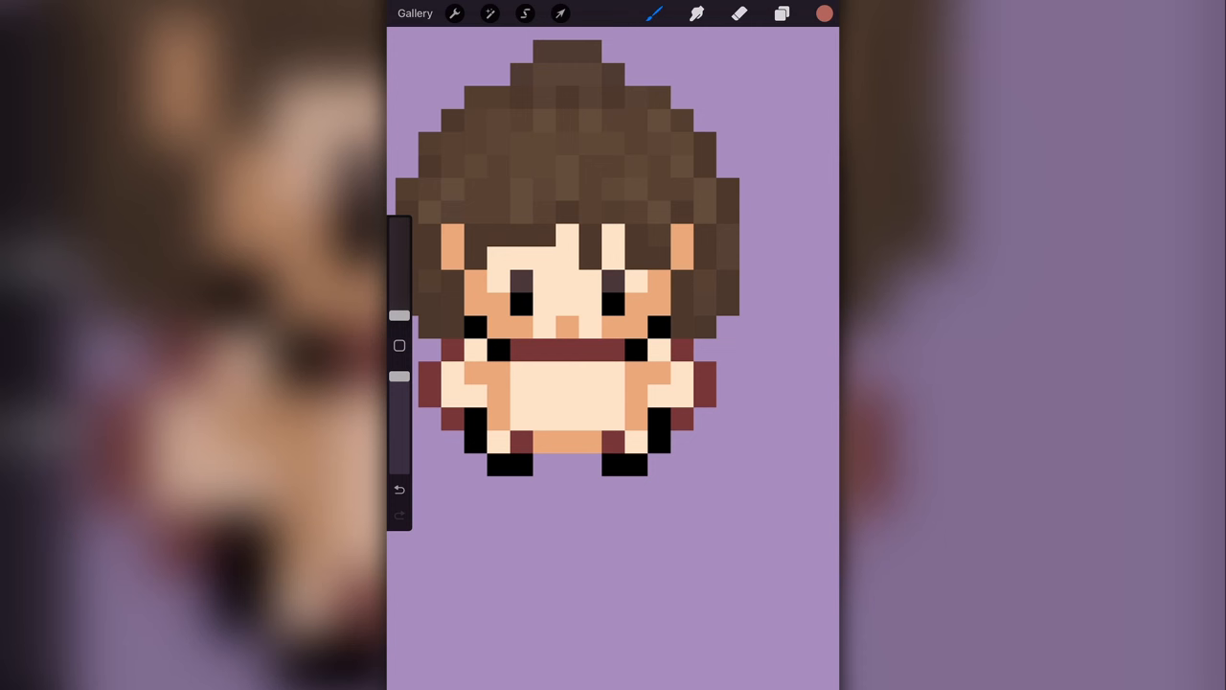
{"action": "left_click", "coordinate": [637, 303]}
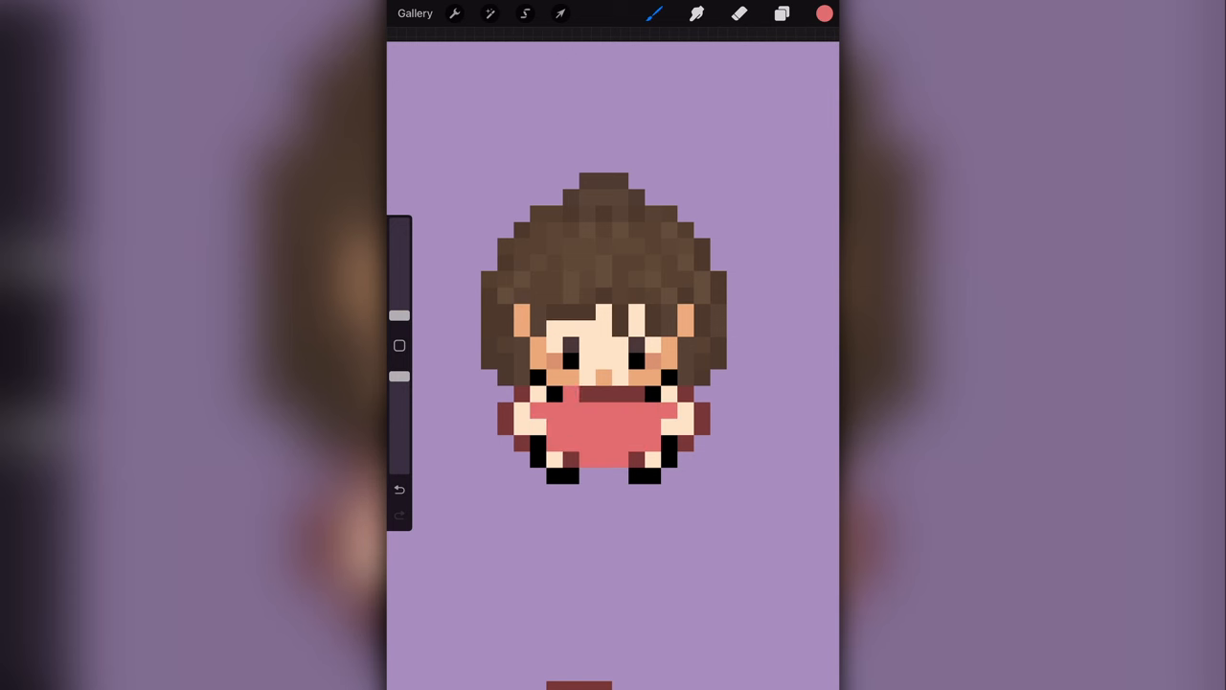
Step: Add white sleeve details and black outline pixels to the pink top, then check the layers
{"action": "left_click", "coordinate": [824, 13]}
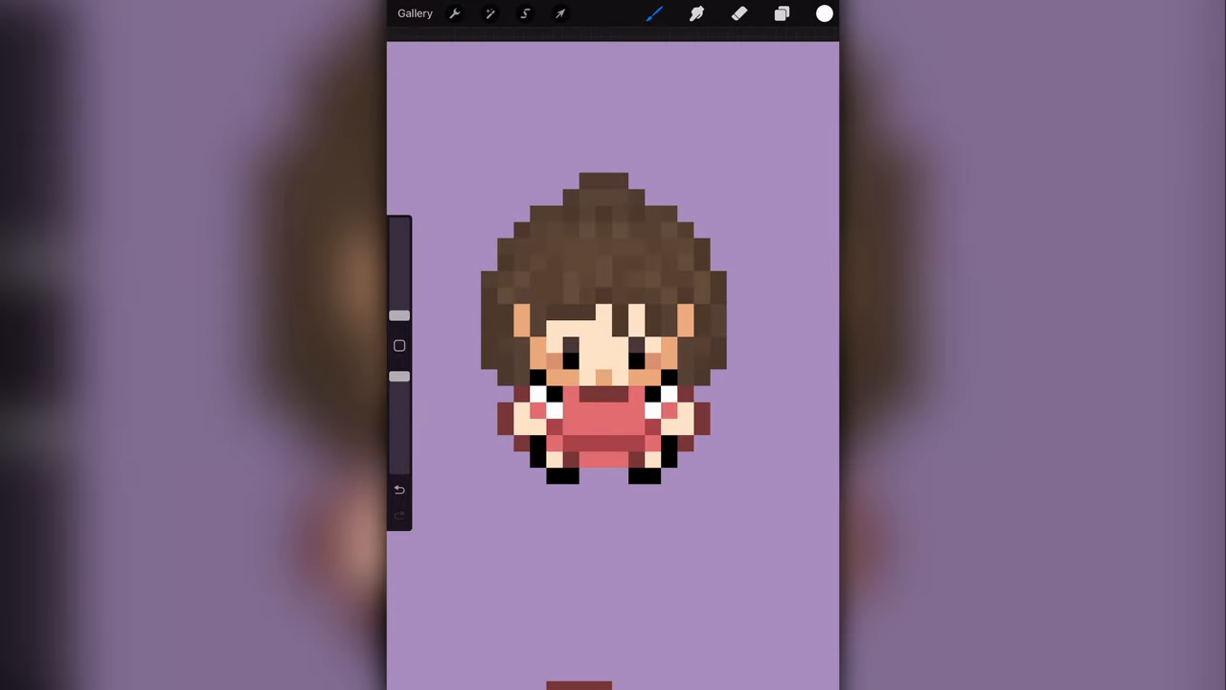
{"action": "left_click", "coordinate": [739, 13]}
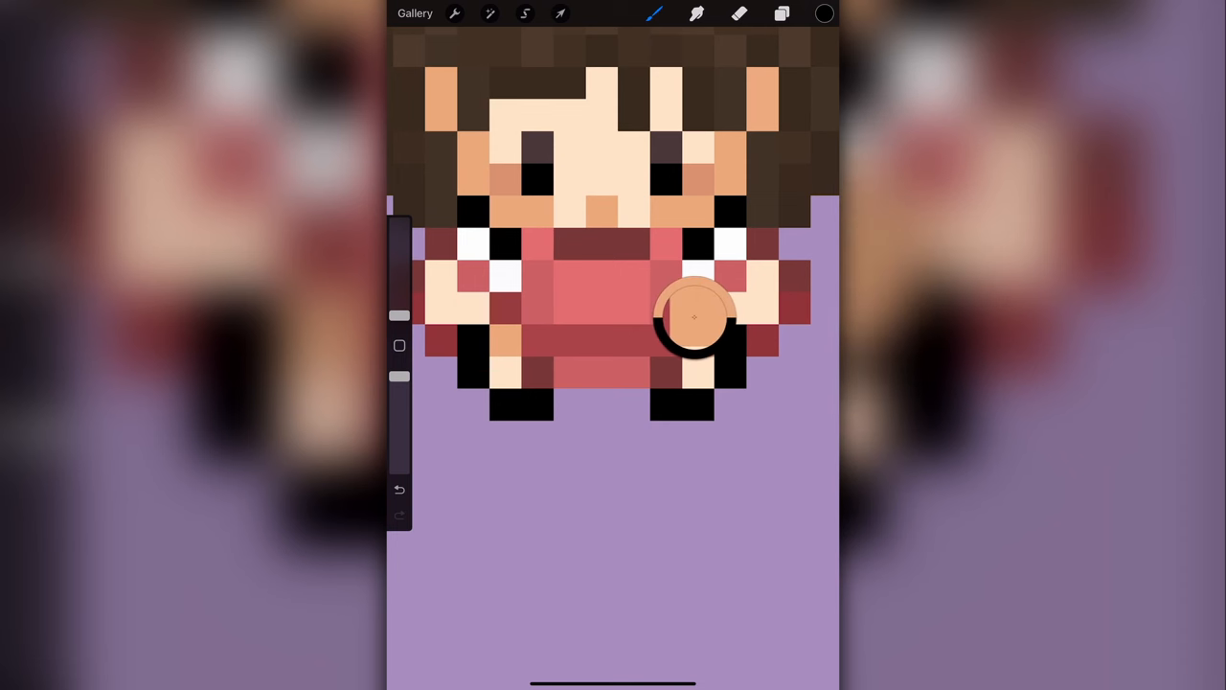
{"action": "left_click", "coordinate": [783, 14]}
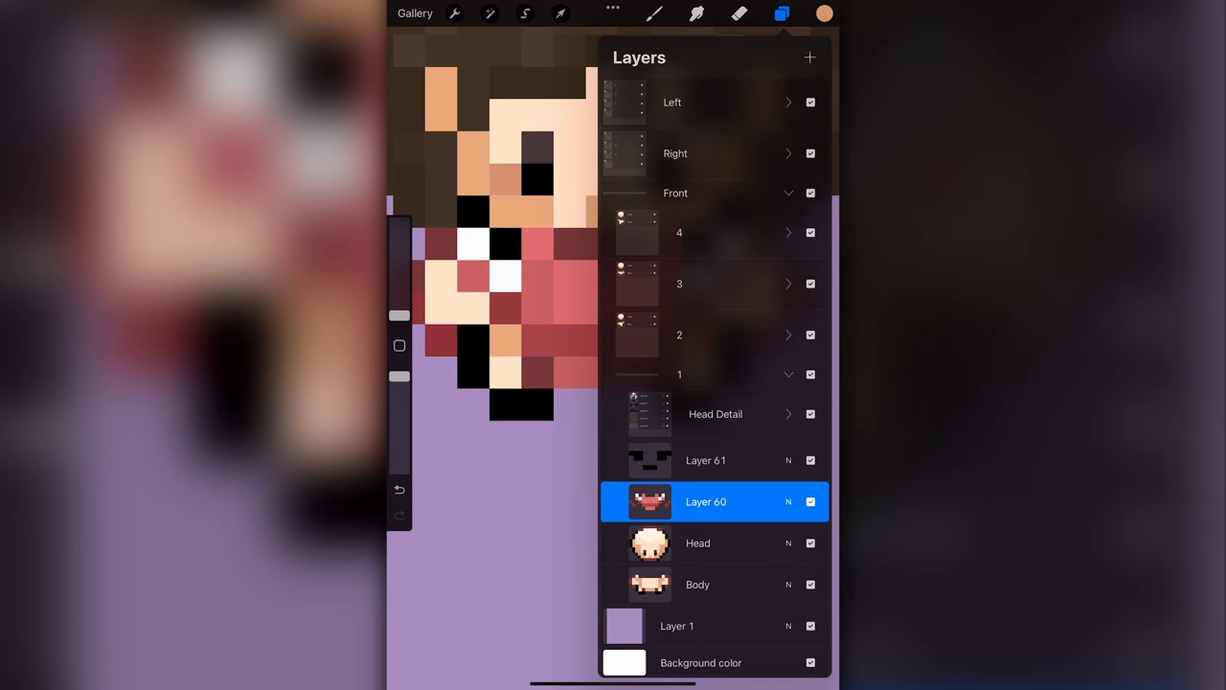
{"action": "left_click", "coordinate": [782, 14]}
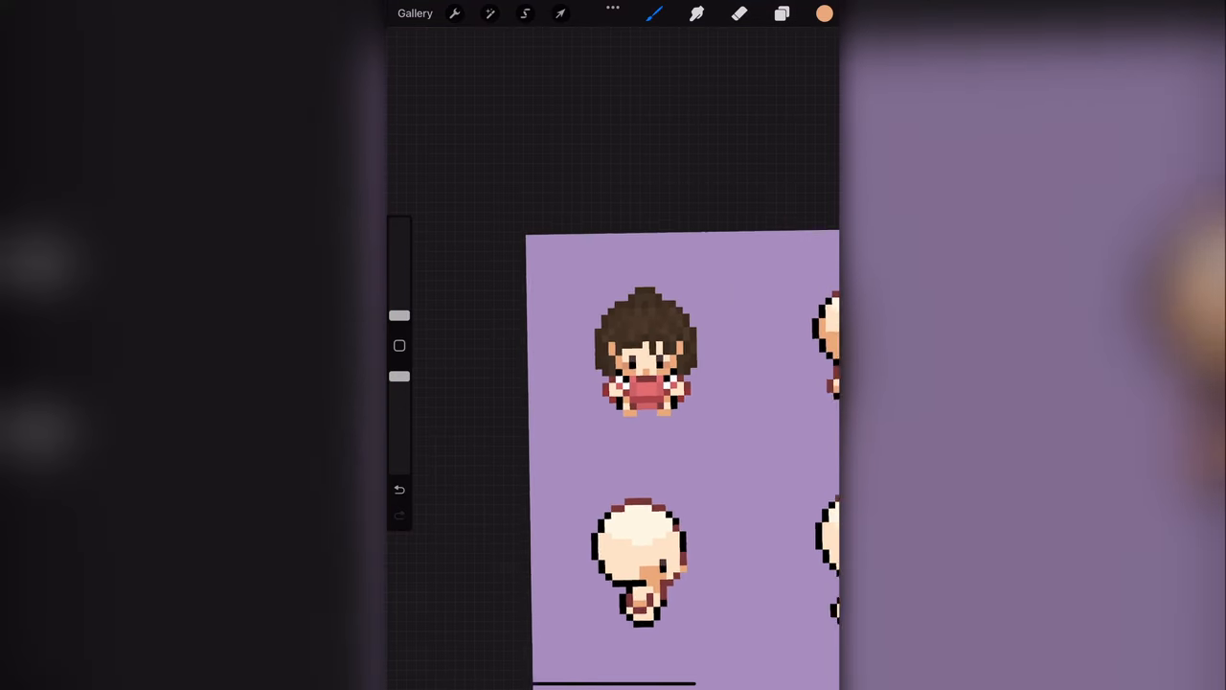
Step: Start colouring the second walking frame and pick dark brown for the back-view hair
{"action": "left_click", "coordinate": [560, 14]}
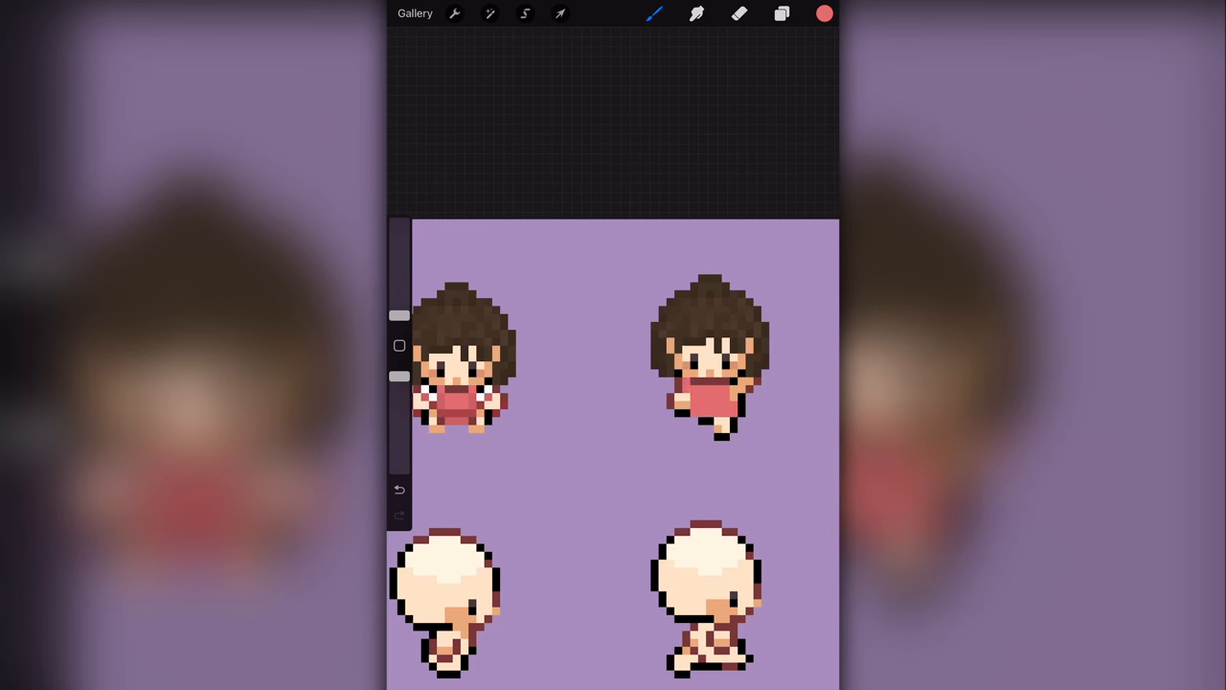
{"action": "left_click", "coordinate": [824, 14]}
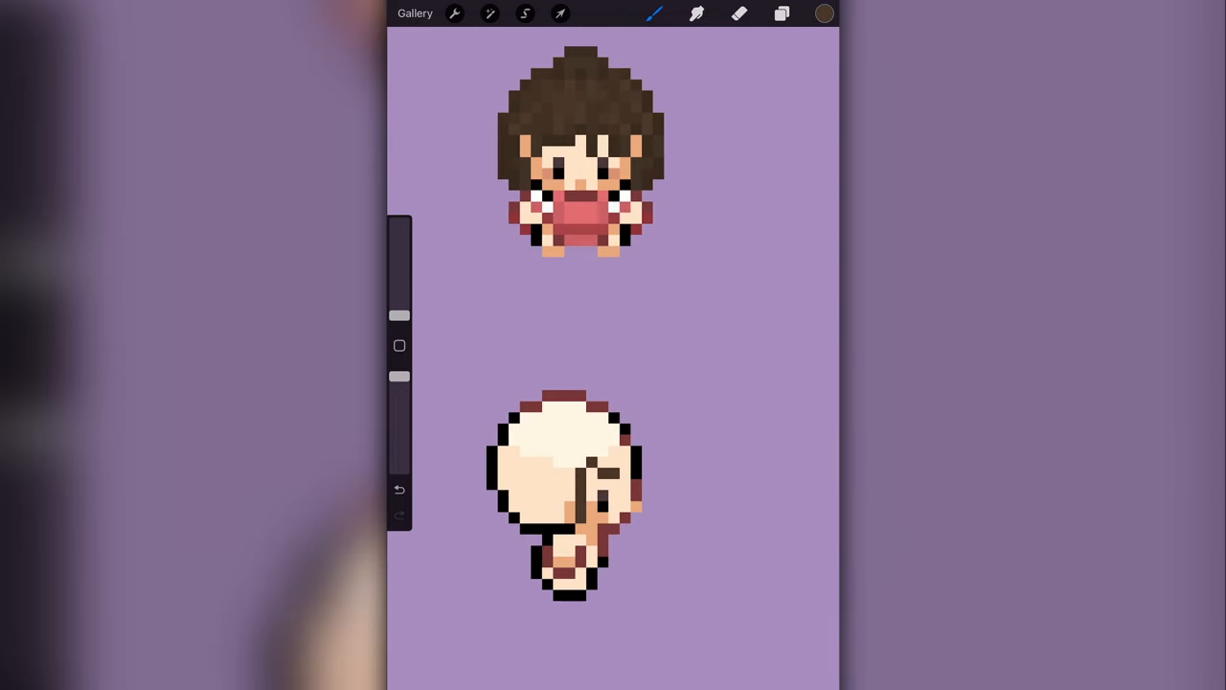
Step: Paint shaded dark brown hair on the back view, erase stray pixels, then add a pink top
{"action": "left_click", "coordinate": [618, 446]}
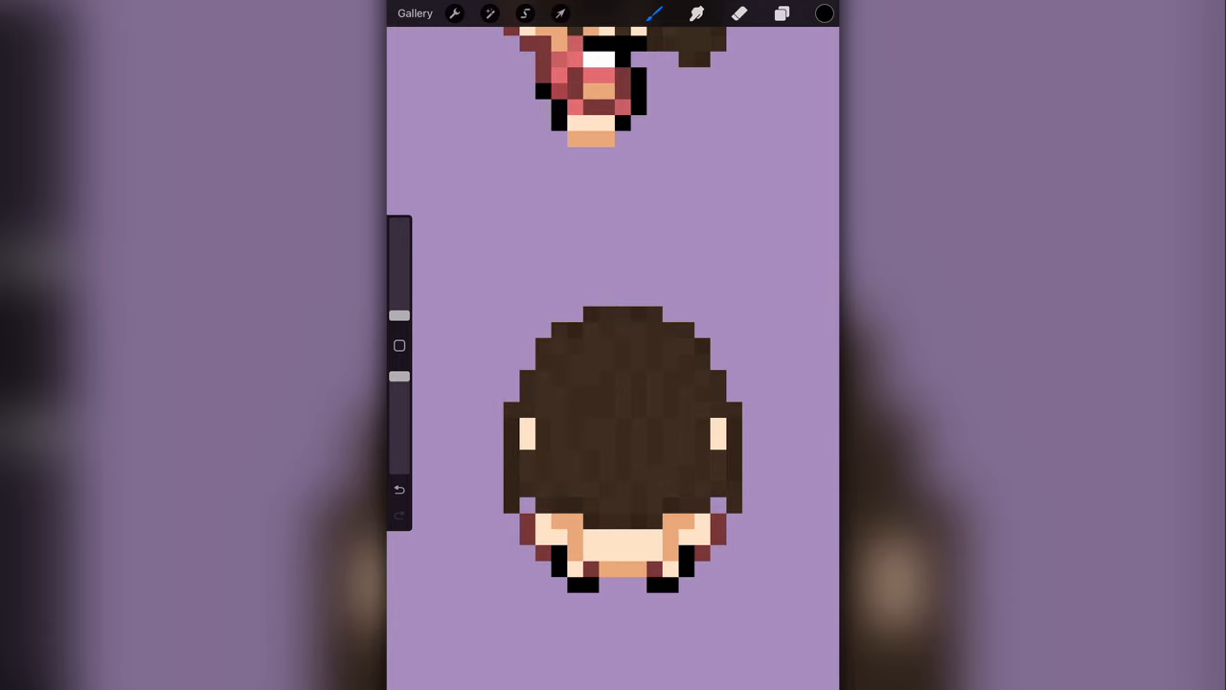
{"action": "left_click", "coordinate": [739, 14]}
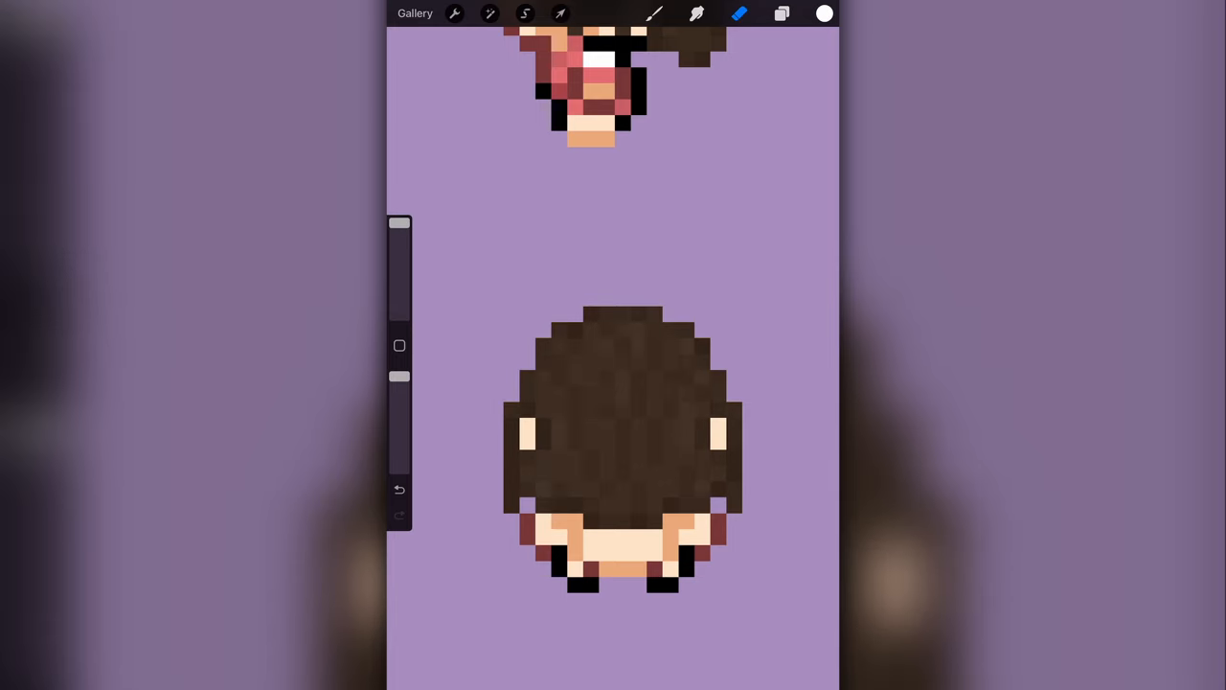
{"action": "left_click", "coordinate": [655, 13]}
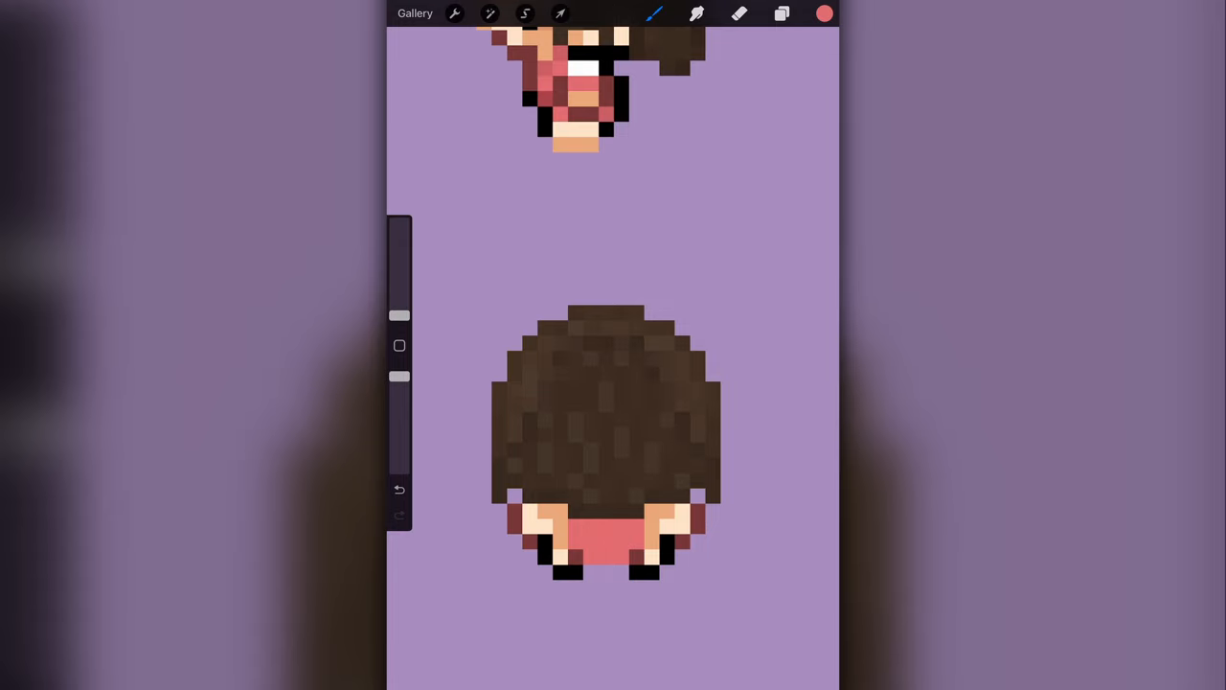
{"action": "left_click", "coordinate": [561, 13]}
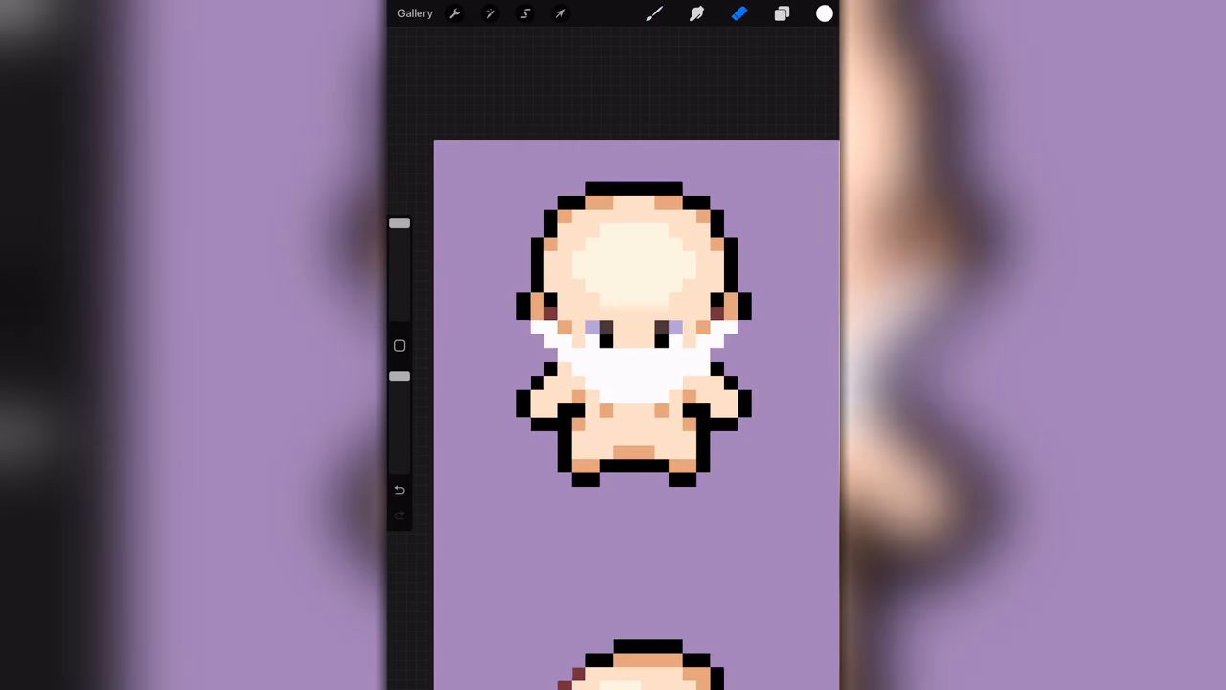
Step: On Front 1's Layer 118, paint long dark brown hair, brown eyebrows and a grey-shaded white beard
{"action": "left_click", "coordinate": [628, 299]}
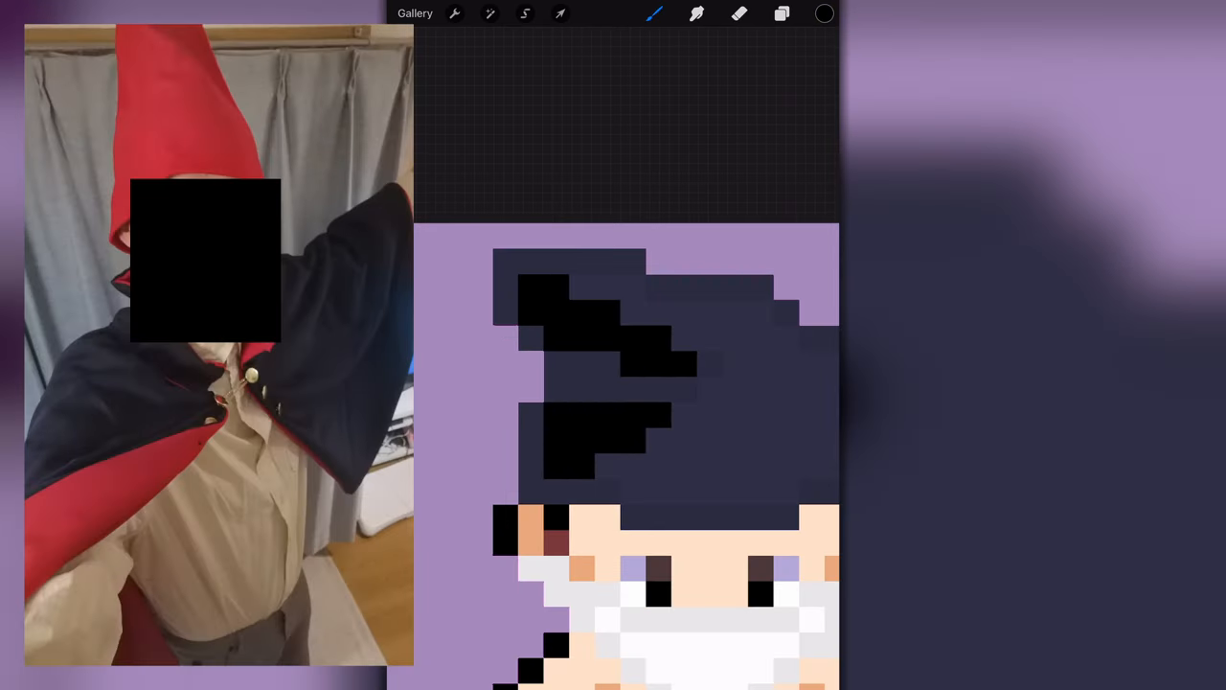
{"action": "left_click", "coordinate": [783, 13]}
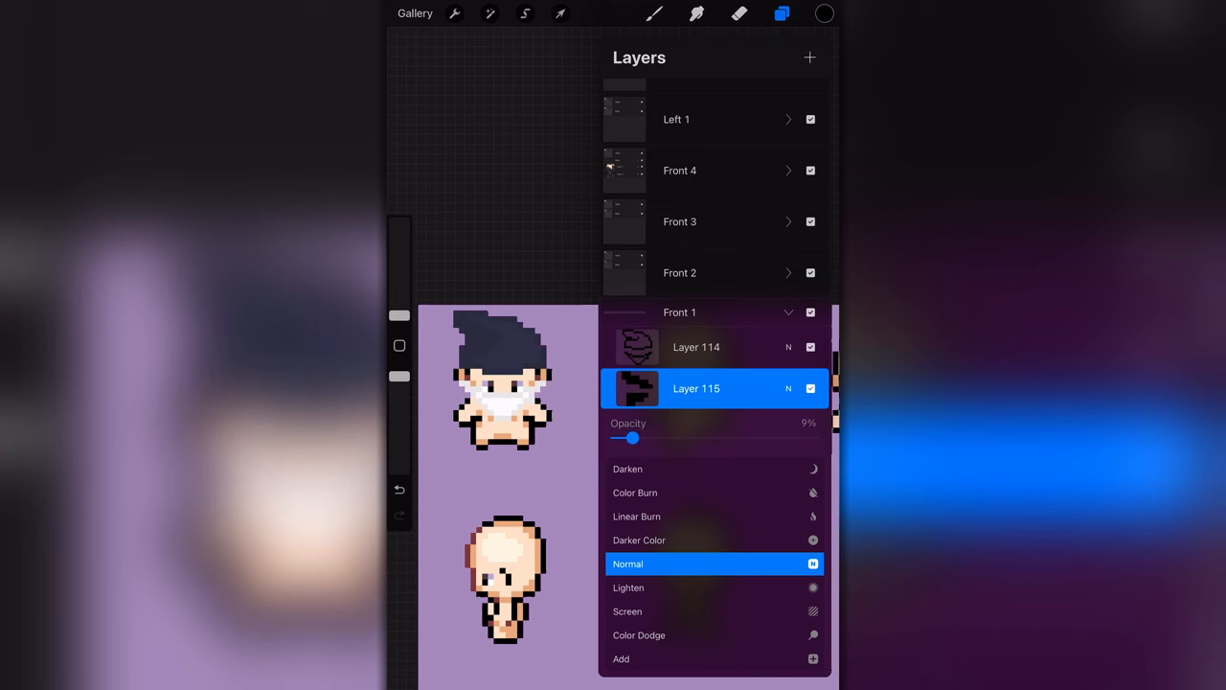
{"action": "left_click_drag", "start_coordinate": [627, 437], "coordinate": [635, 437]}
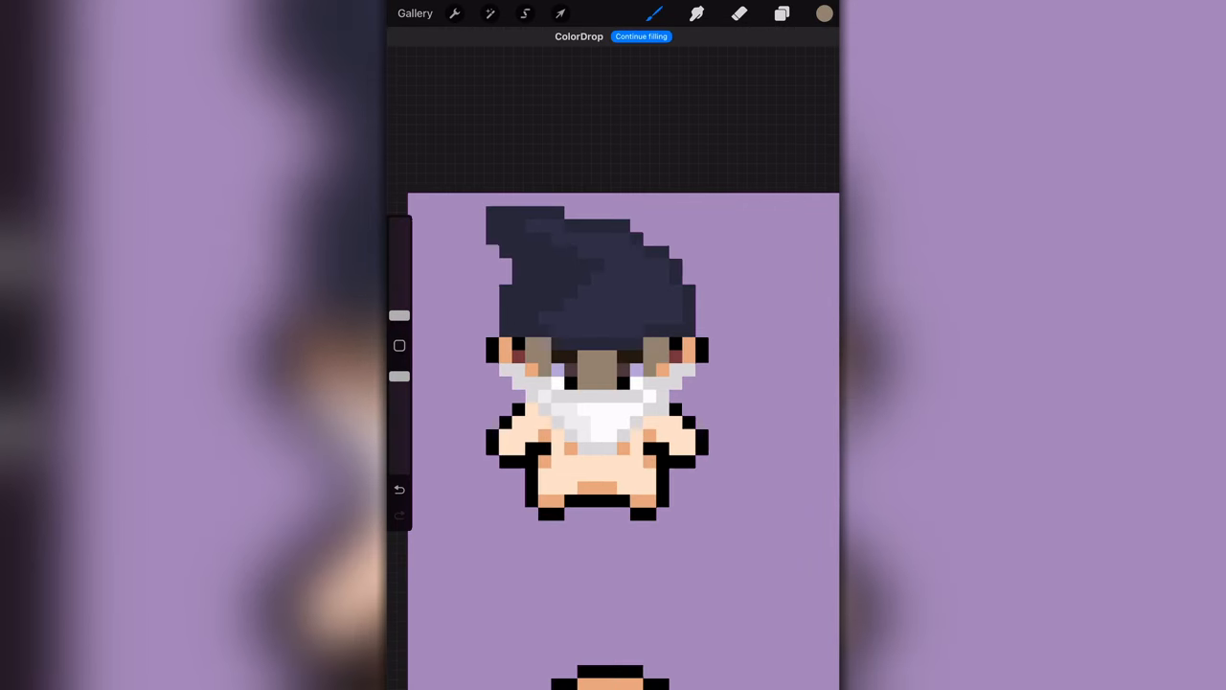
{"action": "left_click", "coordinate": [824, 13]}
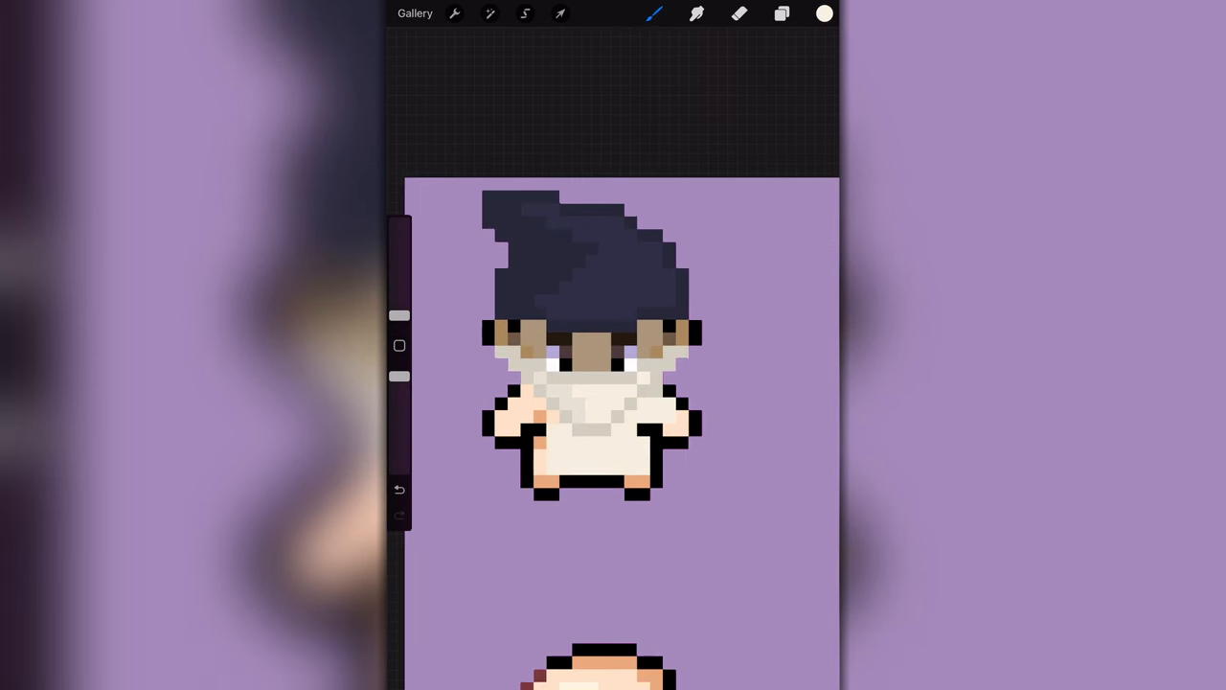
{"action": "left_click", "coordinate": [739, 14]}
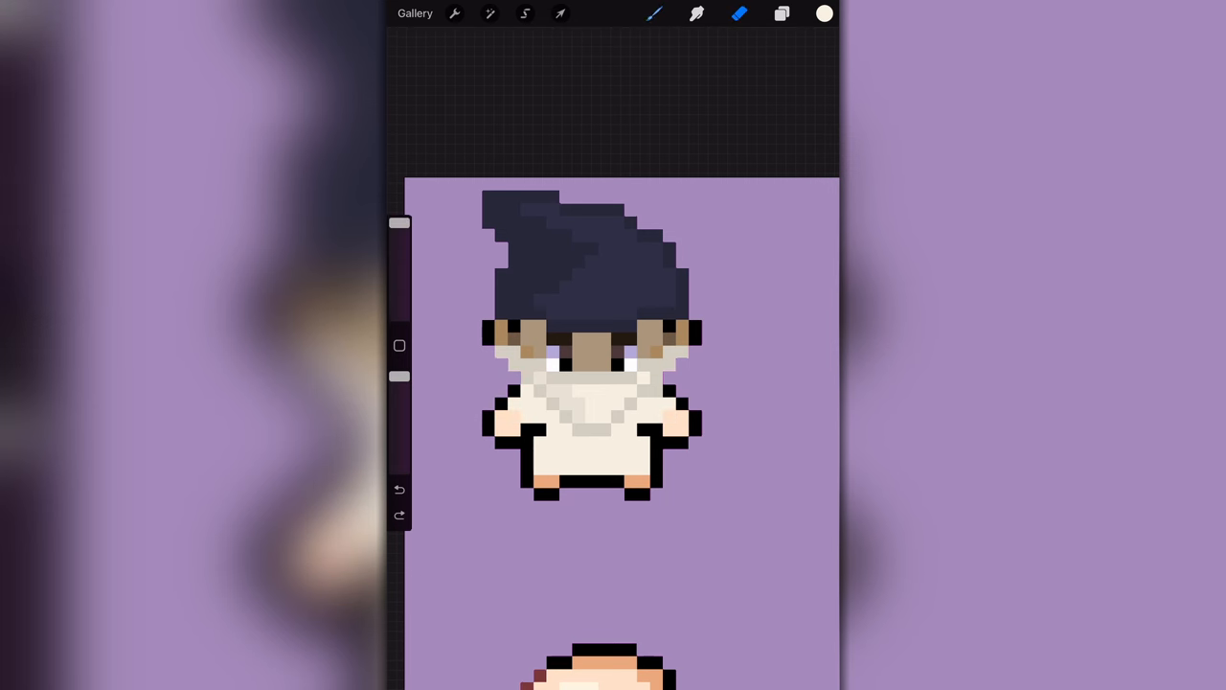
{"action": "left_click", "coordinate": [782, 13]}
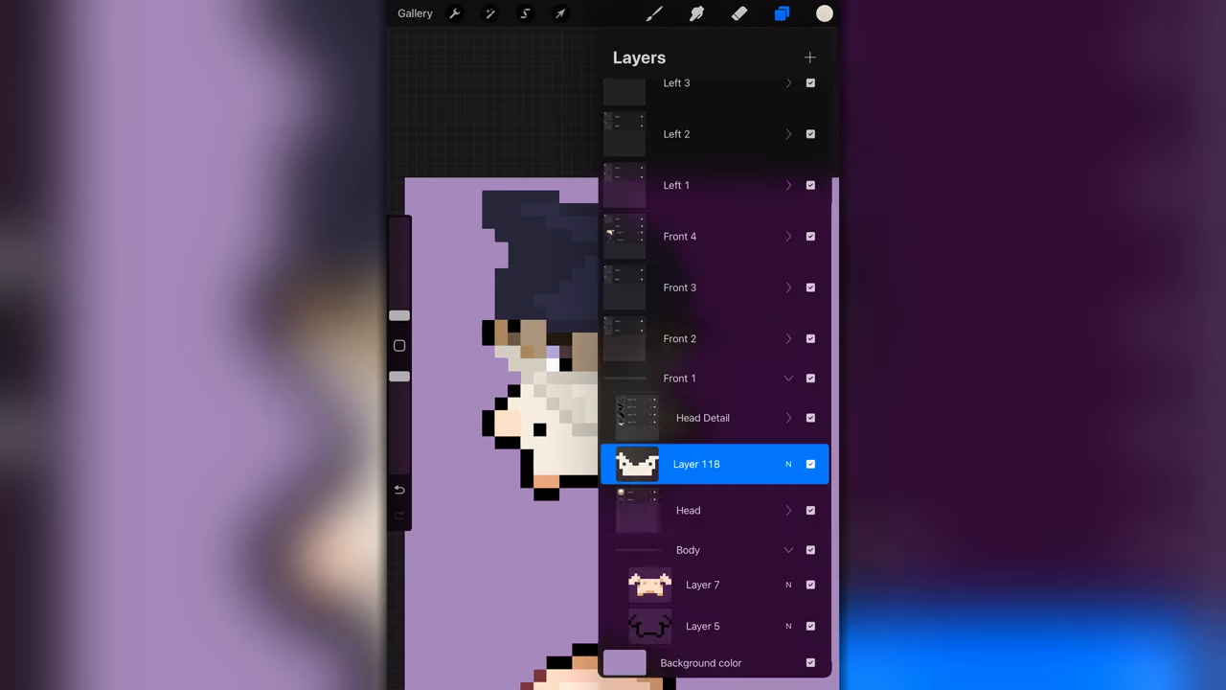
{"action": "left_click", "coordinate": [782, 13]}
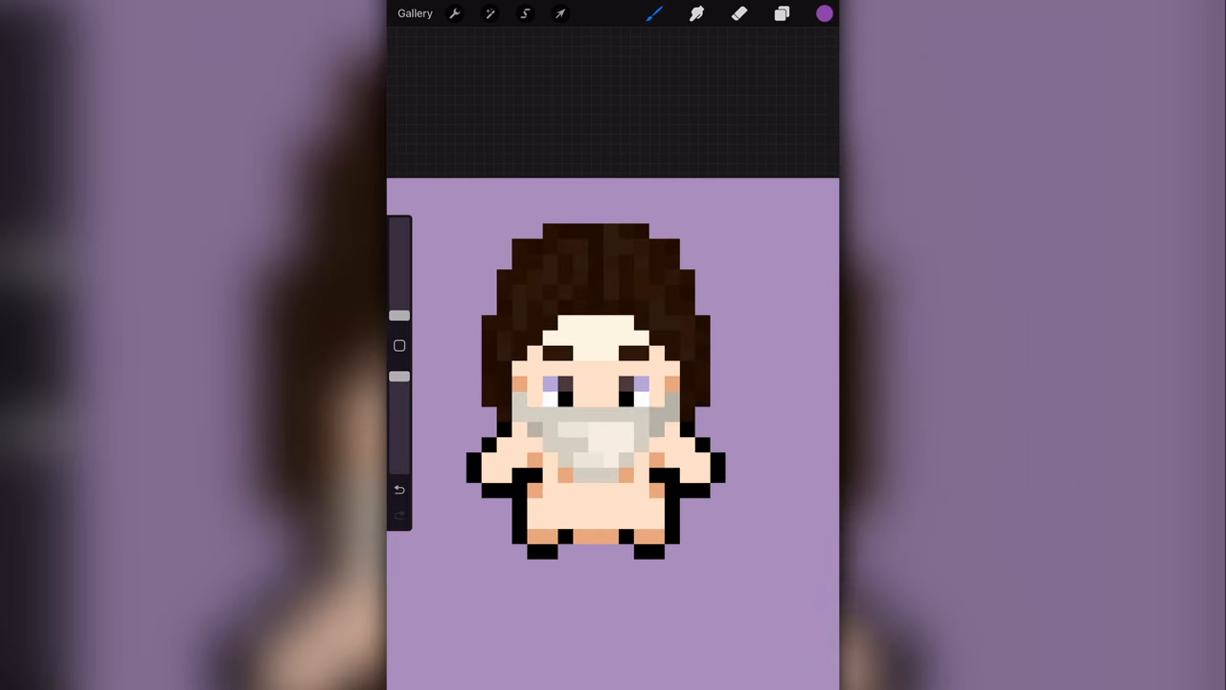
Step: Paint the bearded character's robe purple and dot gold accents over it
{"action": "left_click", "coordinate": [671, 460]}
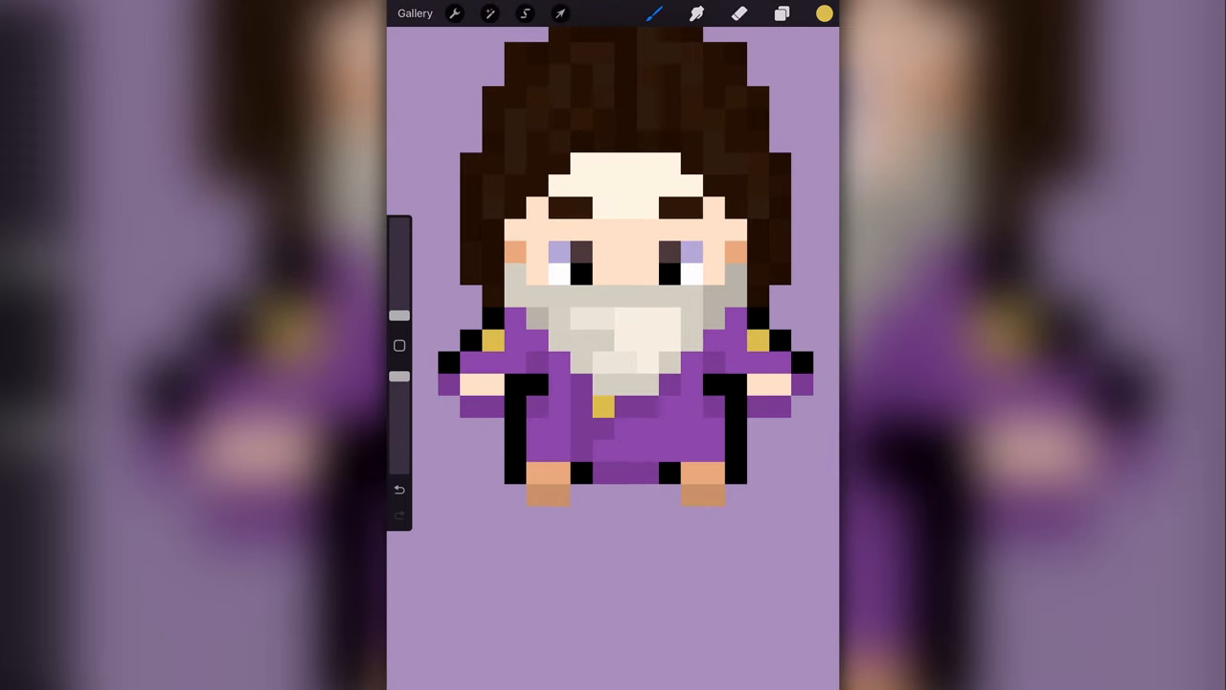
{"action": "left_click", "coordinate": [691, 428]}
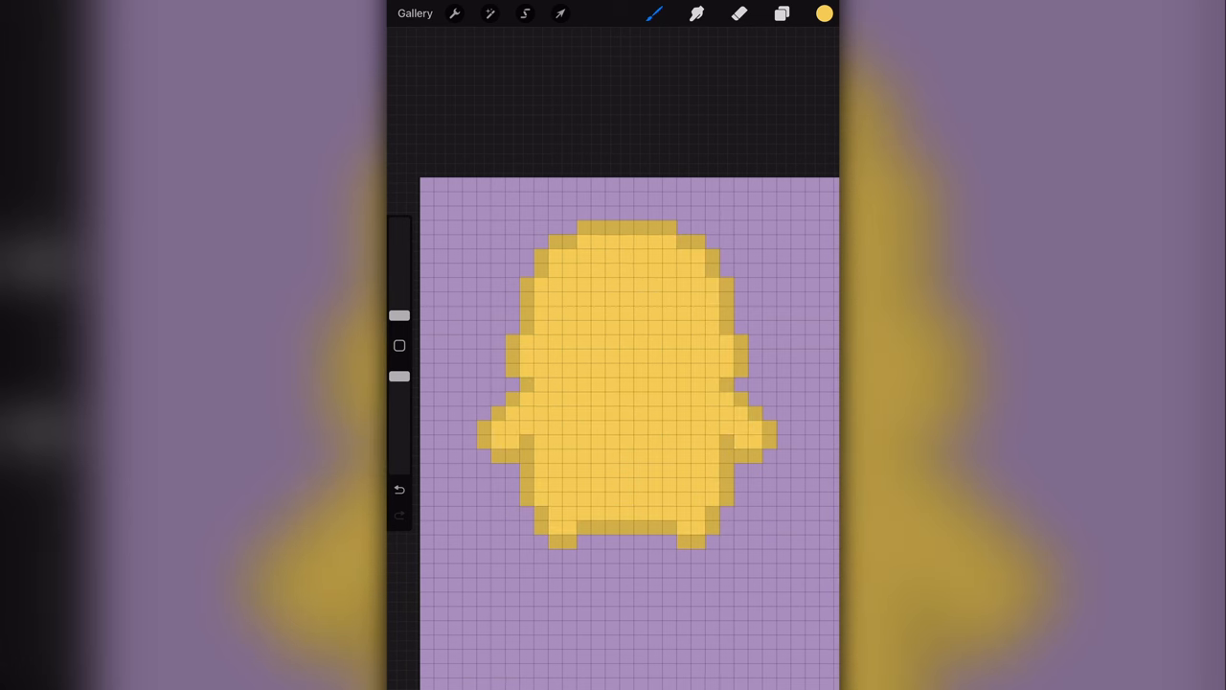
Step: Paint a solid yellow round-bodied silhouette with two-tone edges over the guide grid
{"action": "left_click", "coordinate": [739, 14]}
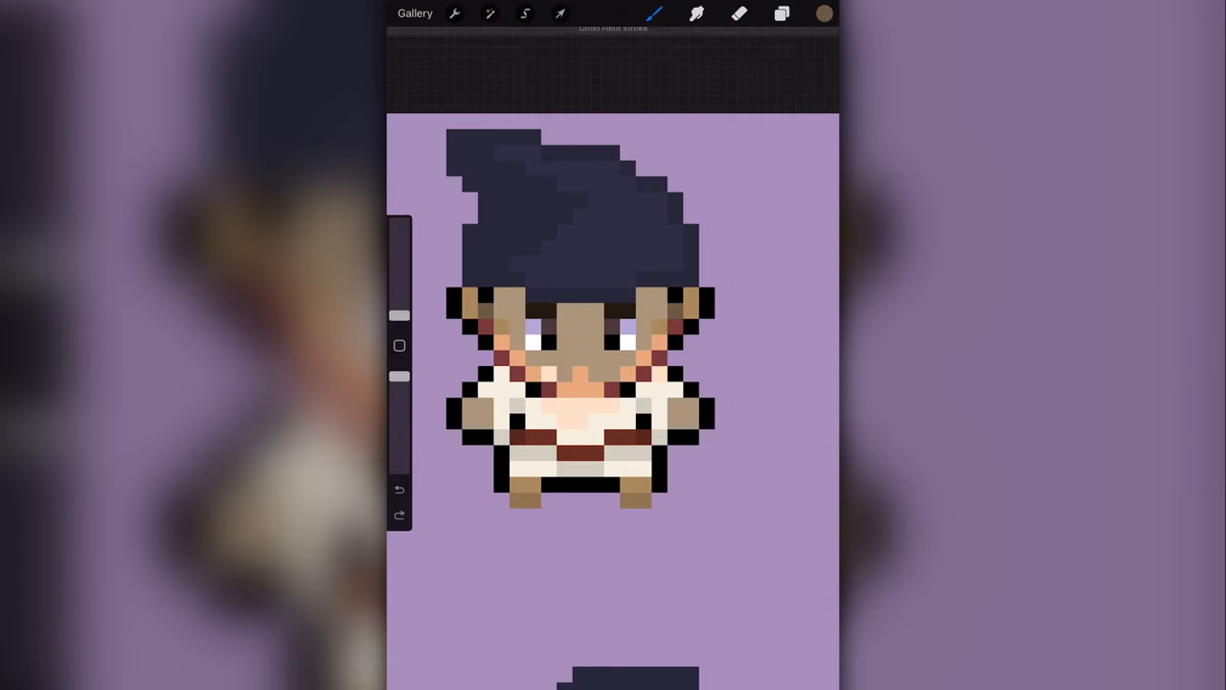
Step: Pick a yellow in the Classic colour picker and paint over the white clothing
{"action": "left_click", "coordinate": [825, 13]}
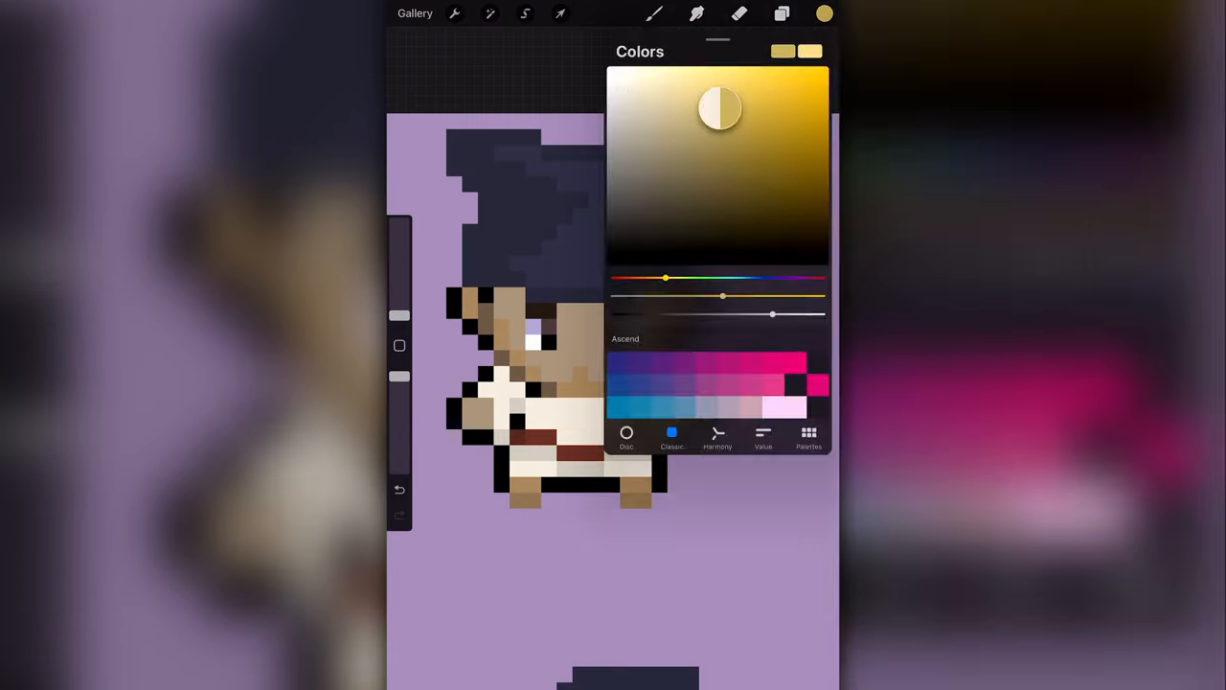
{"action": "left_click", "coordinate": [824, 14]}
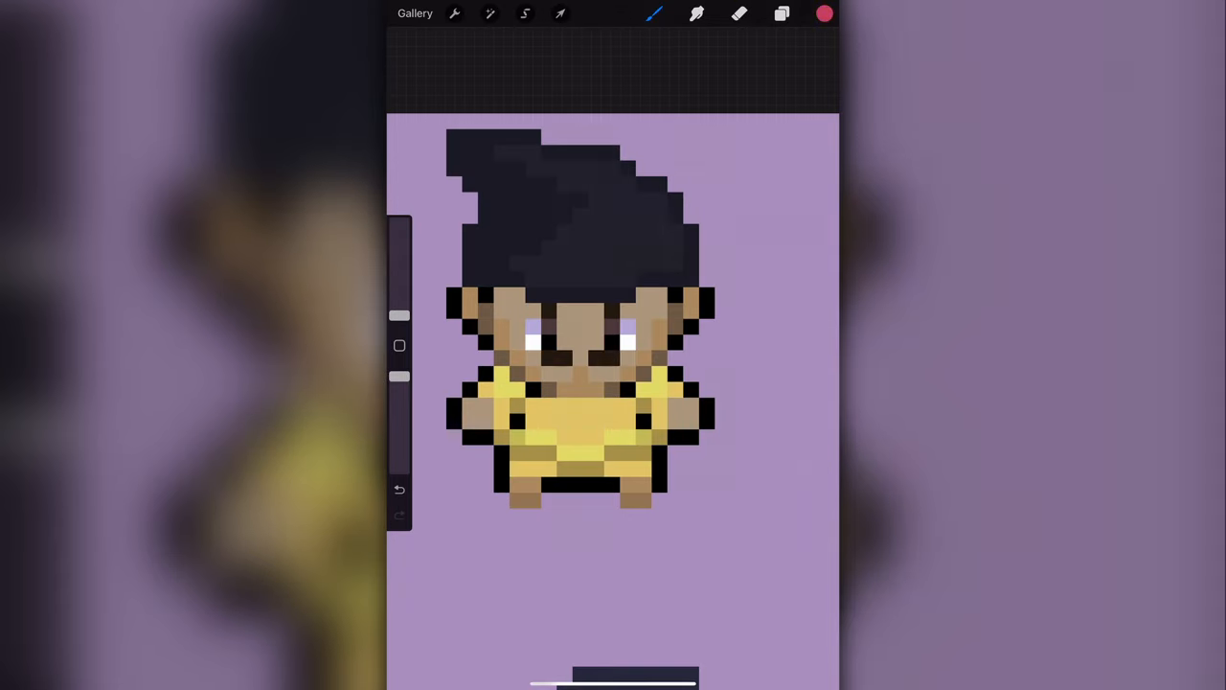
{"action": "left_click", "coordinate": [508, 355]}
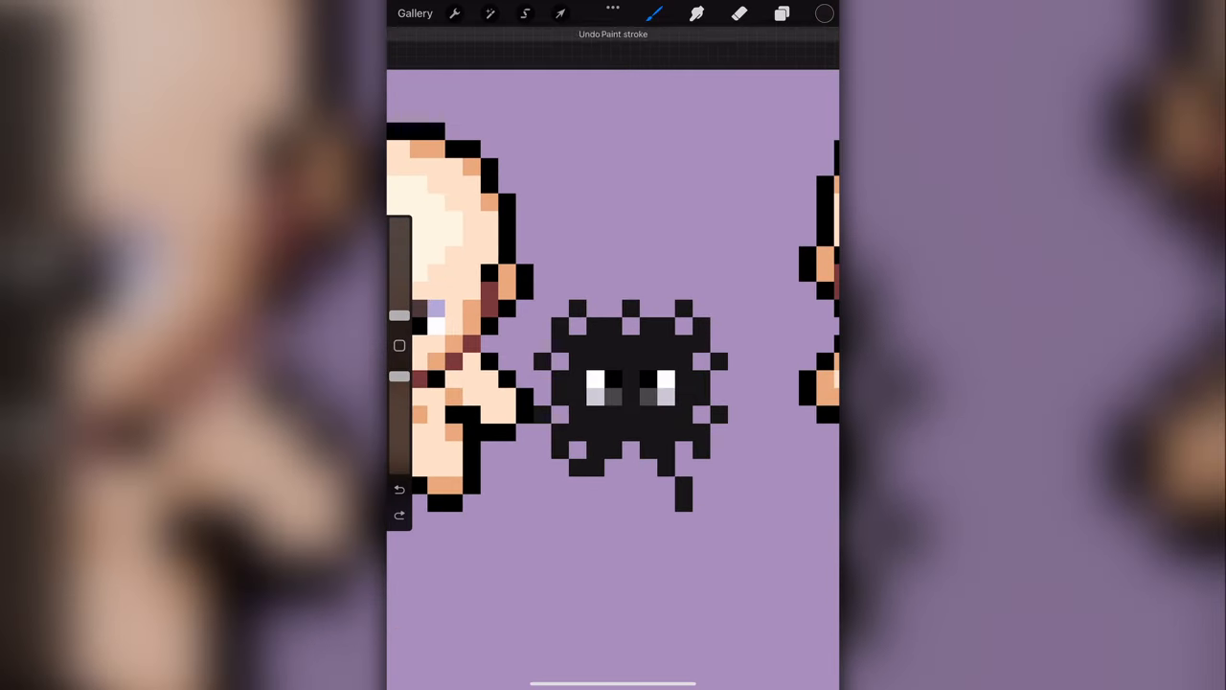
Step: Scale the soot sprite up with Uniform Transform and erase its ragged edges
{"action": "left_click", "coordinate": [560, 13]}
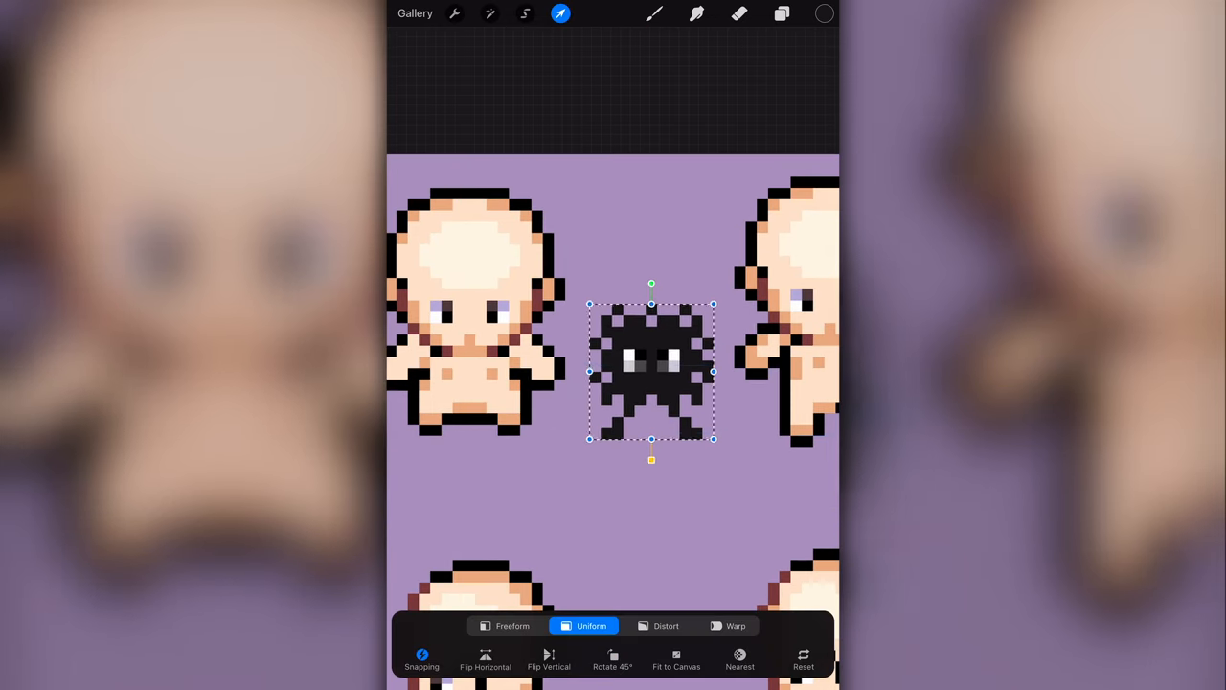
{"action": "left_click", "coordinate": [654, 13]}
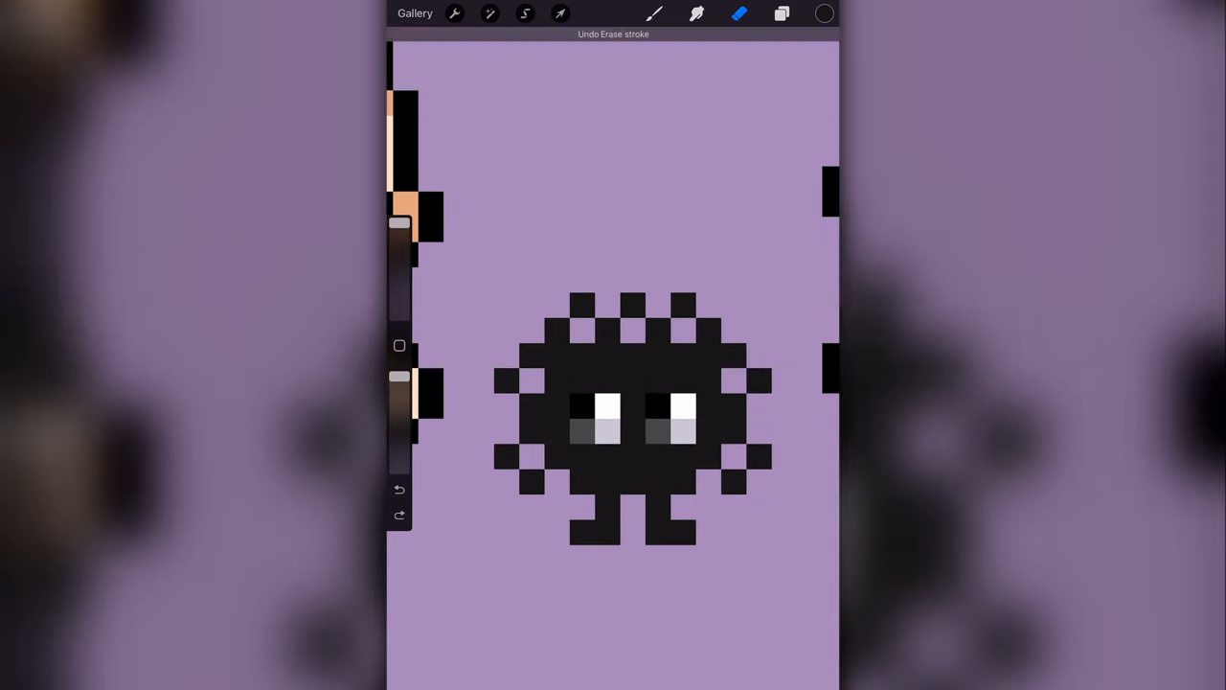
{"action": "left_click", "coordinate": [400, 489]}
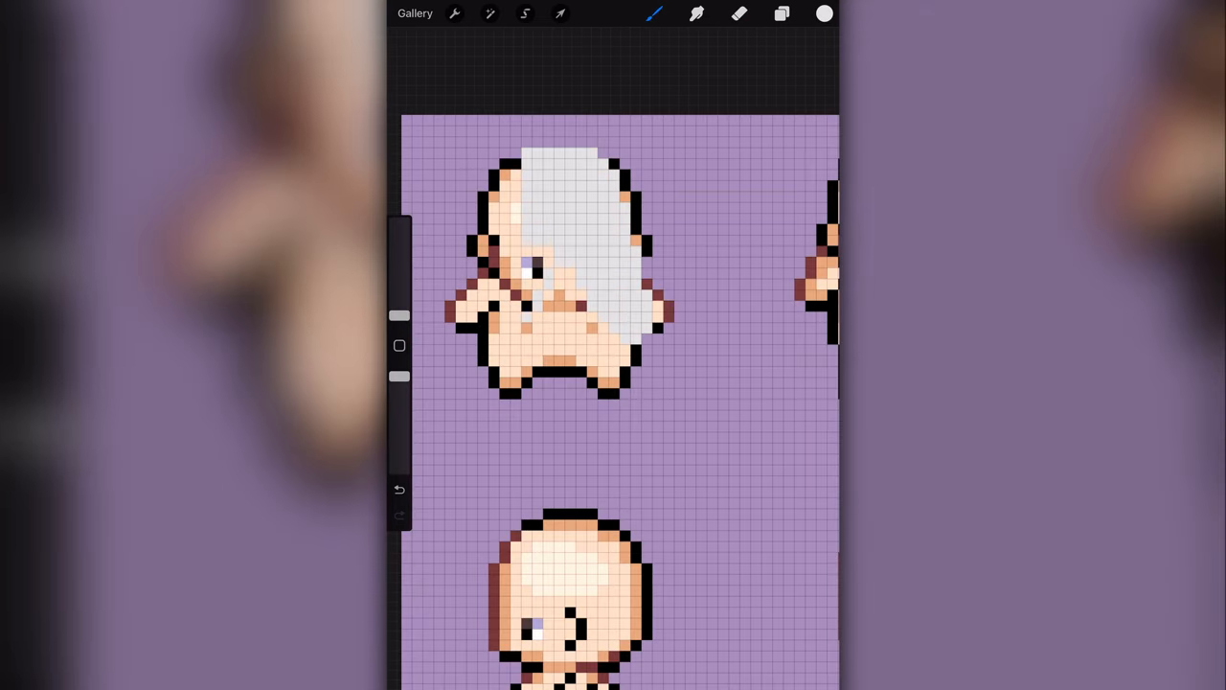
Step: Paint the pale ghost with a red hat and grey lower body, then select Layer 119
{"action": "left_click", "coordinate": [782, 13]}
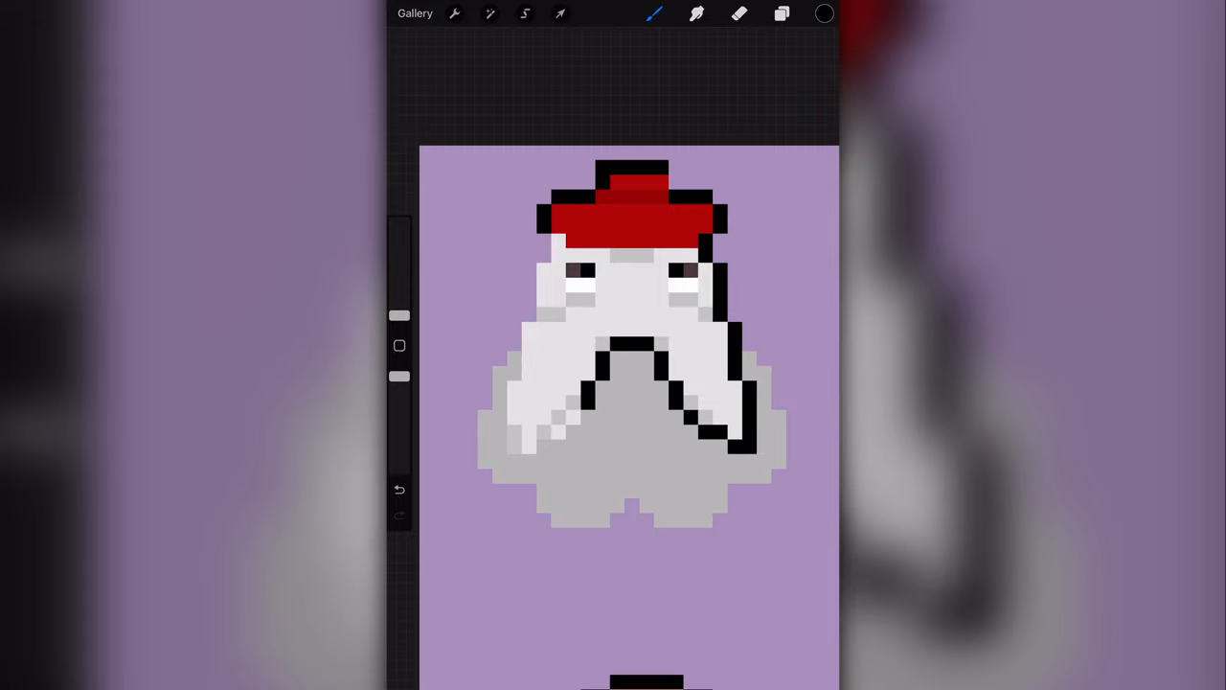
{"action": "left_click", "coordinate": [781, 13]}
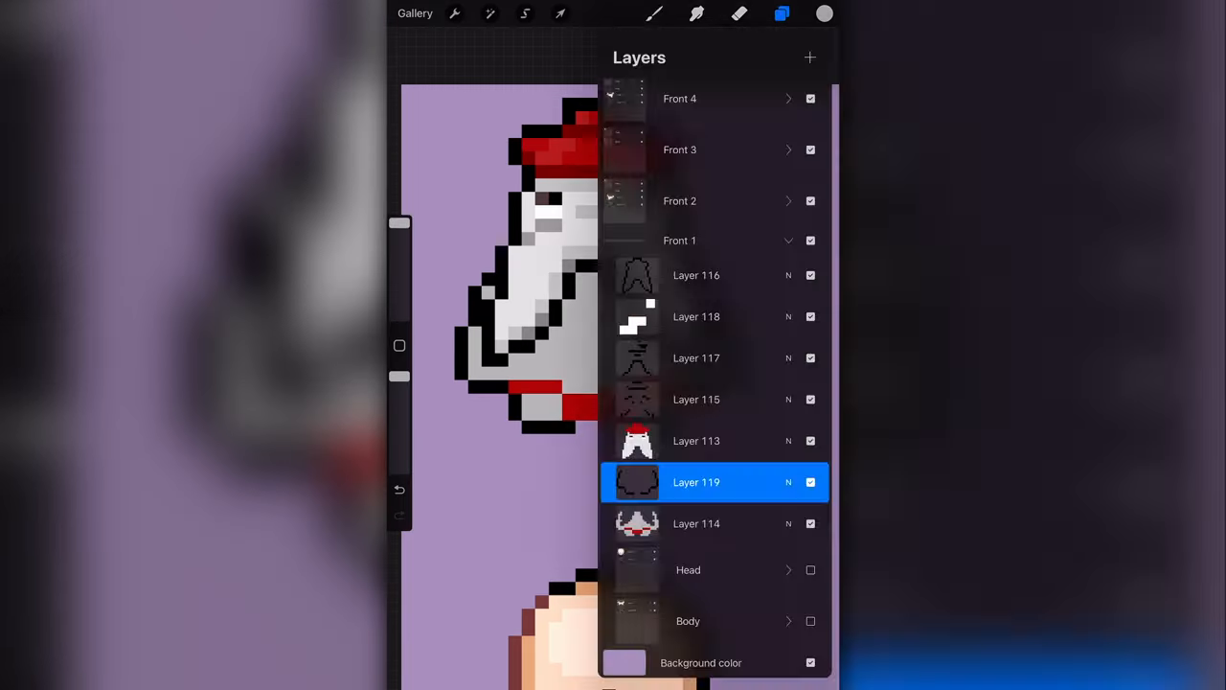
{"action": "left_click", "coordinate": [782, 14]}
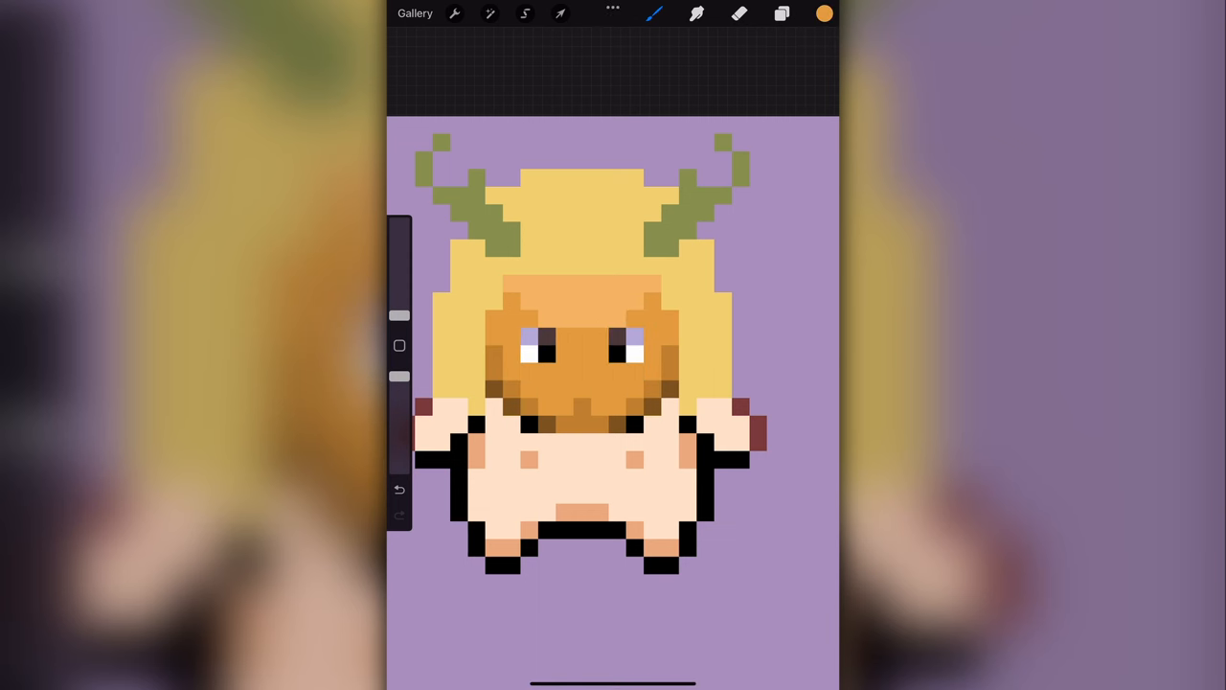
Step: Paint straw hair and a mossy green body, and lower Layer 124's opacity to 15%
{"action": "left_click", "coordinate": [584, 384]}
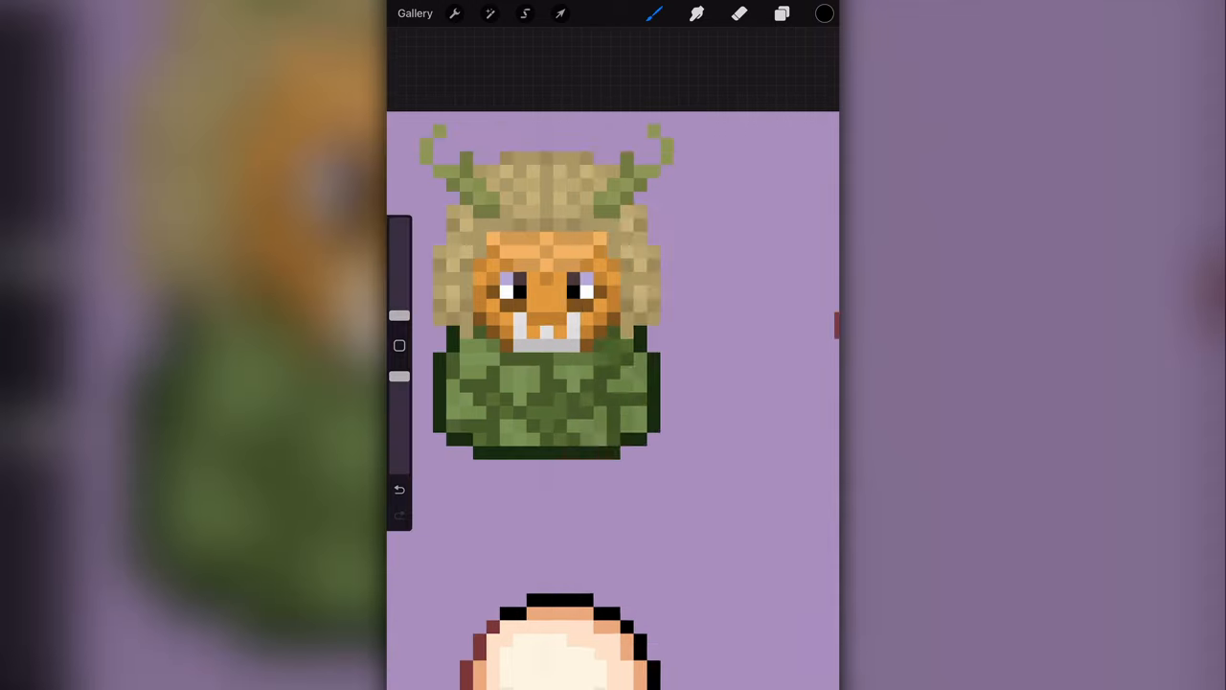
{"action": "left_click", "coordinate": [400, 515]}
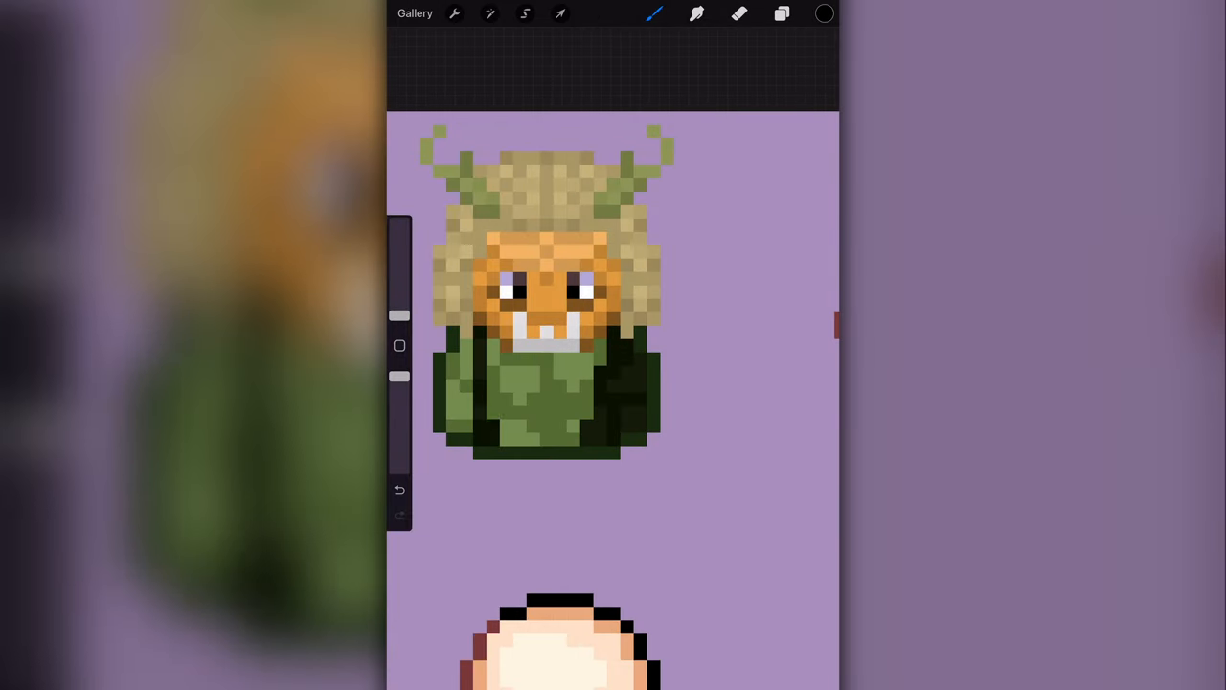
{"action": "left_click", "coordinate": [781, 13]}
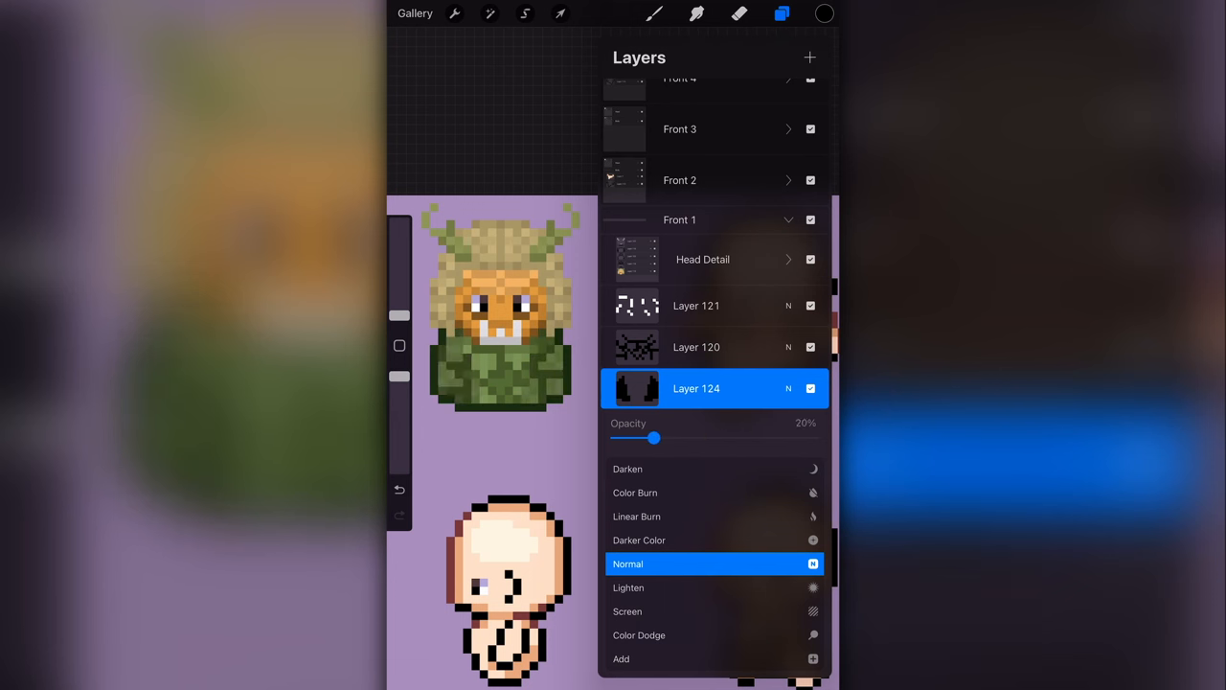
{"action": "left_click_drag", "start_coordinate": [654, 438], "coordinate": [644, 438]}
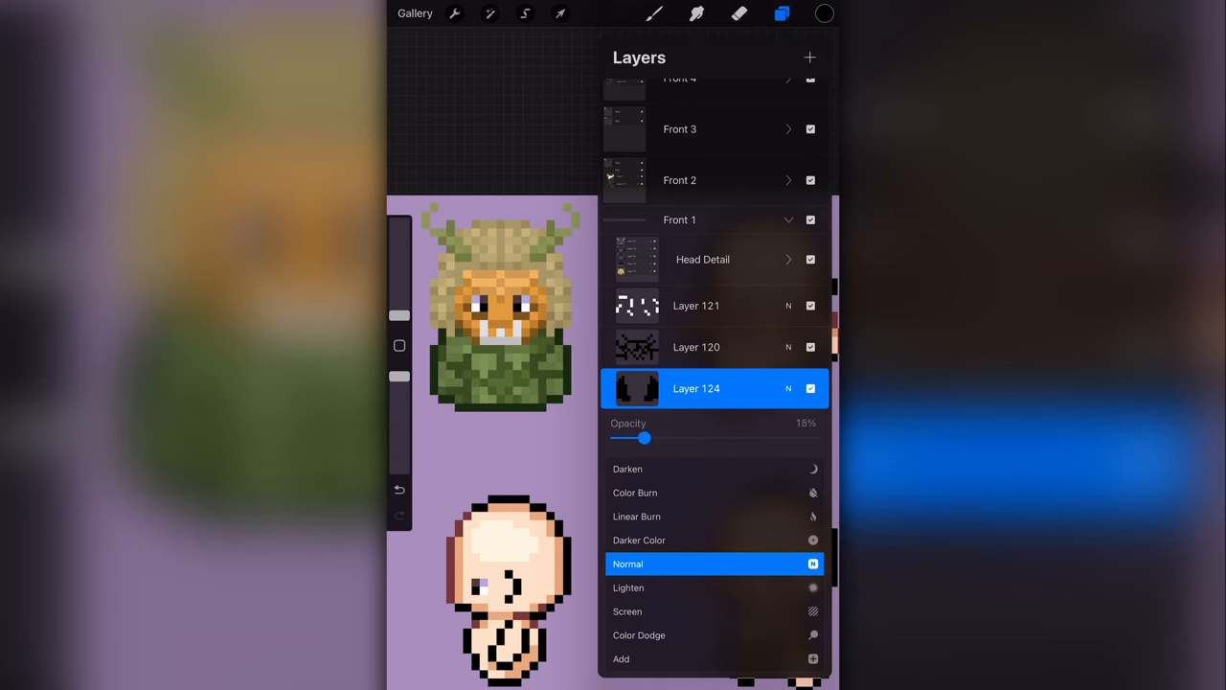
{"action": "left_click_drag", "start_coordinate": [645, 437], "coordinate": [658, 438]}
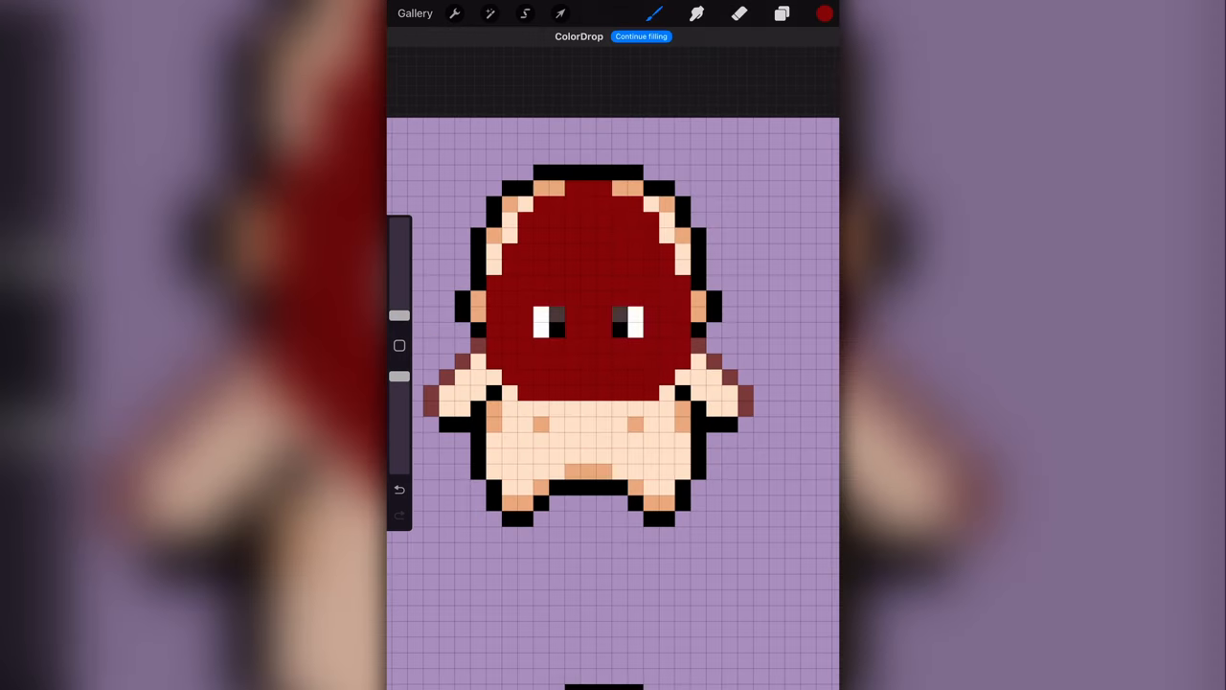
Step: ColorDrop the head dark red, shade it with yellow eyes, and begin bushy grey hair
{"action": "left_click", "coordinate": [782, 13]}
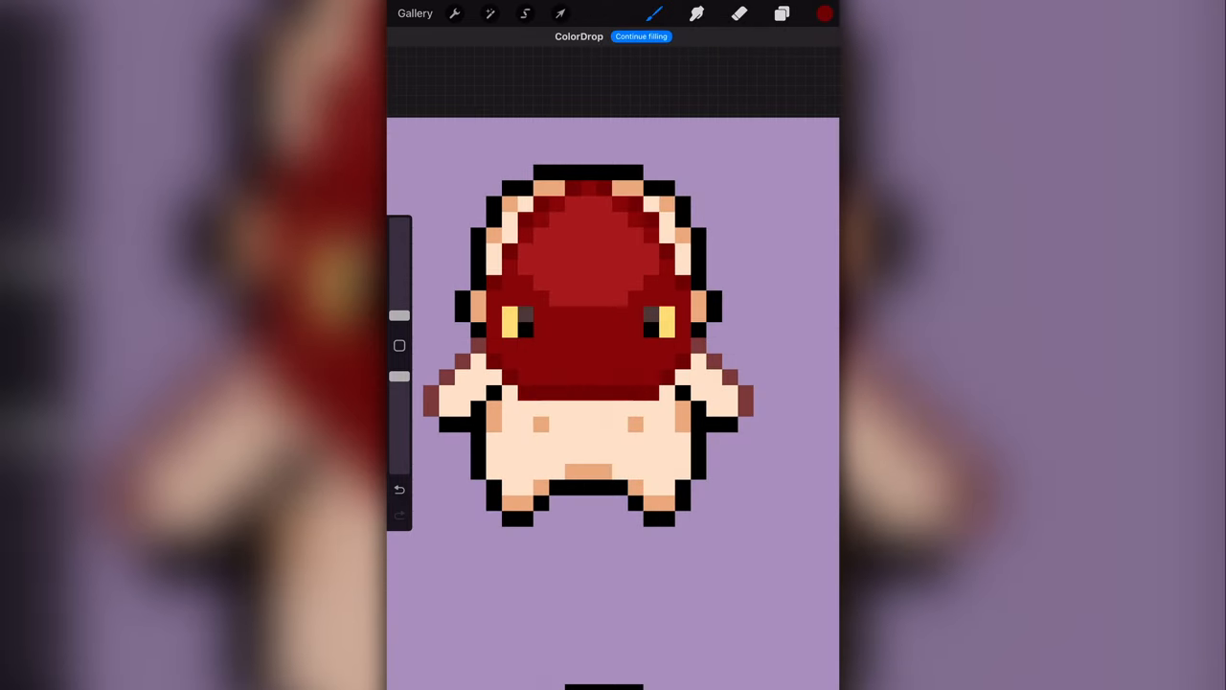
{"action": "left_click", "coordinate": [585, 359]}
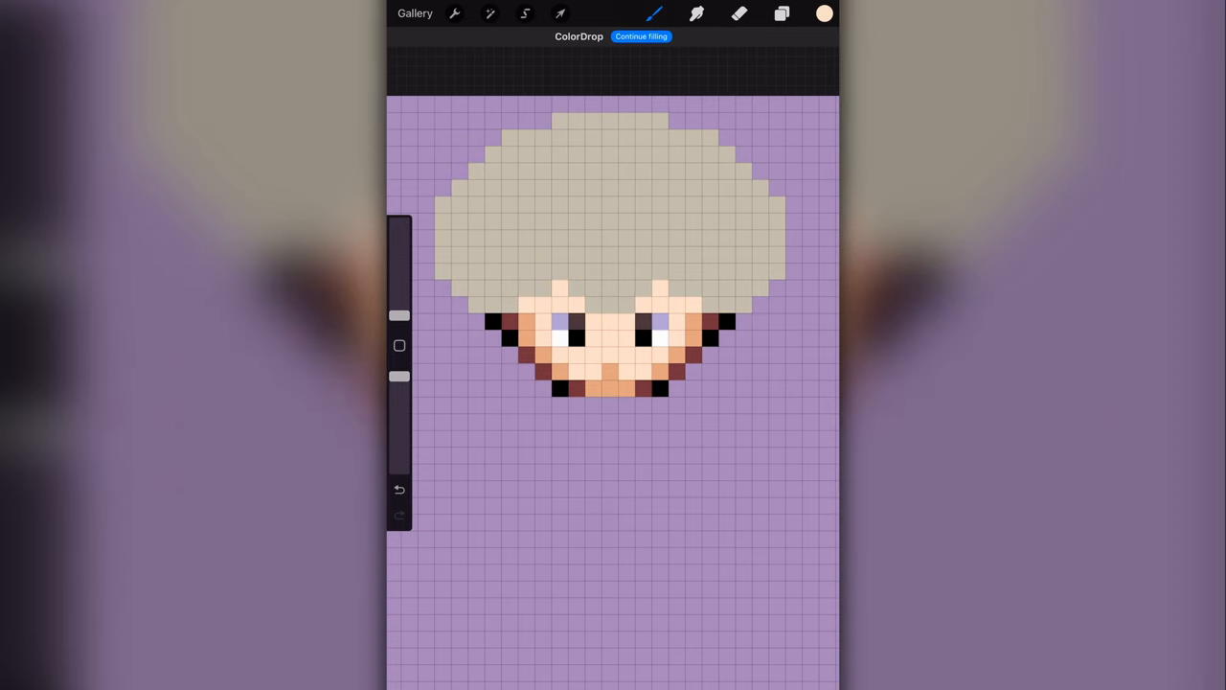
Step: Paint hair texture, purple eyeshadow and a navy outfit on the grey-haired sprite's head layers
{"action": "left_click", "coordinate": [782, 13]}
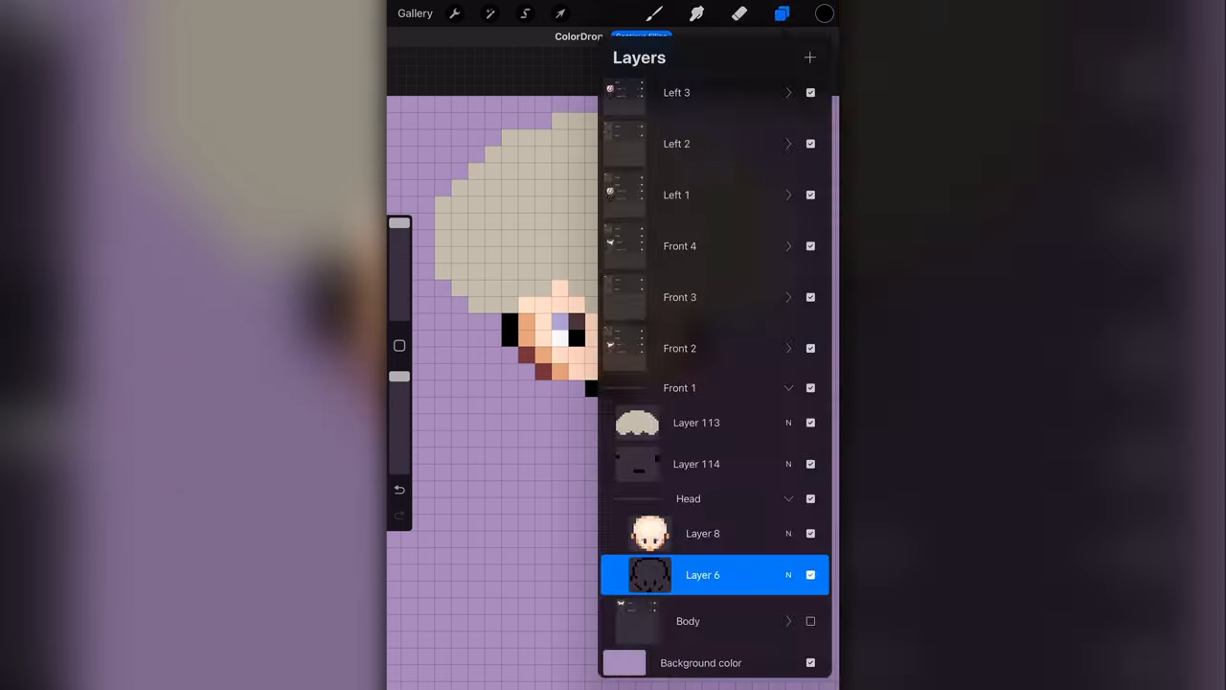
{"action": "left_click", "coordinate": [781, 12]}
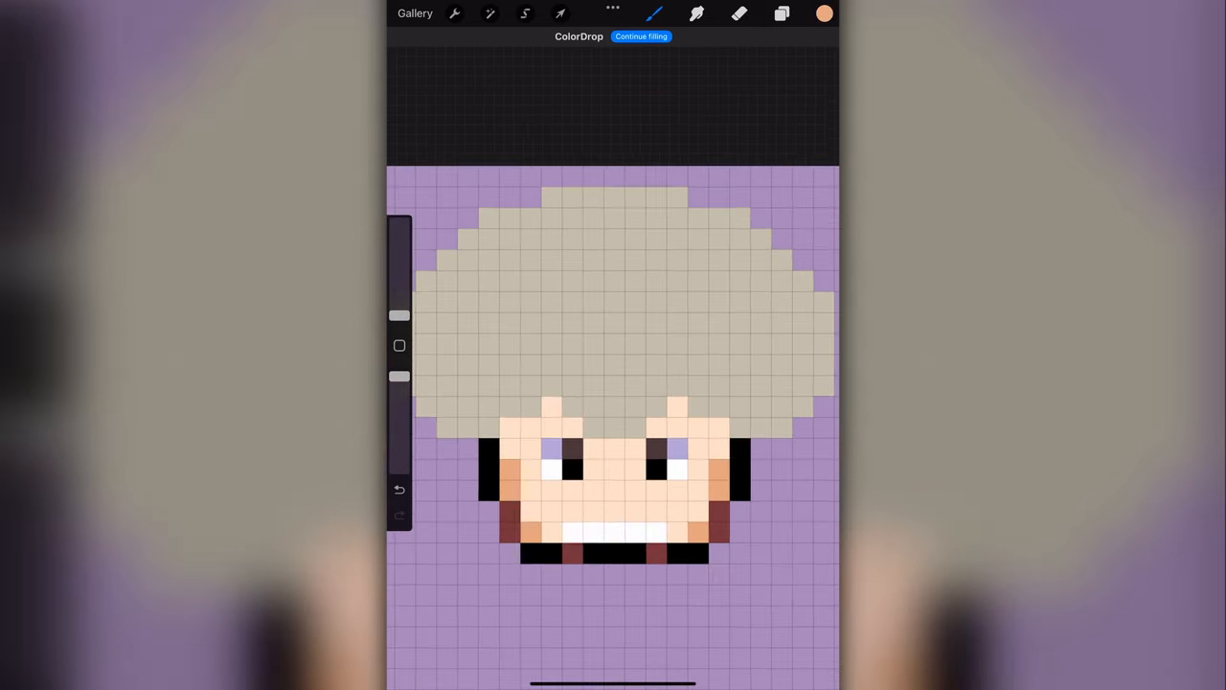
{"action": "left_click", "coordinate": [824, 14]}
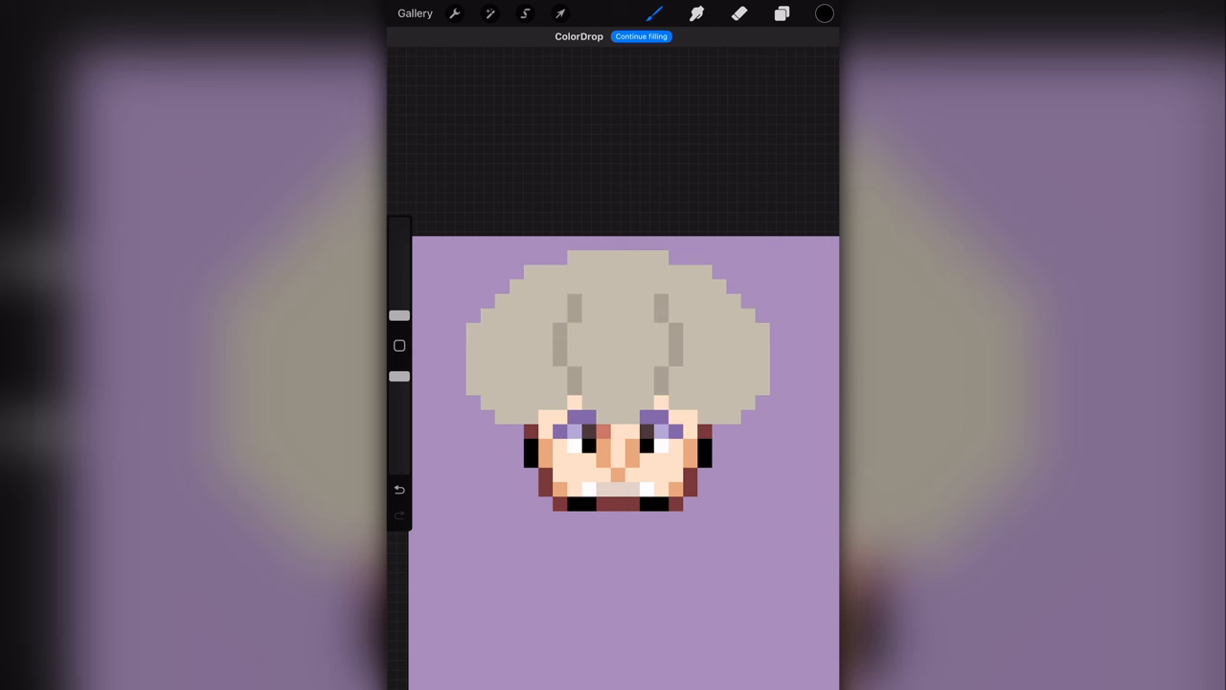
{"action": "left_click", "coordinate": [709, 345]}
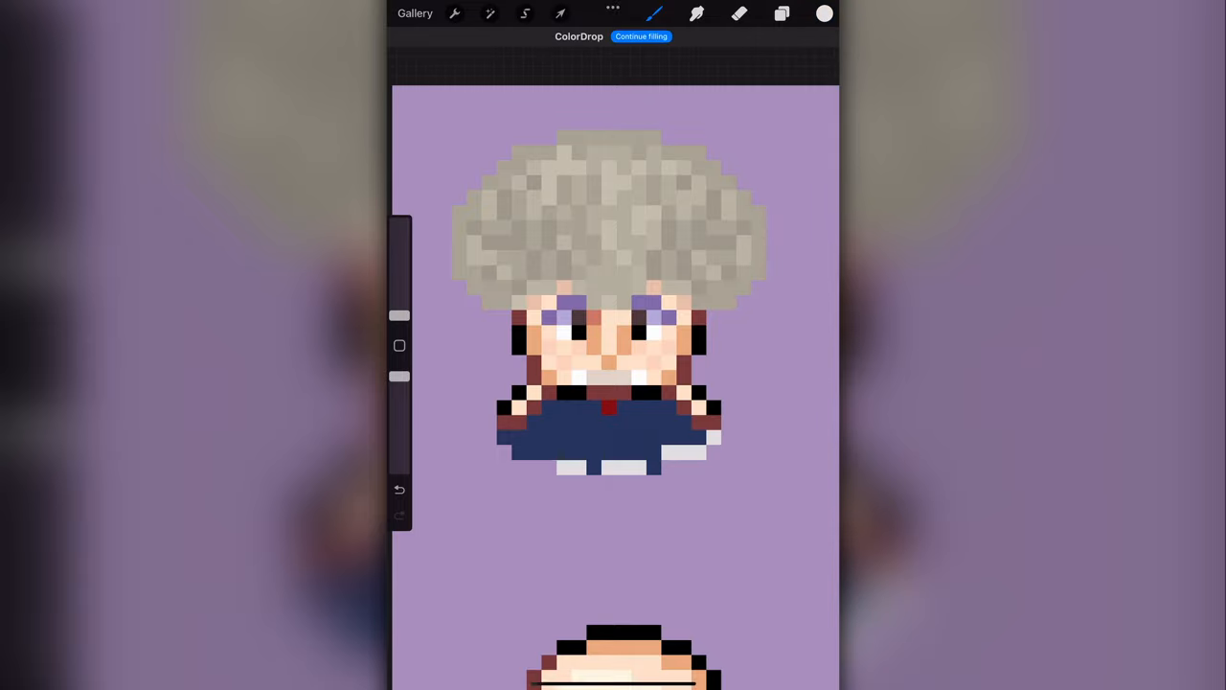
{"action": "left_click", "coordinate": [824, 13]}
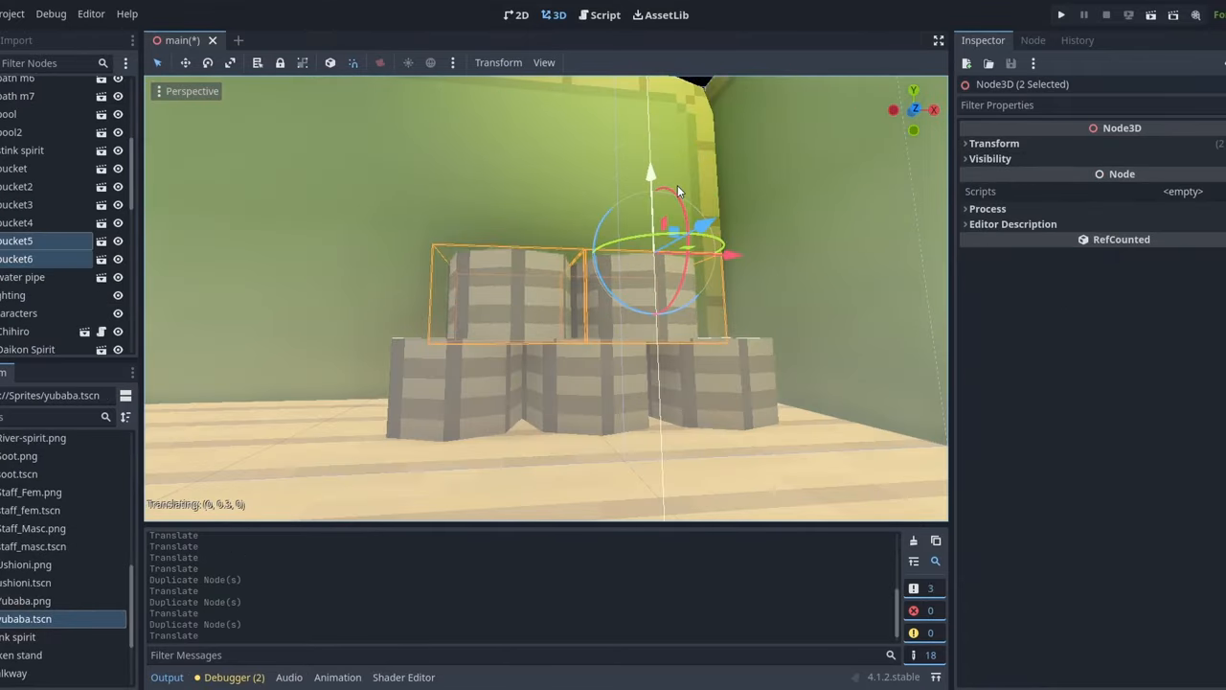
Step: Place the two duplicated barrels on top of the lower barrel row
{"action": "left_click", "coordinate": [1061, 14]}
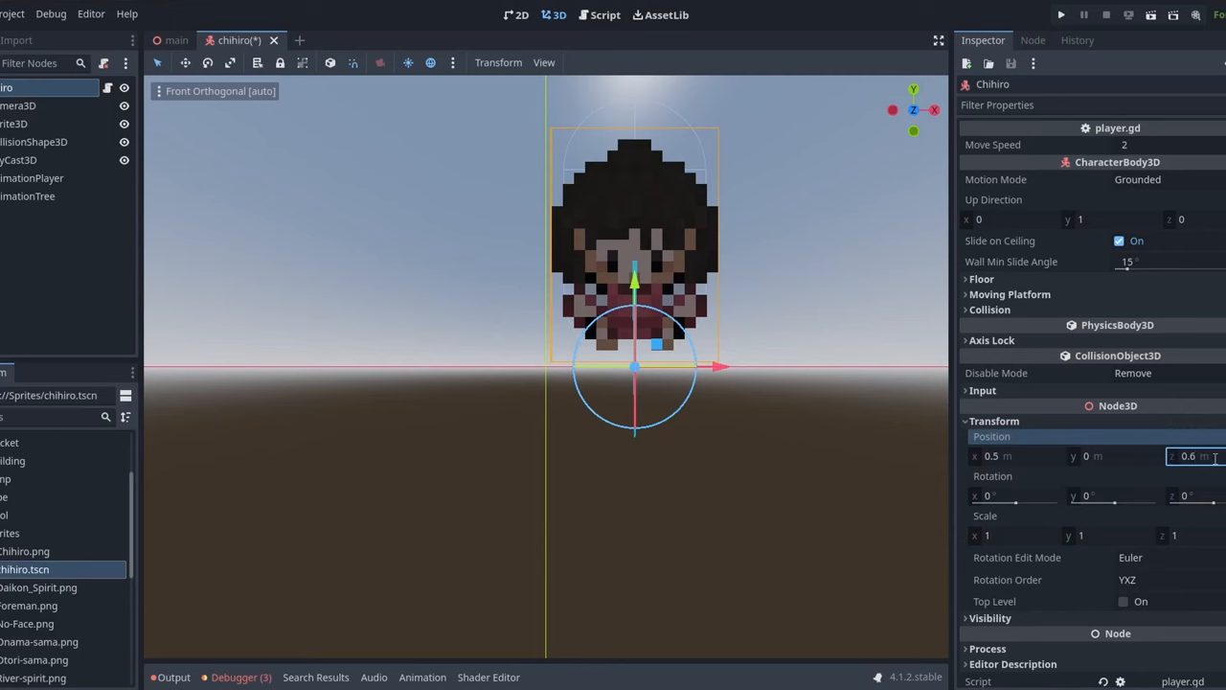
Step: Set Chihiro's position in chihiro.tscn to x 0.5, z 0.6
{"action": "left_click", "coordinate": [14, 123]}
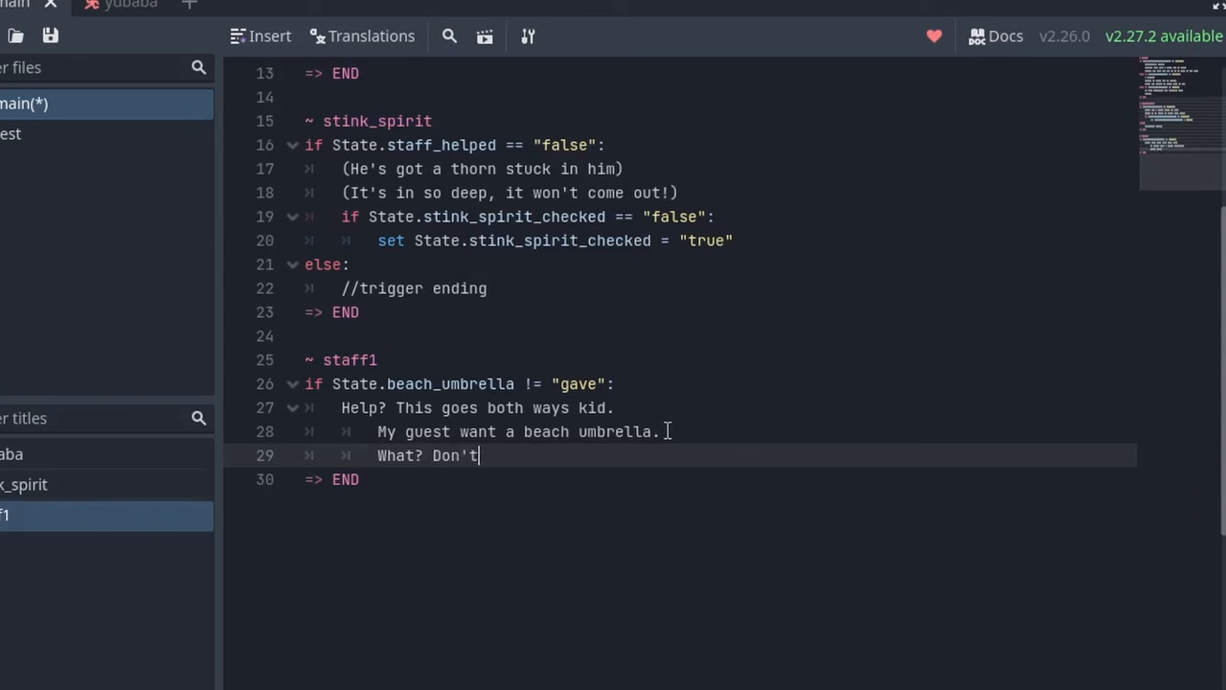
Step: Type staff1's lines ('ask me why, get me one first and then...') and the umbrella hand-over branch
{"action": "type", "text": "ask me why, just"}
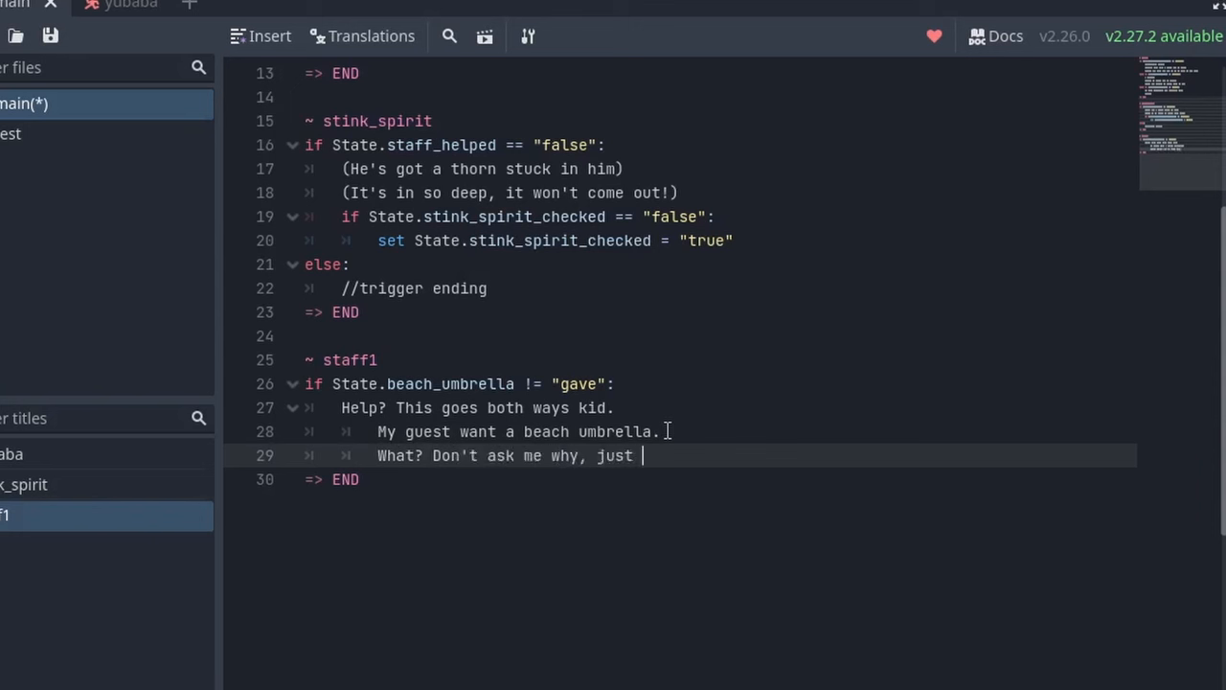
{"action": "type", "text": "get me one"}
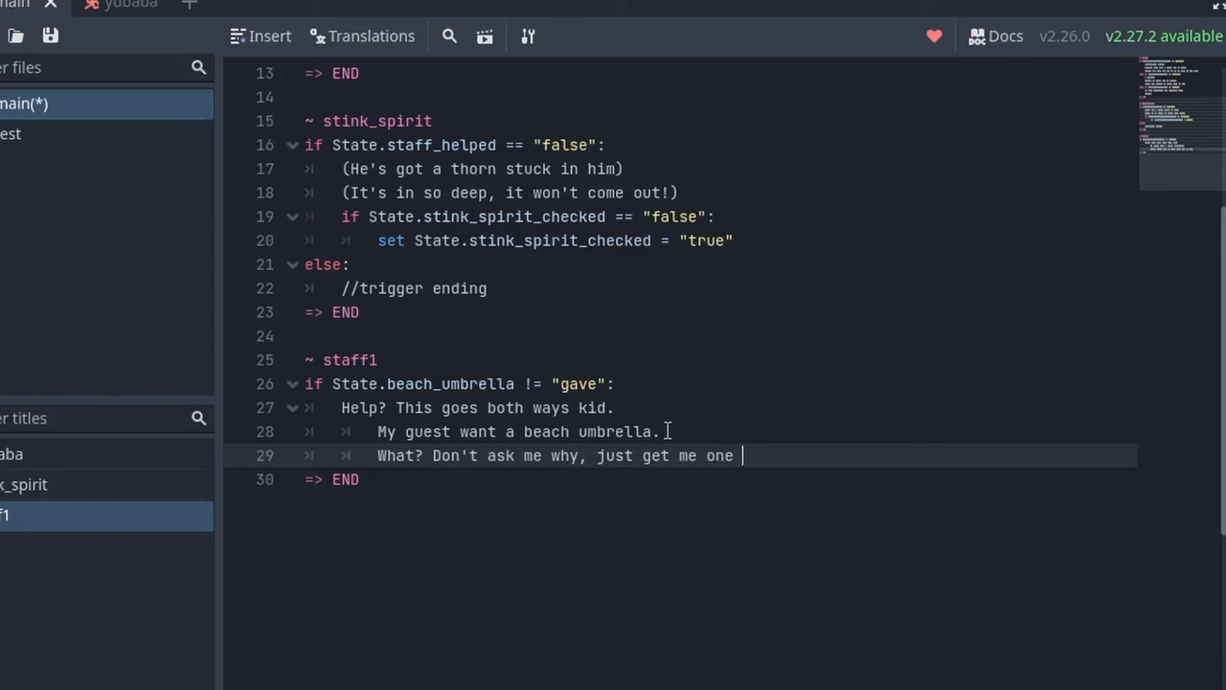
{"action": "type", "text": "first and then"}
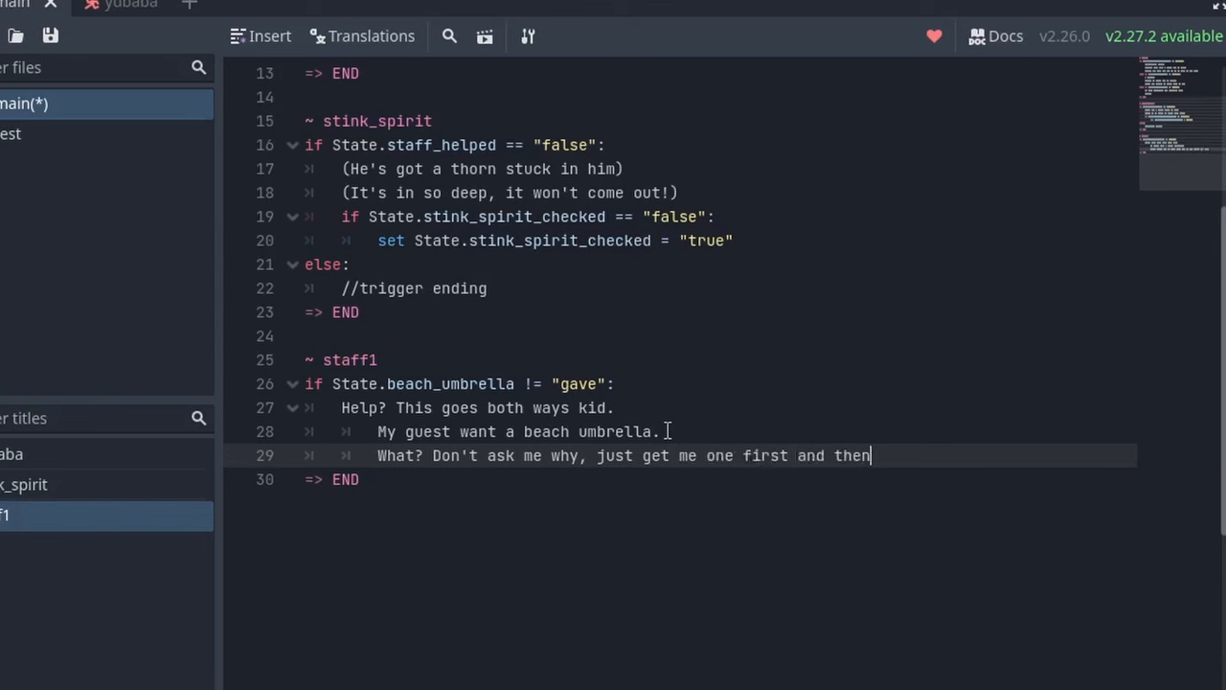
{"action": "type", "text": "we'll see about your thing."}
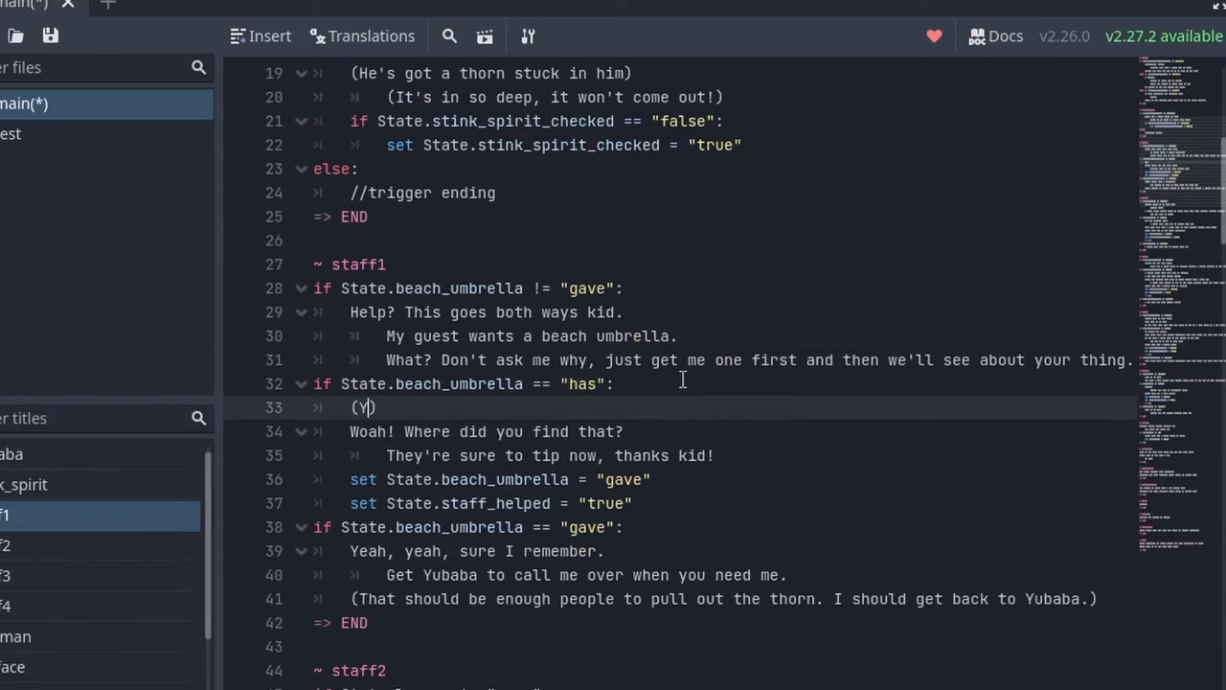
{"action": "type", "text": "ou hand them"}
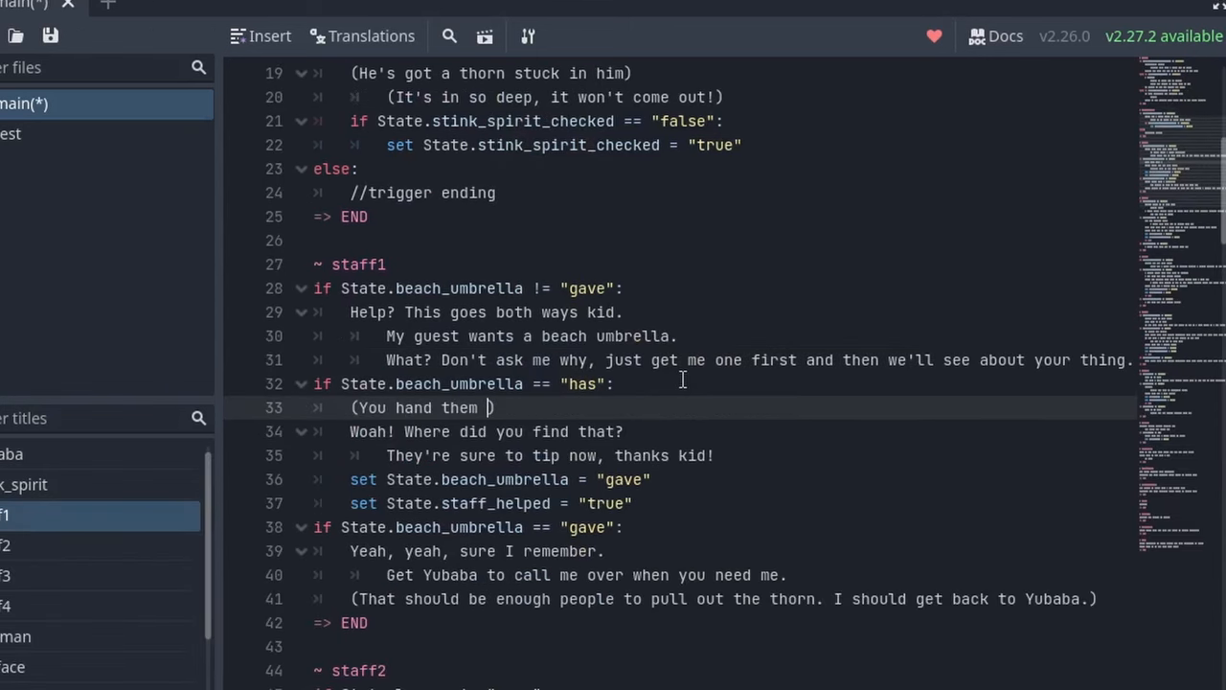
{"action": "type", "text": "a beach um"}
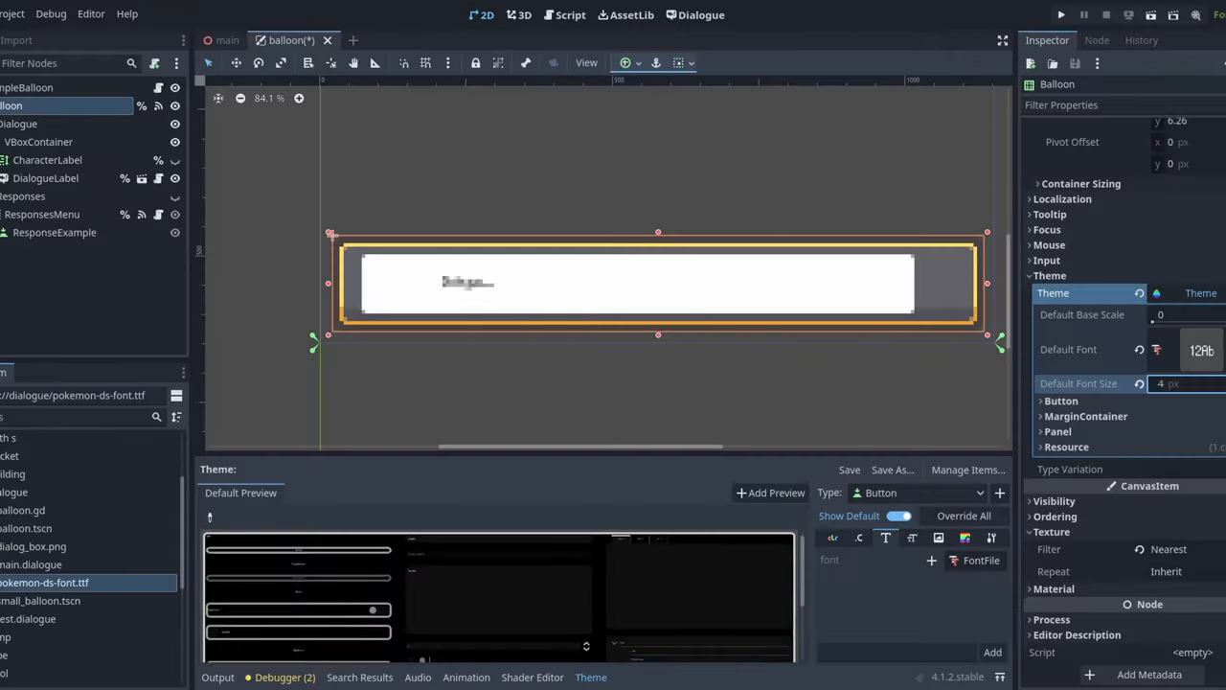
Step: Set the balloon theme's Default Font Size to 12 and keyframe the ending camera
{"action": "type", "text": "12"}
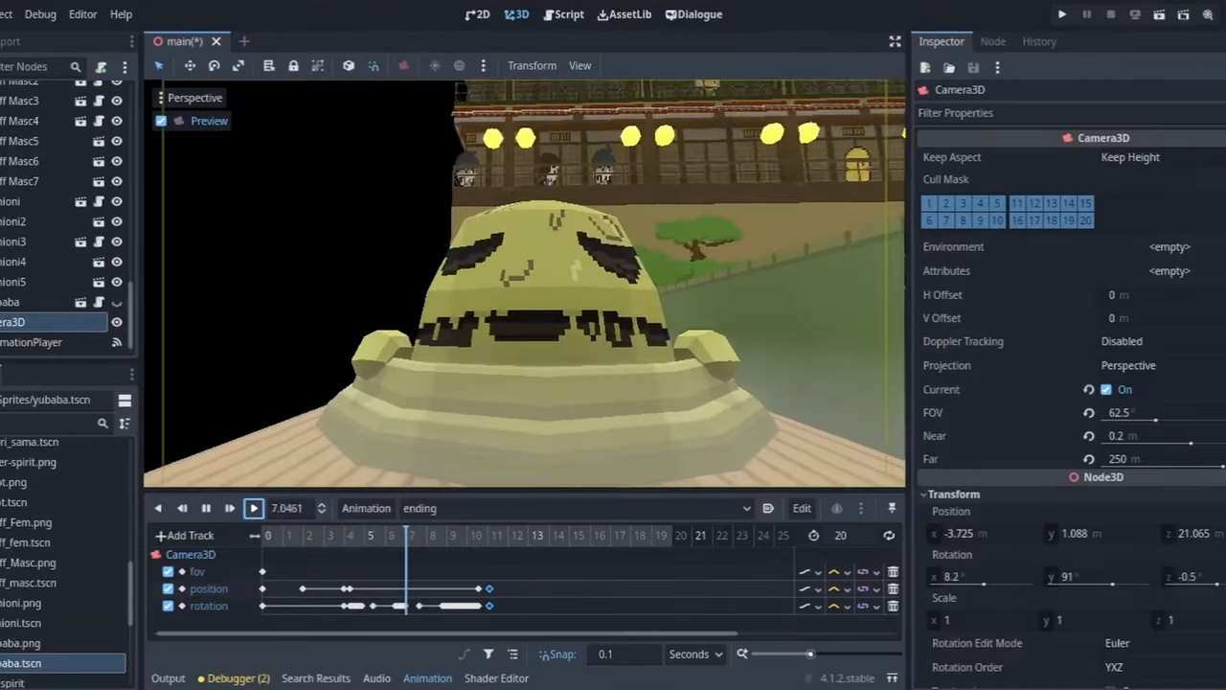
{"action": "left_click", "coordinate": [253, 508]}
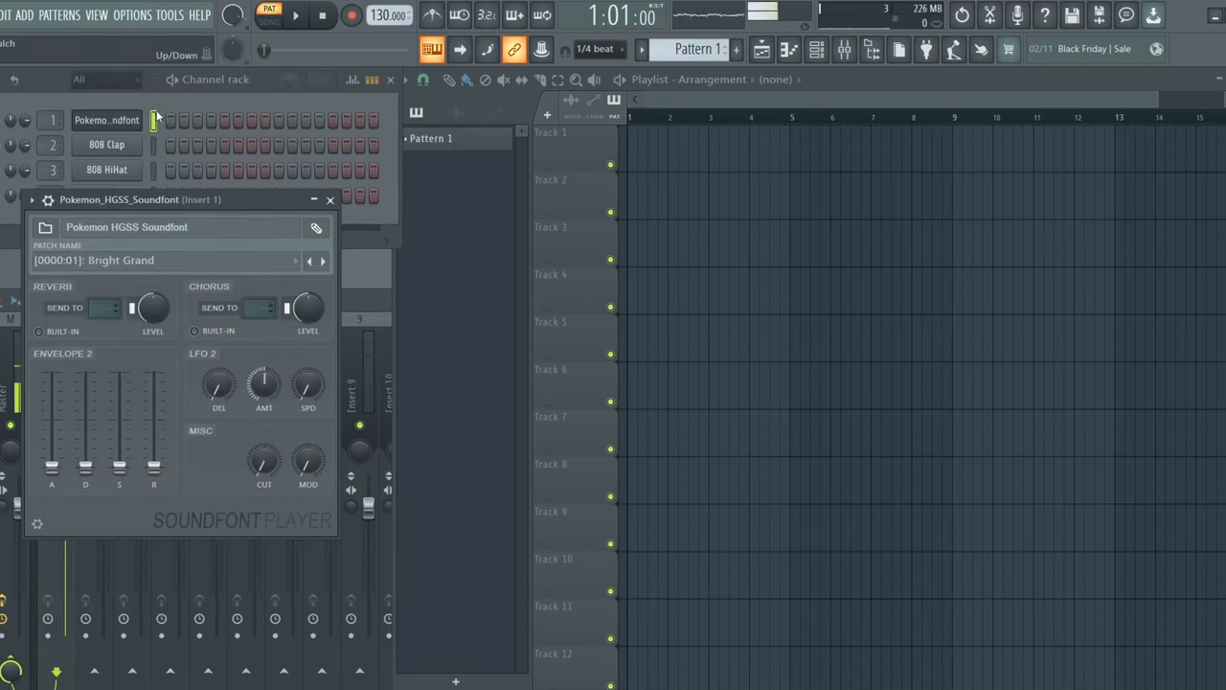
Step: Open the soundfont channel's piano roll and place the melody's first notes
{"action": "left_click", "coordinate": [153, 260]}
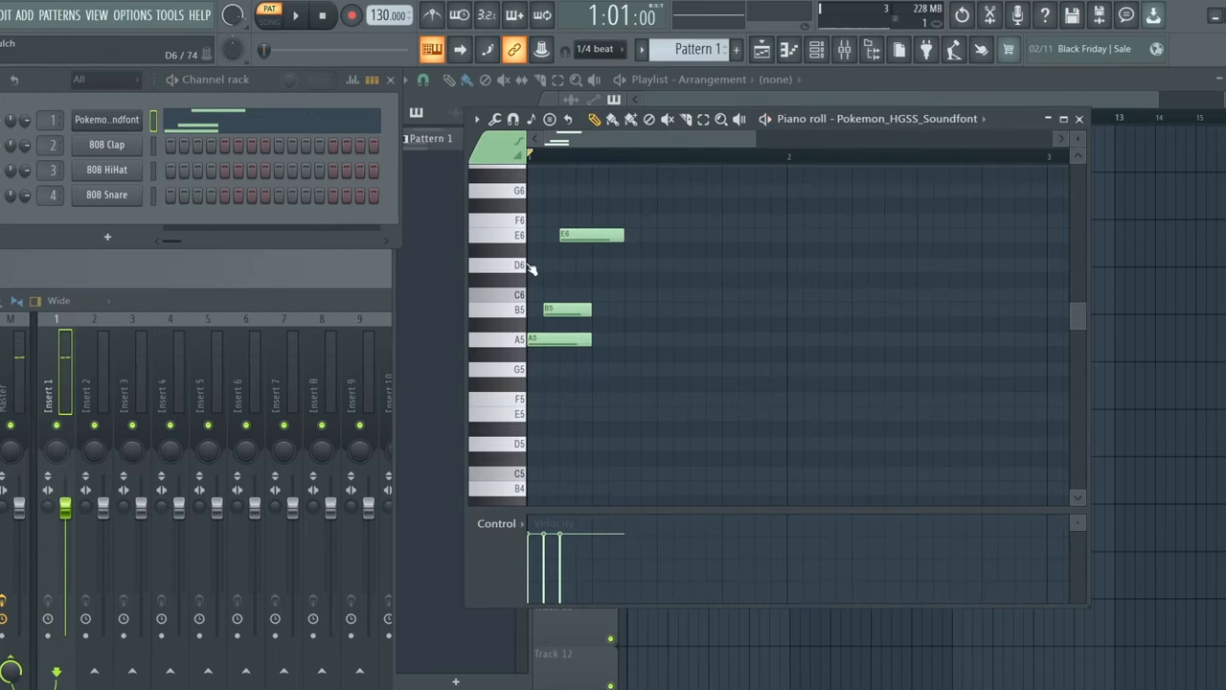
{"action": "mouse_move", "coordinate": [590, 267]}
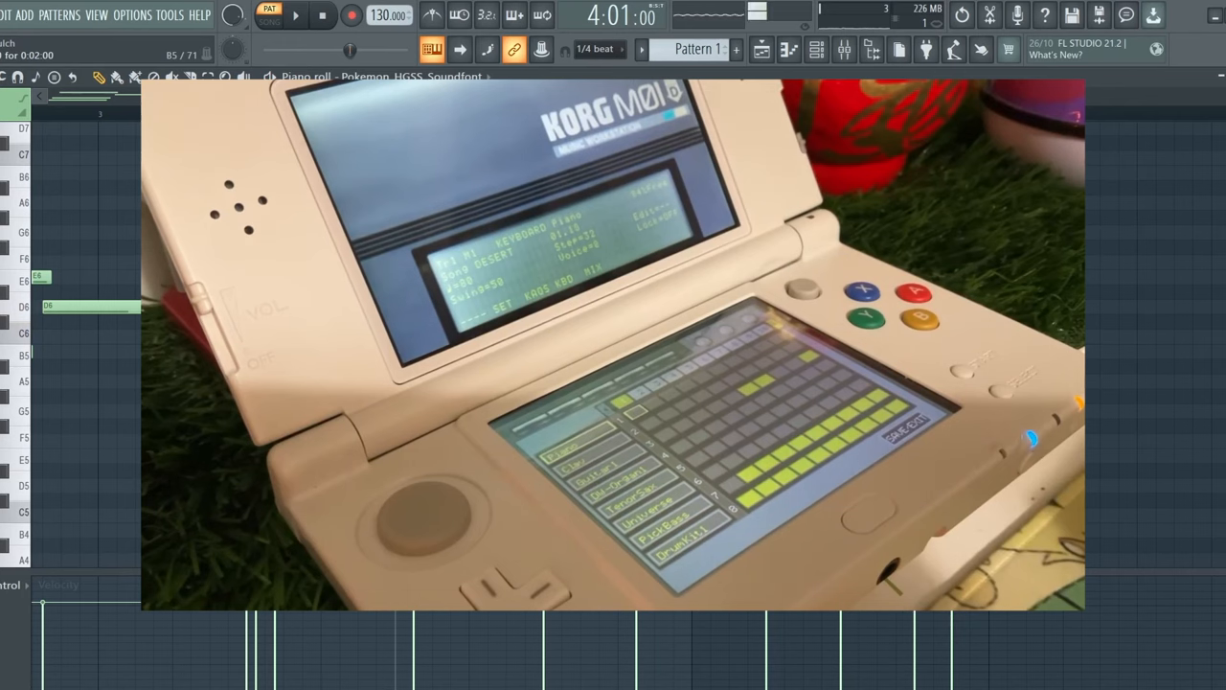
{"action": "left_click", "coordinate": [296, 15]}
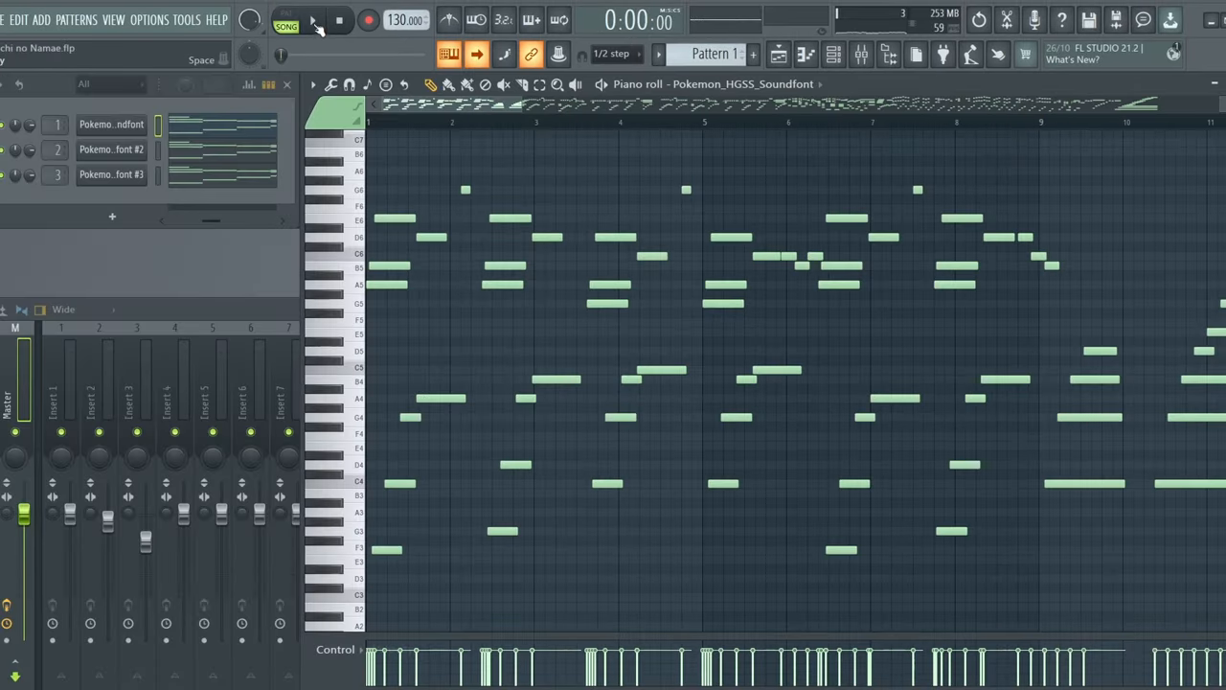
Step: Play back the full song, then orbit around the finished bathhouse model in Godot
{"action": "left_click", "coordinate": [312, 19]}
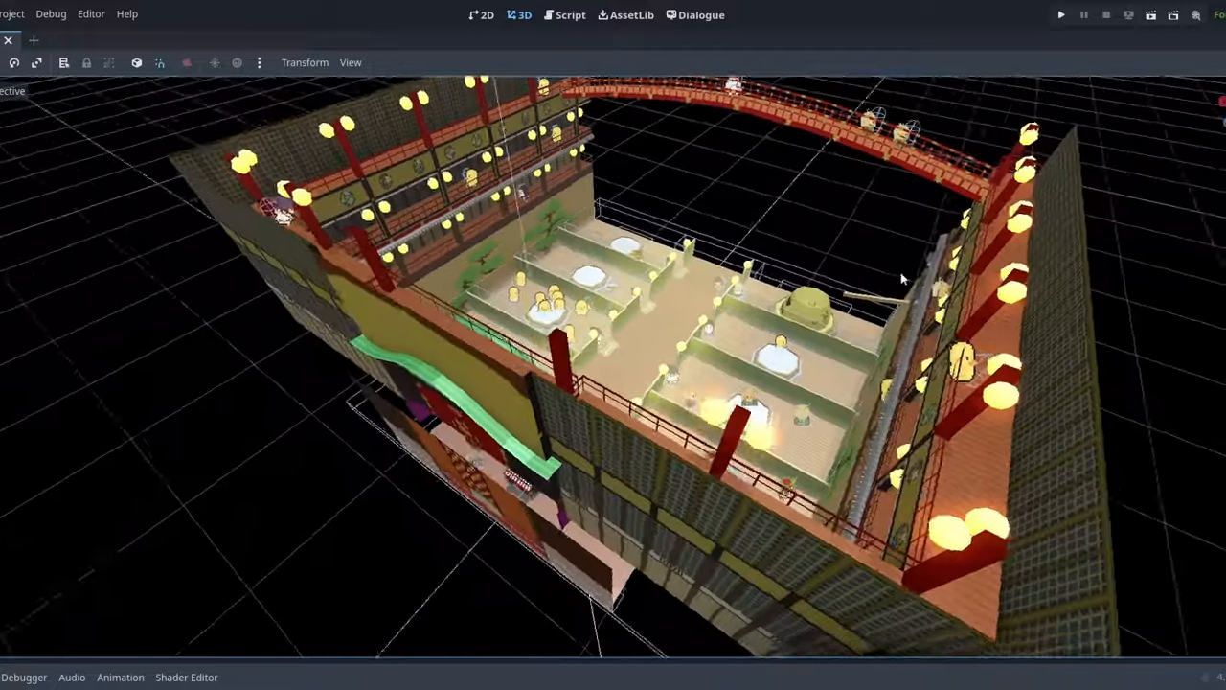
{"action": "left_click_drag", "start_coordinate": [901, 278], "coordinate": [1035, 288]}
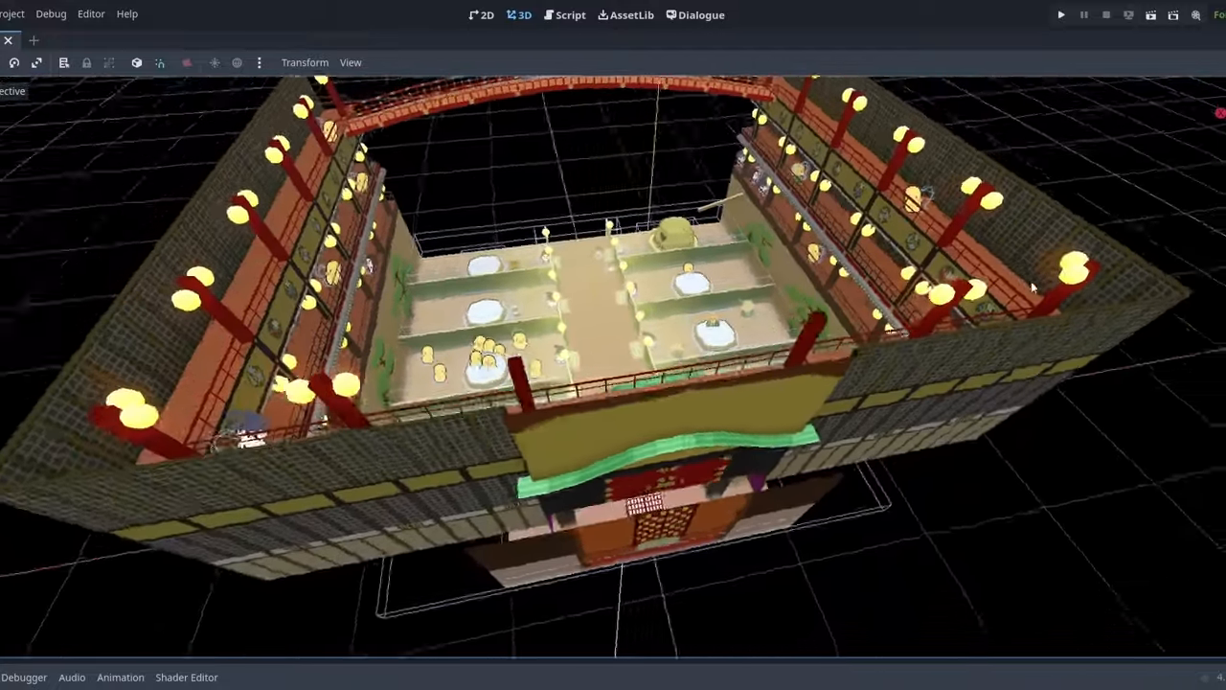